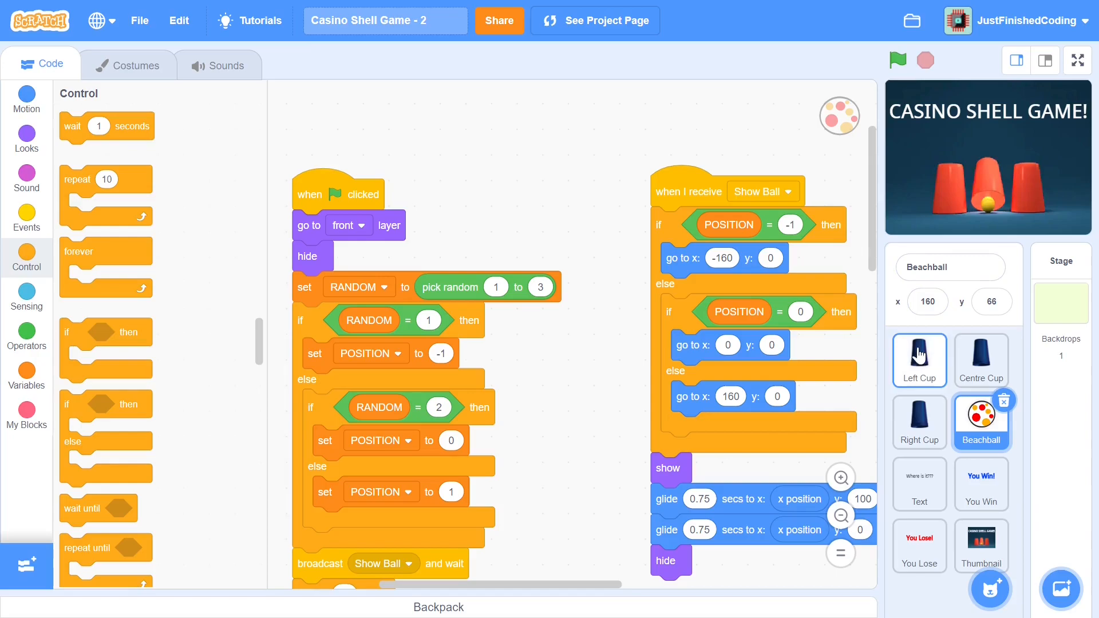
# - Start a Left Cup green-flag script that goes to x -160, y 0
pyautogui.click(919, 359)
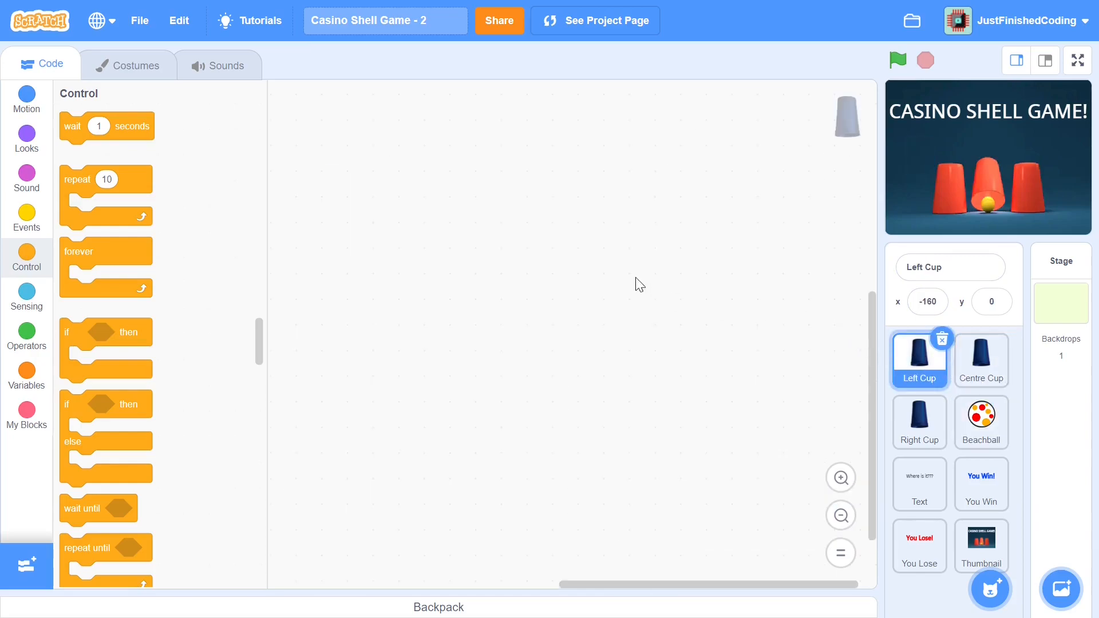
pyautogui.moveTo(951, 322)
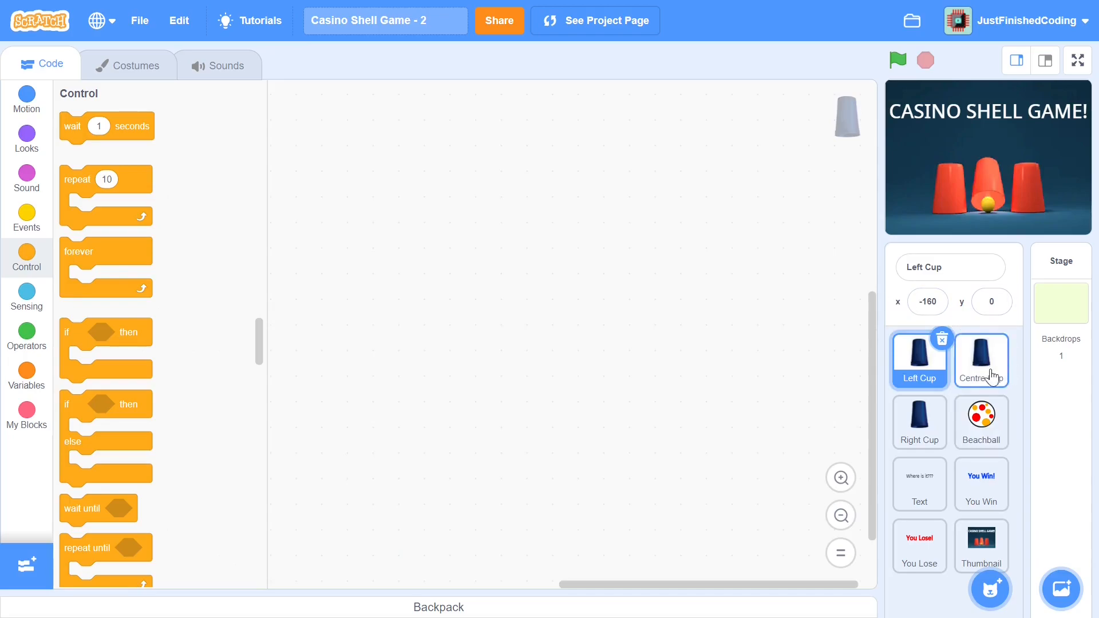
pyautogui.moveTo(483, 259)
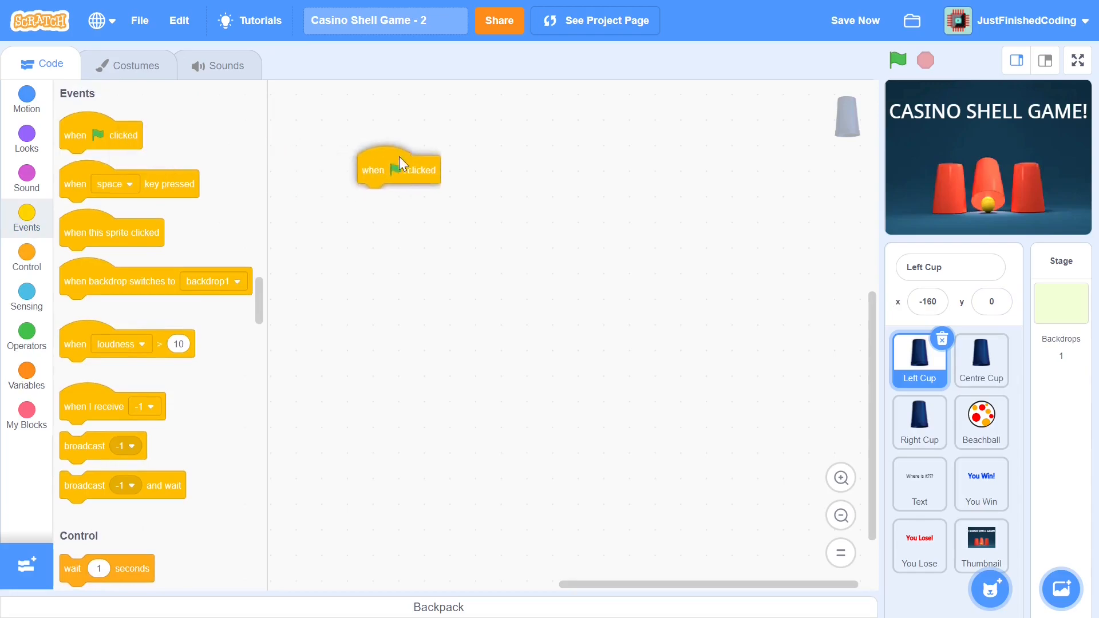
pyautogui.moveTo(398, 169); pyautogui.dragTo(393, 119)
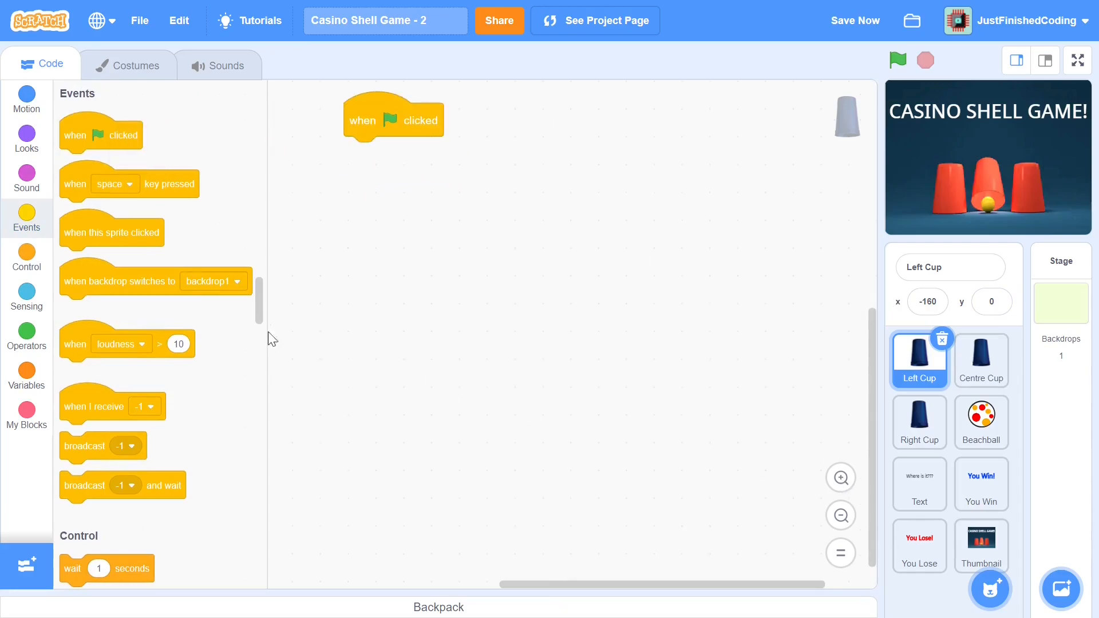
pyautogui.click(26, 99)
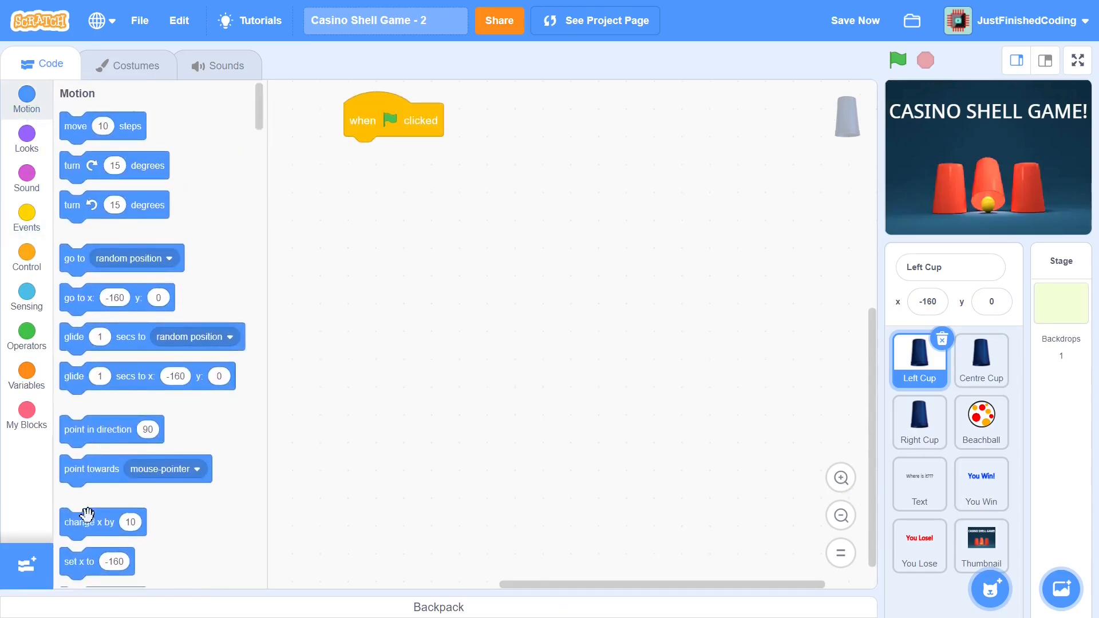
pyautogui.moveTo(74, 413)
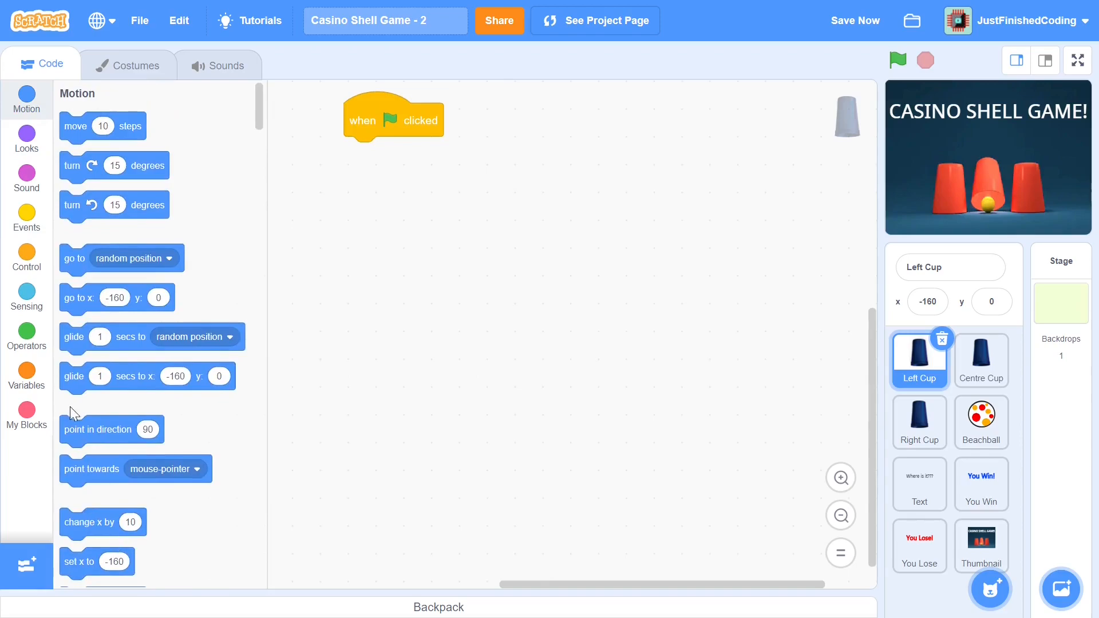
pyautogui.moveTo(79, 297); pyautogui.dragTo(366, 153)
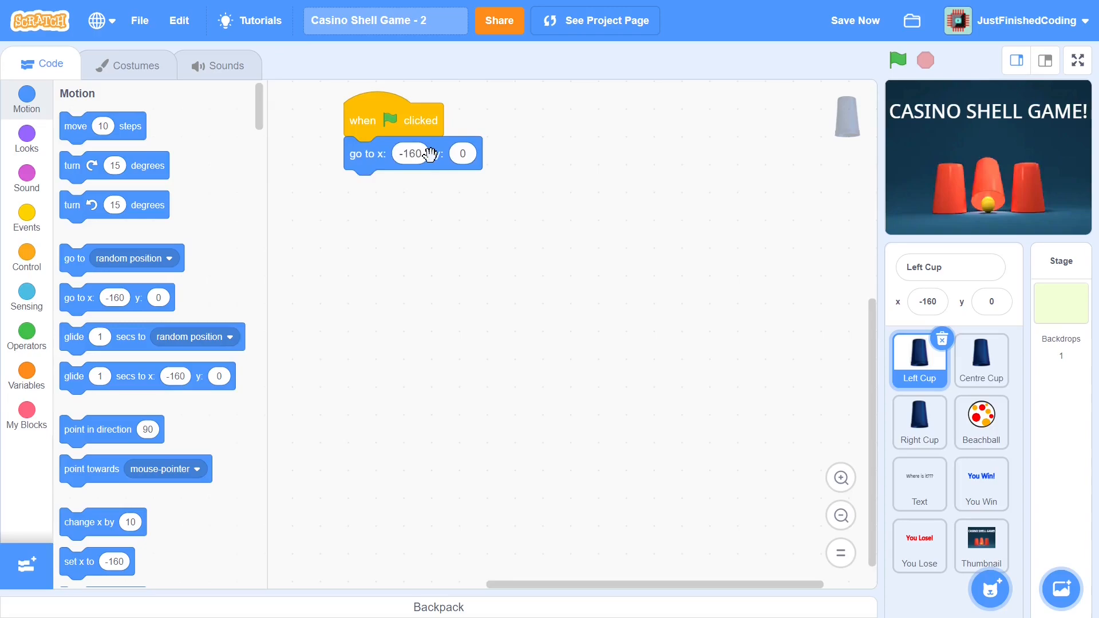
pyautogui.moveTo(284, 202)
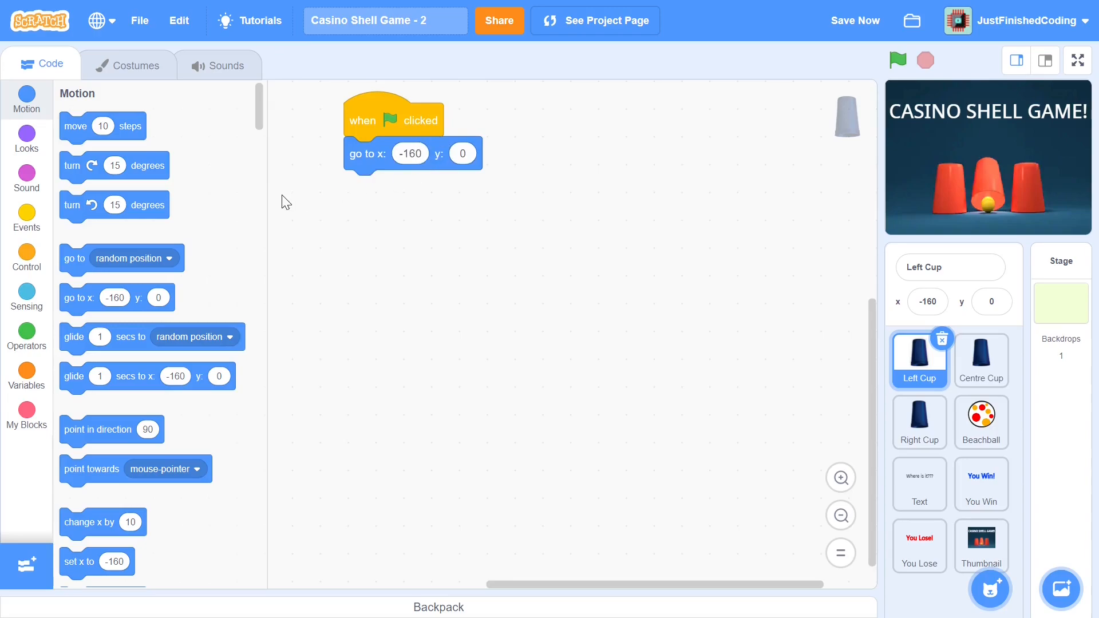
pyautogui.moveTo(367, 202)
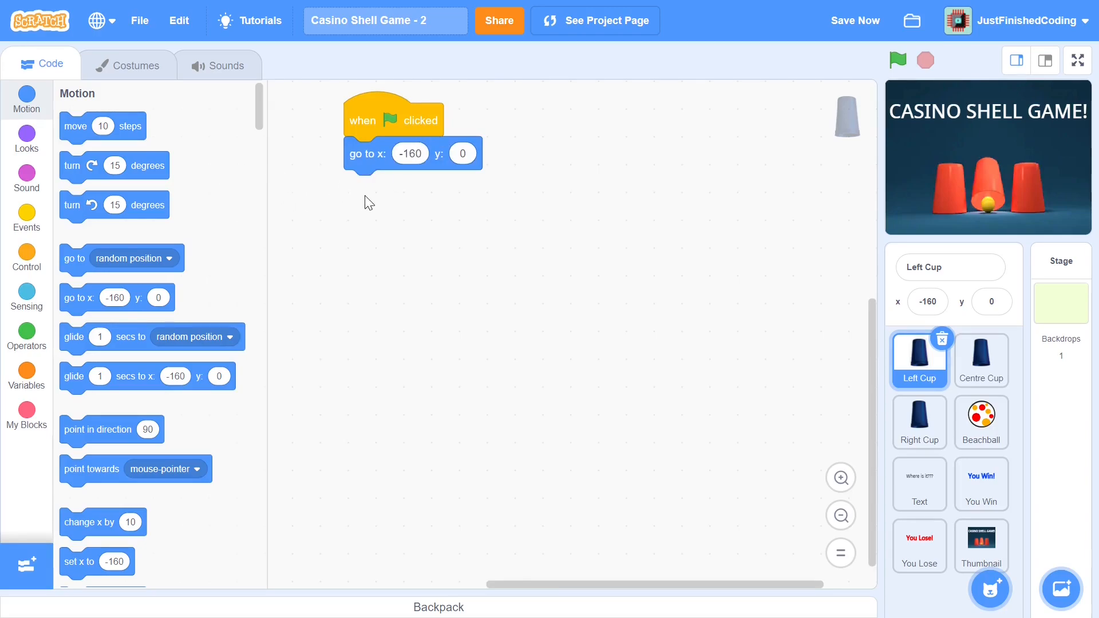
pyautogui.moveTo(107, 200)
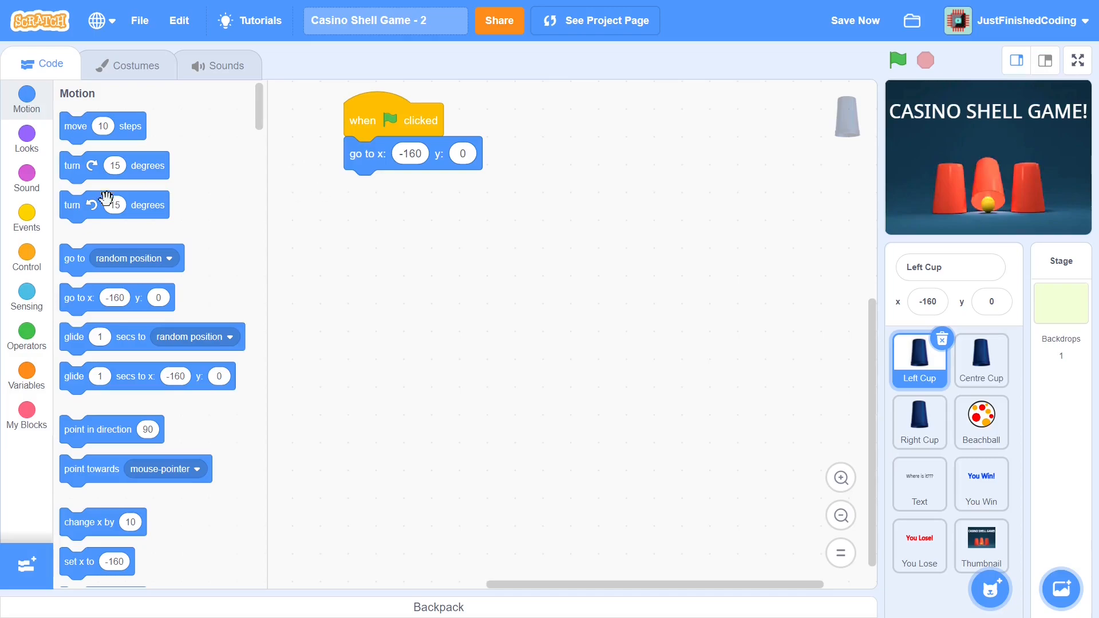
# - Make a custom block 'Go to: x1 y1 , then: x2 y2' with number inputs and a ', then:' label
pyautogui.click(27, 412)
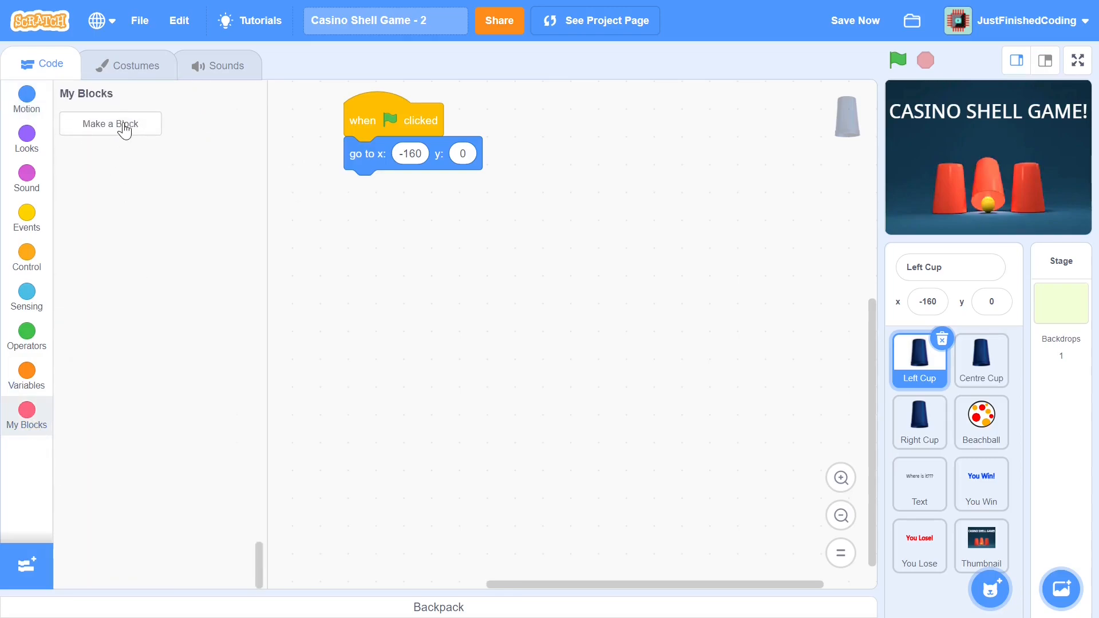
pyautogui.click(110, 123)
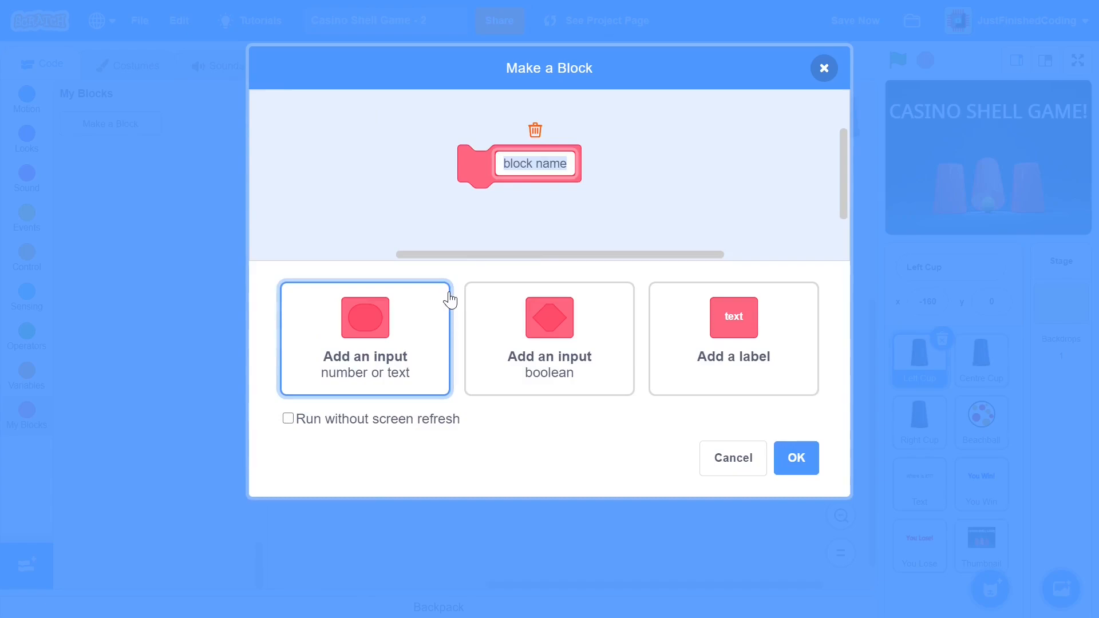
pyautogui.write('Go to:')
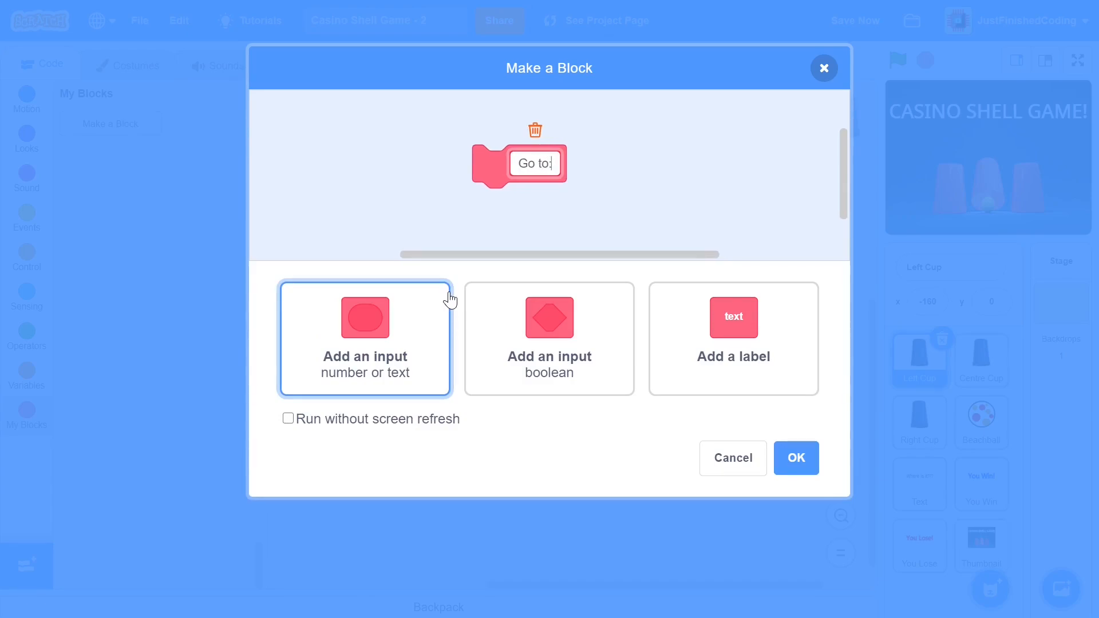
pyautogui.click(364, 317)
pyautogui.write('x1')
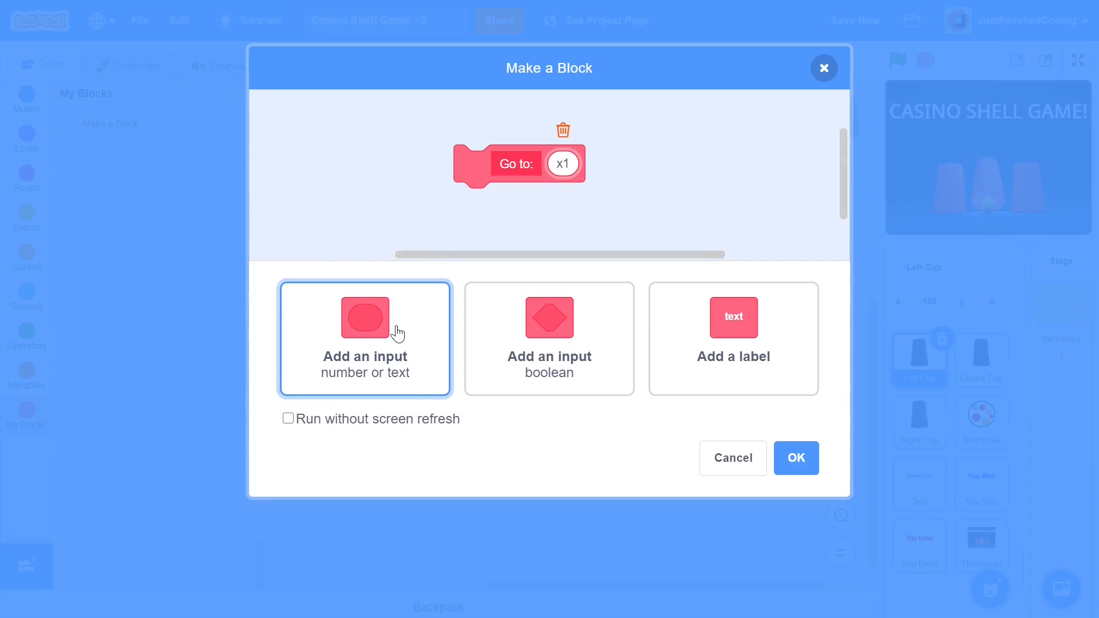
pyautogui.click(364, 317)
pyautogui.write('y1')
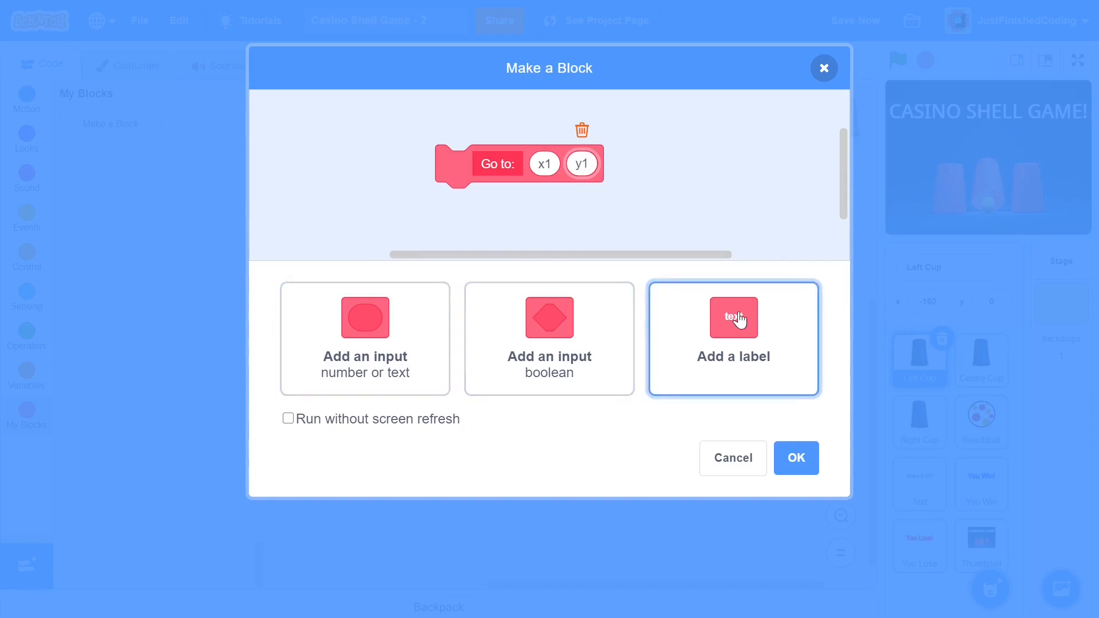
pyautogui.click(734, 319)
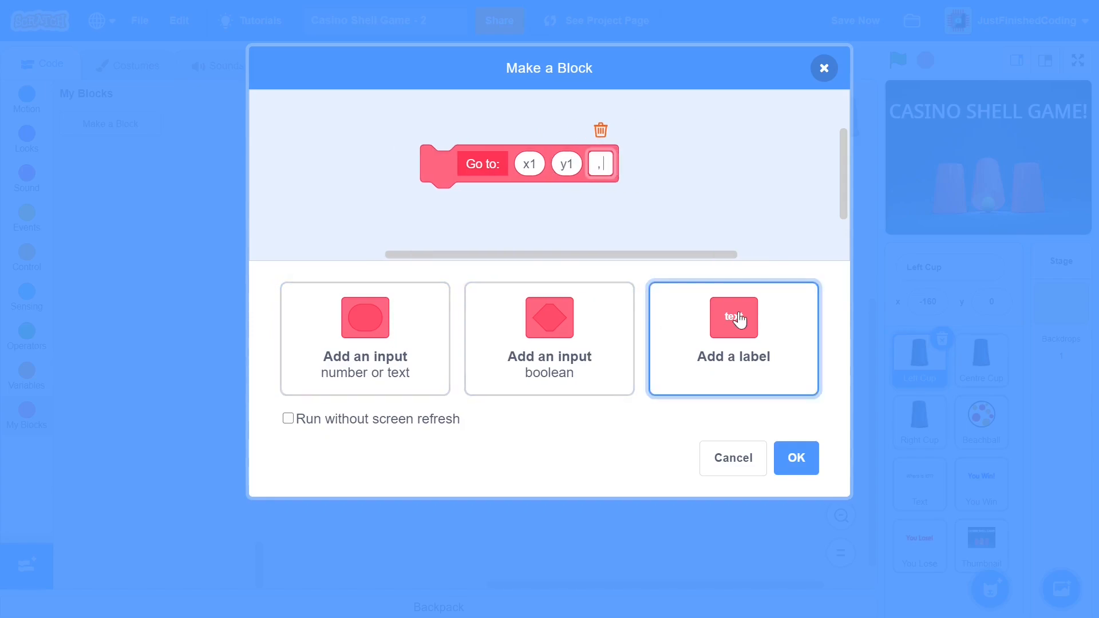
pyautogui.write('then:')
pyautogui.write('y2')
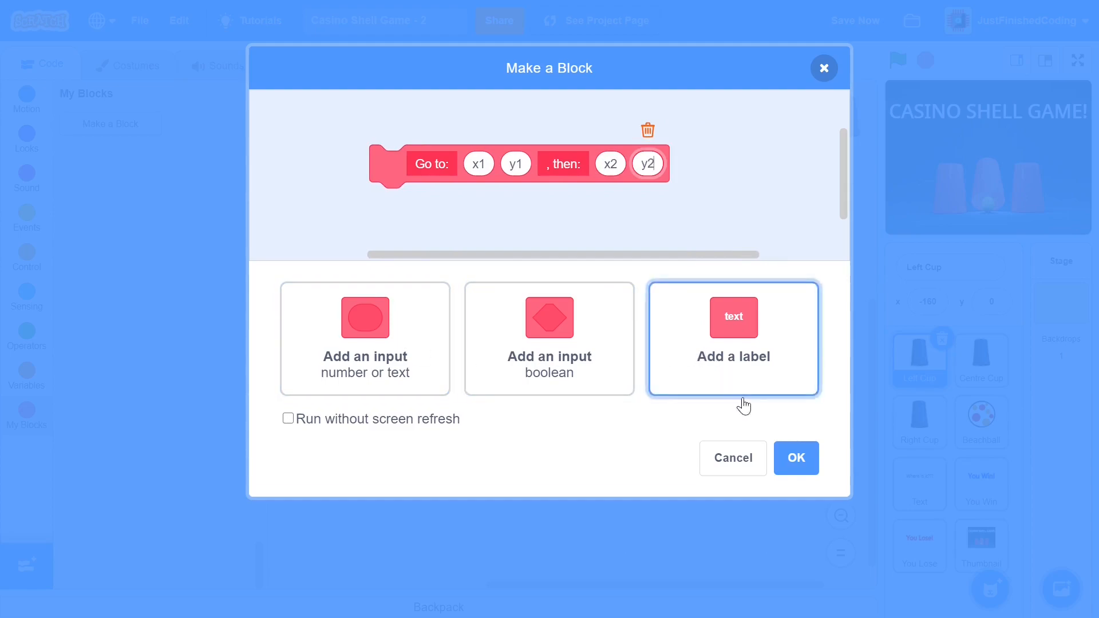
pyautogui.moveTo(338, 404)
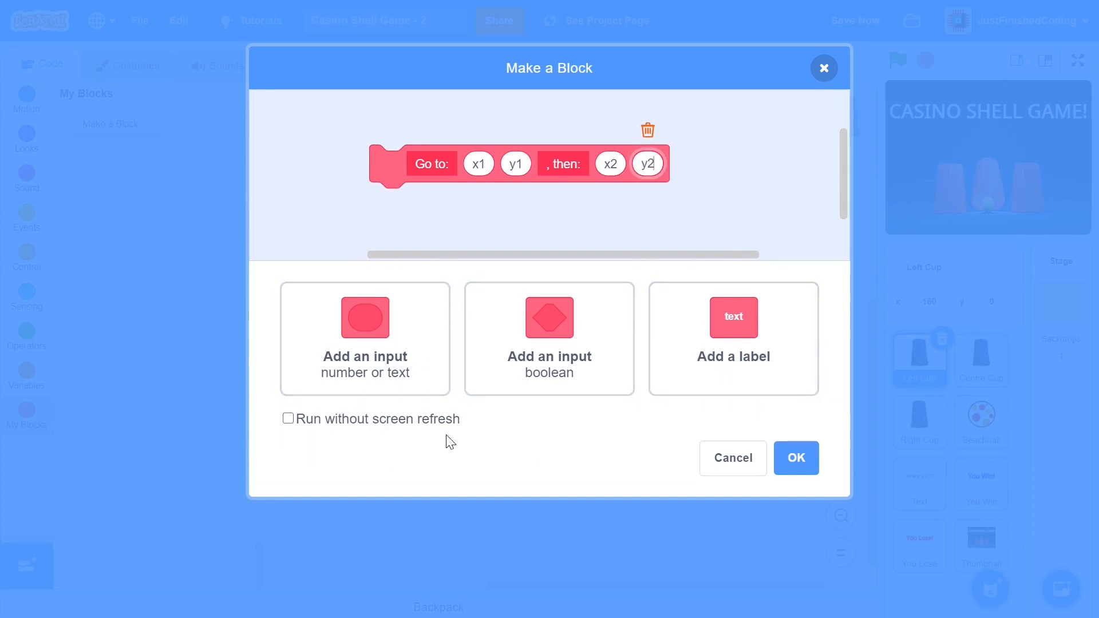
pyautogui.moveTo(364, 438)
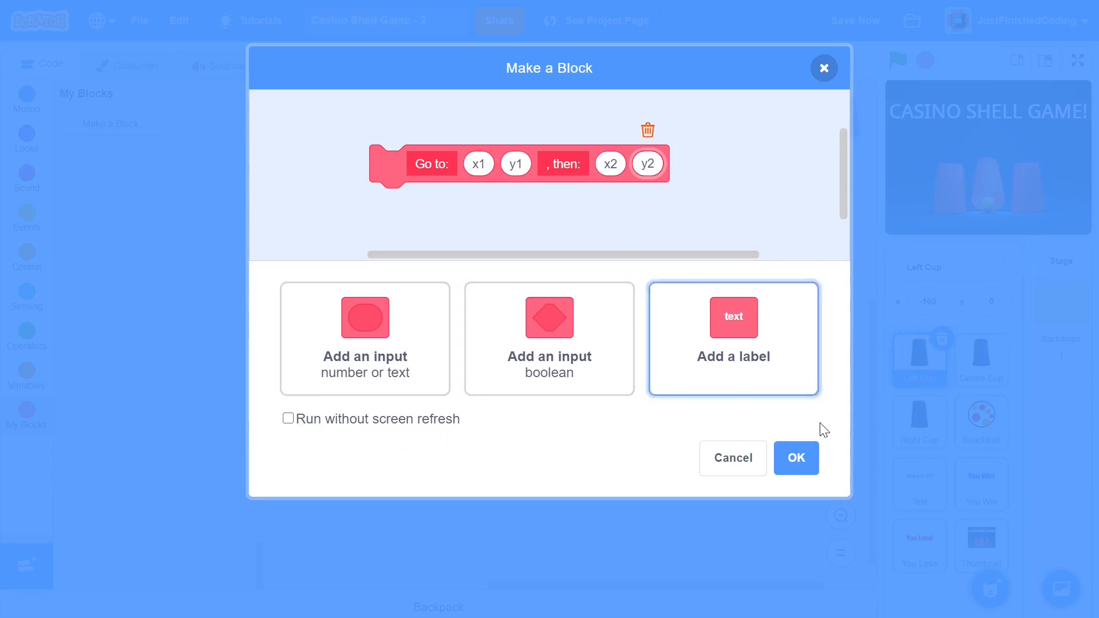
pyautogui.click(795, 457)
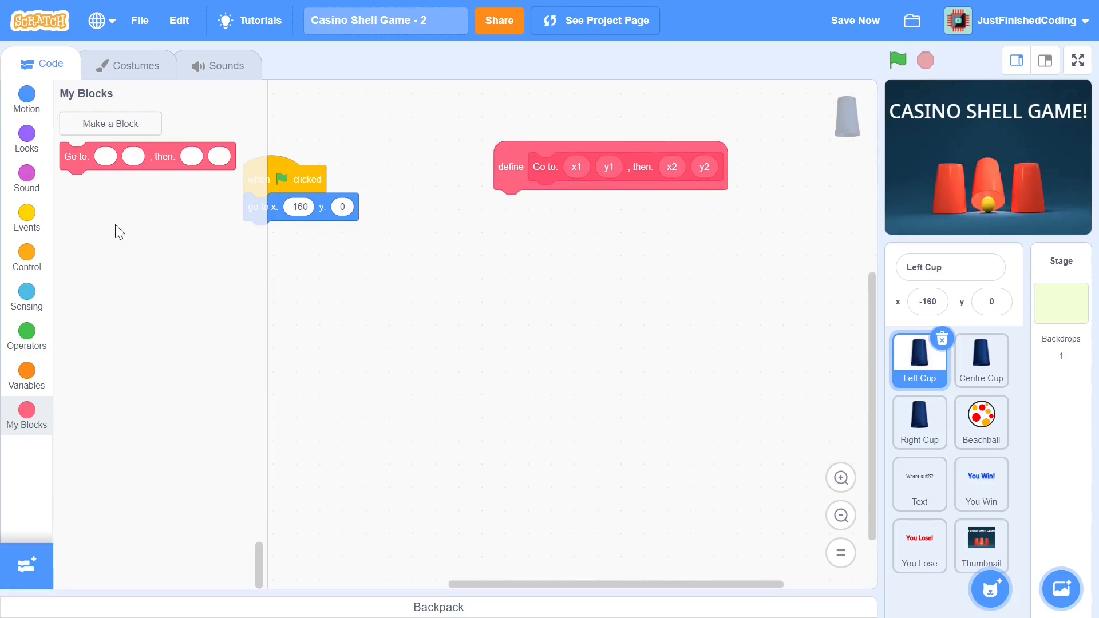
# - Add a glide block under the define hat and create a hidden SPEED variable for its timing
pyautogui.click(26, 101)
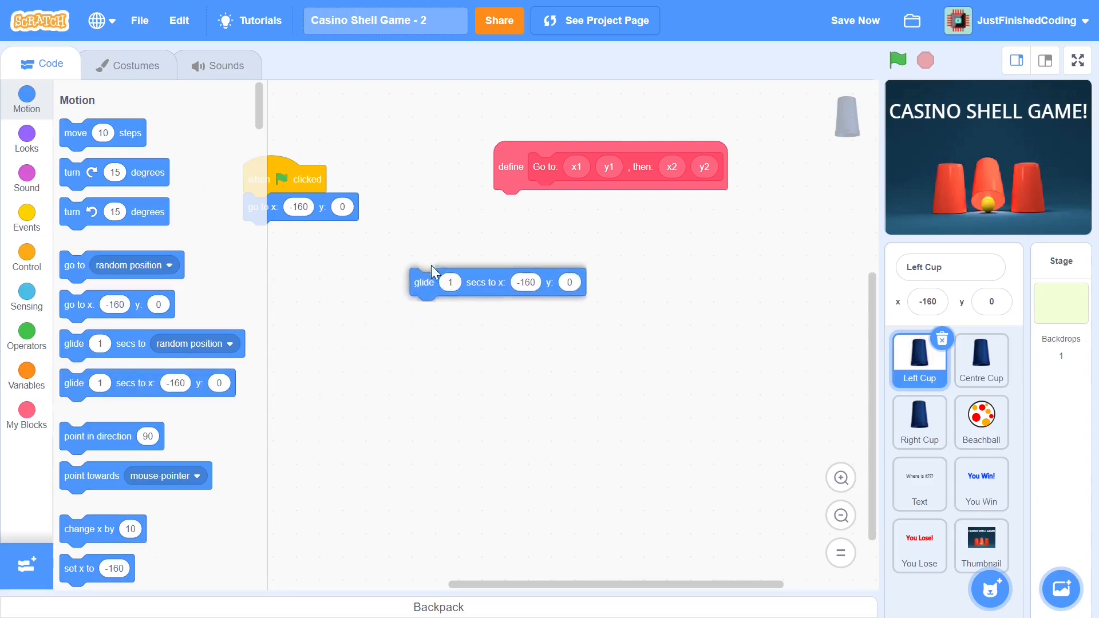
pyautogui.moveTo(423, 283); pyautogui.dragTo(505, 204)
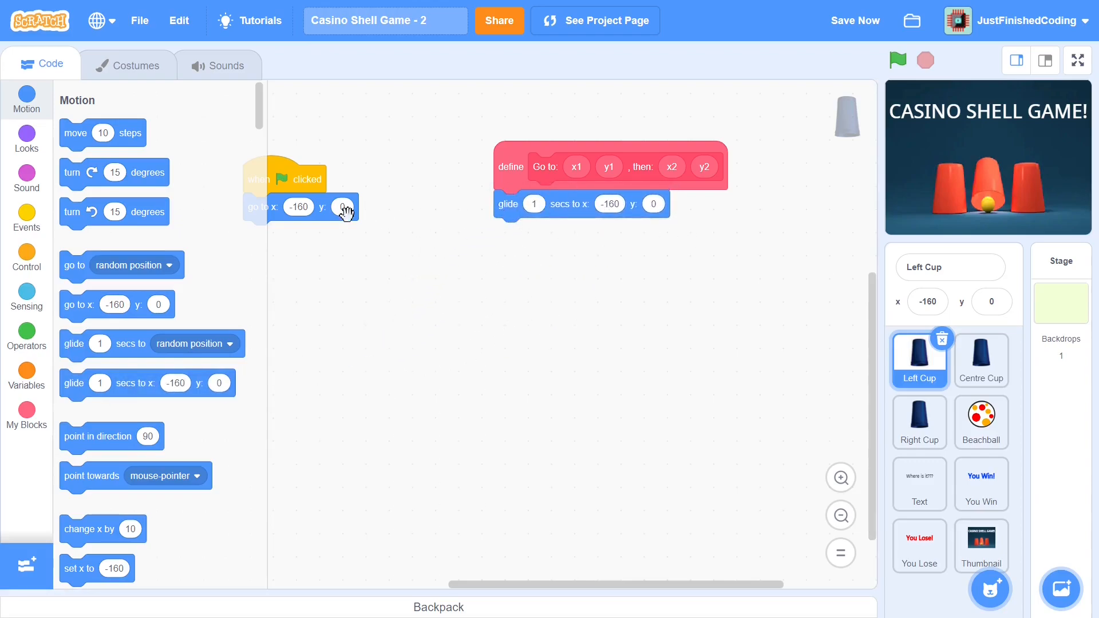
pyautogui.click(117, 124)
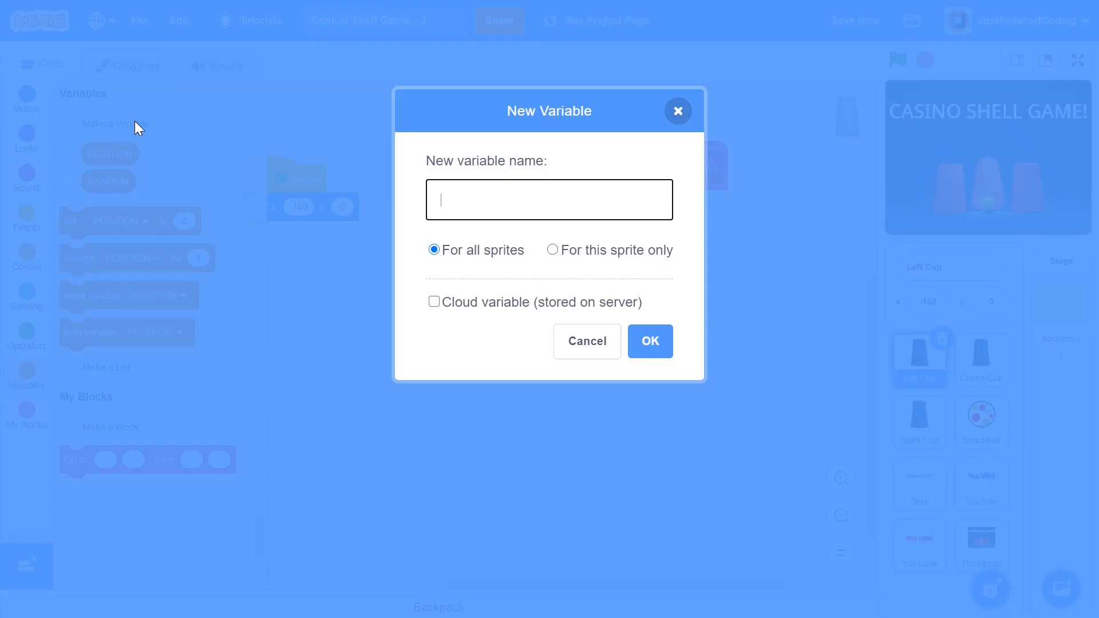
pyautogui.write('SPEED')
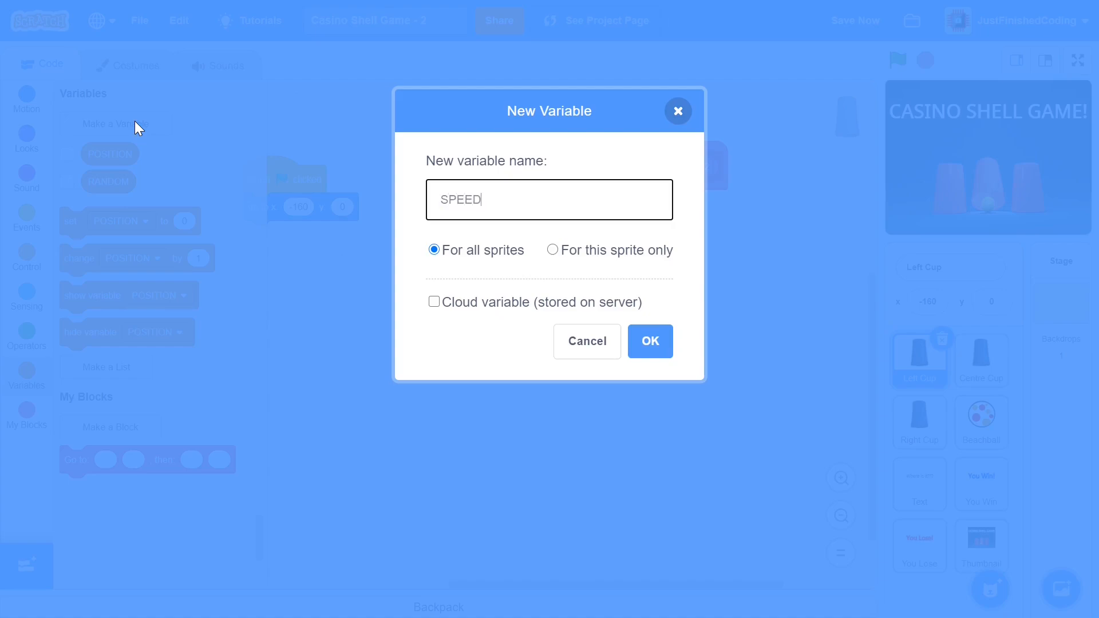
pyautogui.click(649, 341)
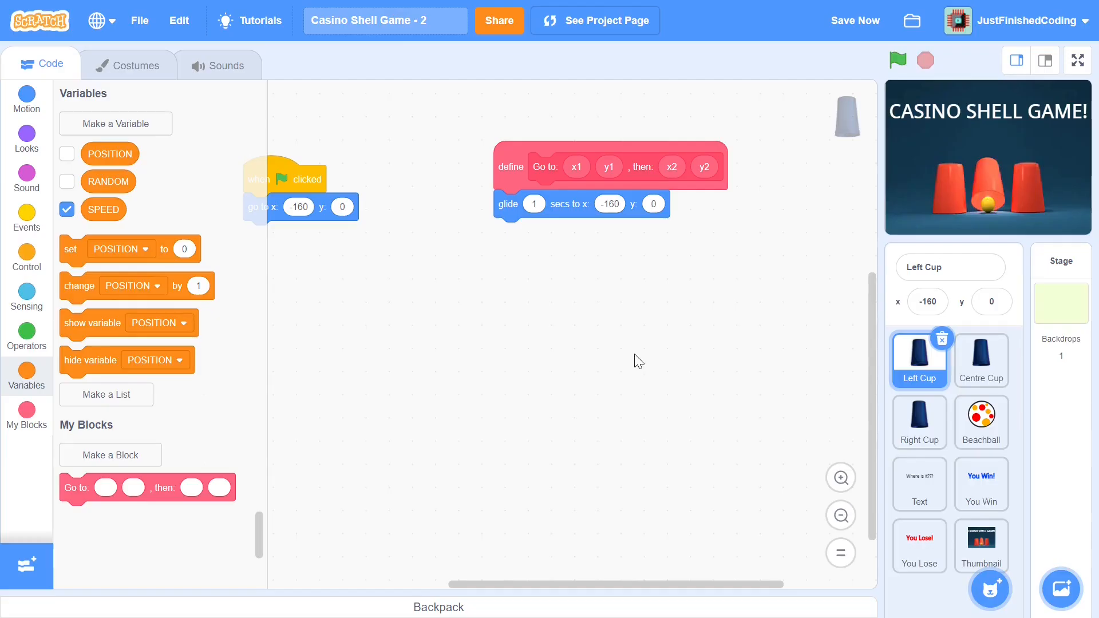
pyautogui.click(66, 209)
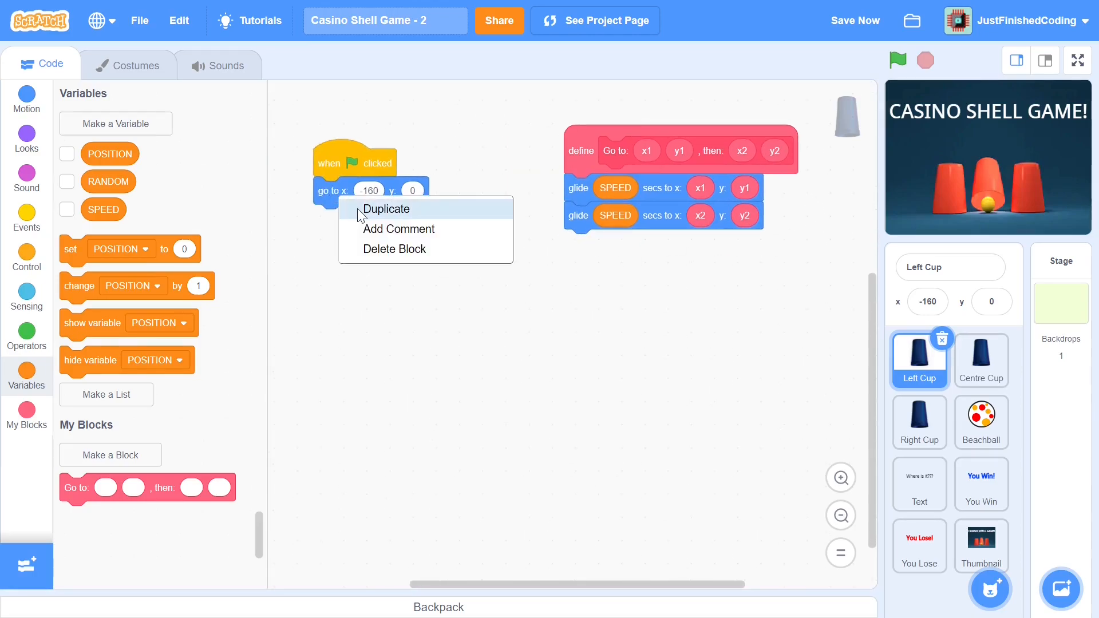
# - Duplicate the go-to block into the definition, then hide the Thumbnail sprite from the stage
pyautogui.click(386, 208)
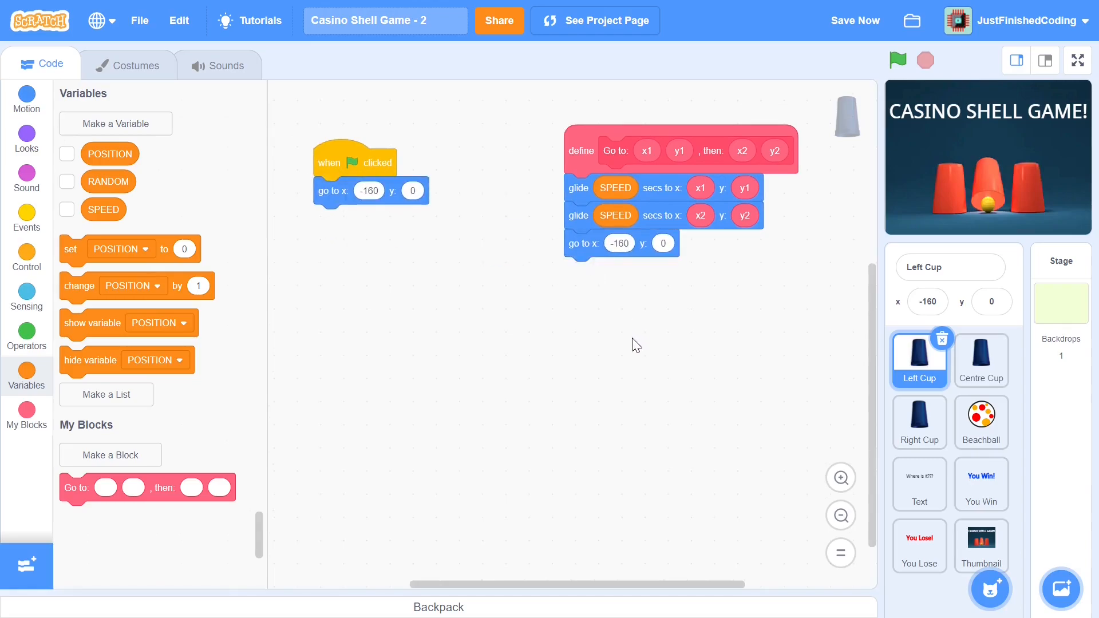
pyautogui.moveTo(591, 268)
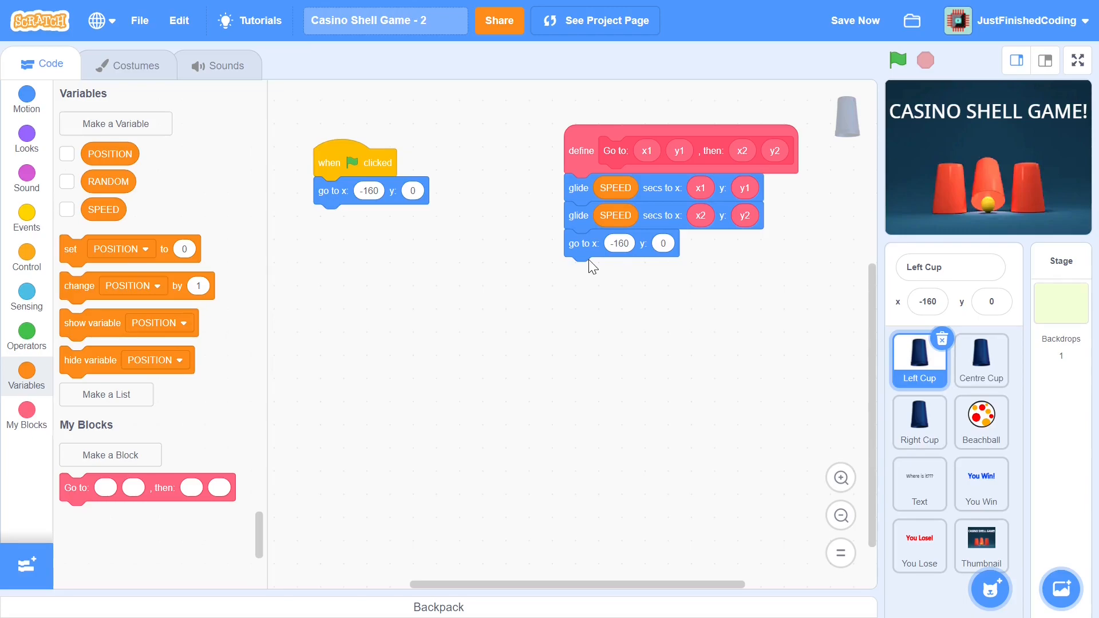
pyautogui.moveTo(570, 240)
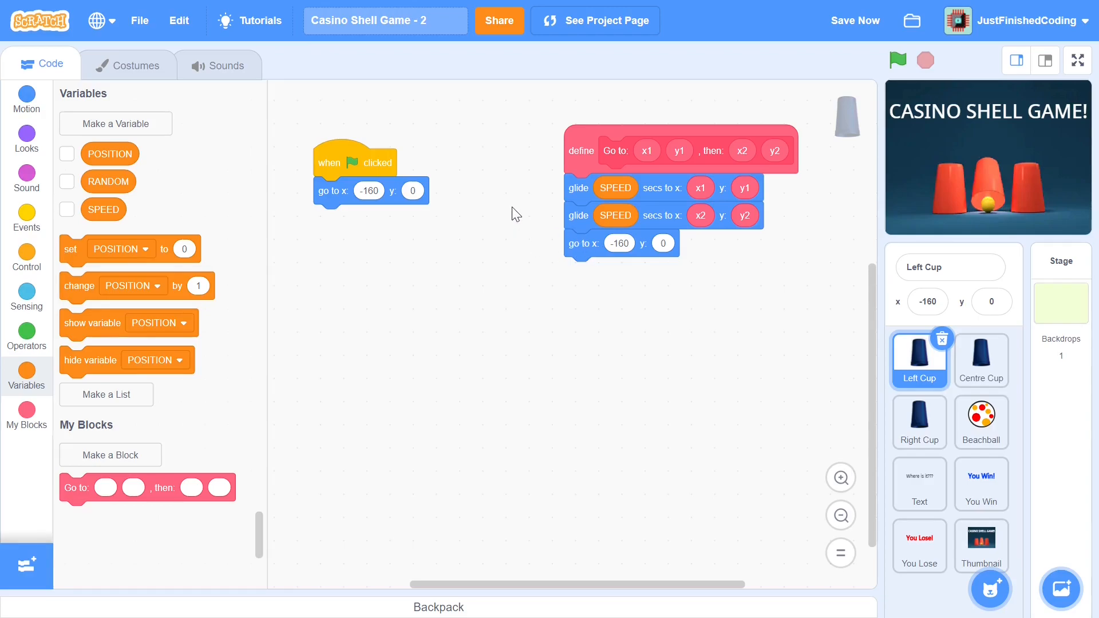
pyautogui.moveTo(432, 190)
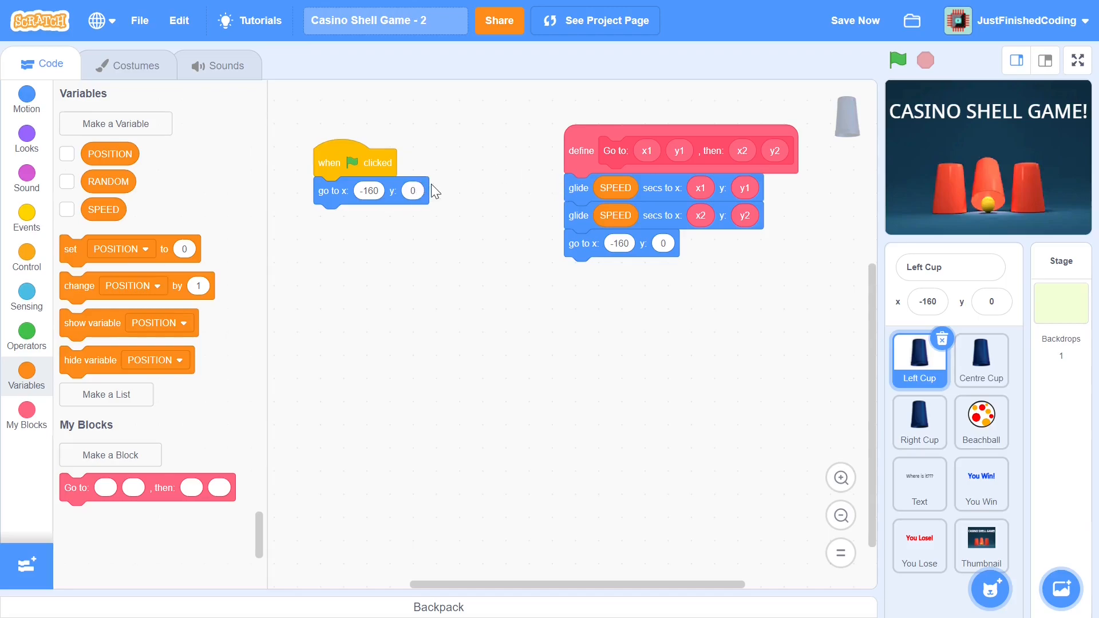
pyautogui.moveTo(438, 195)
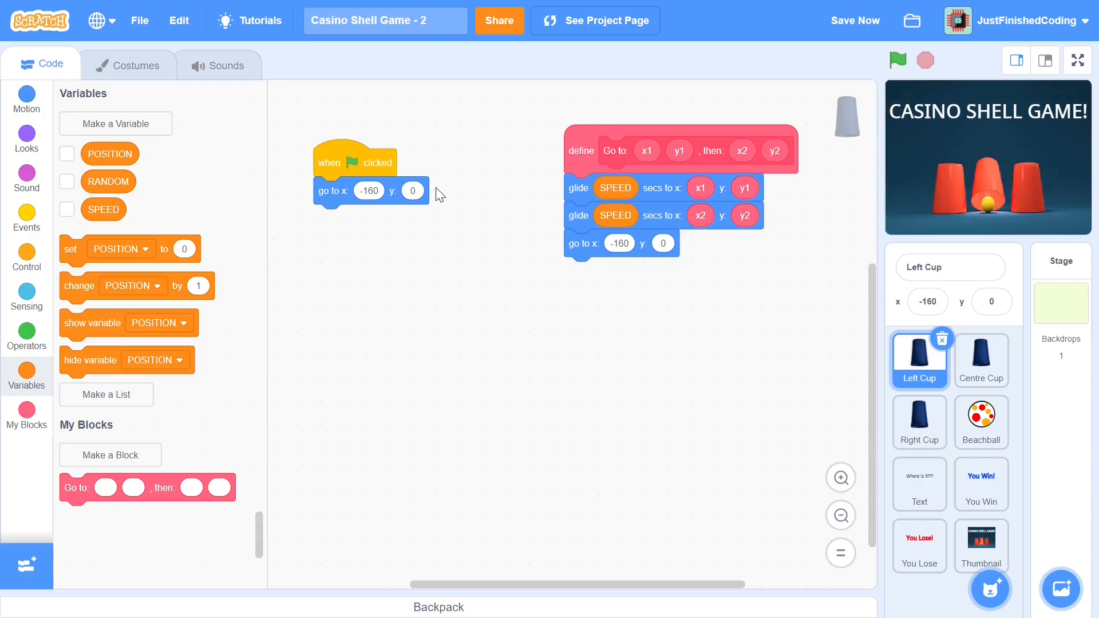
pyautogui.moveTo(396, 193)
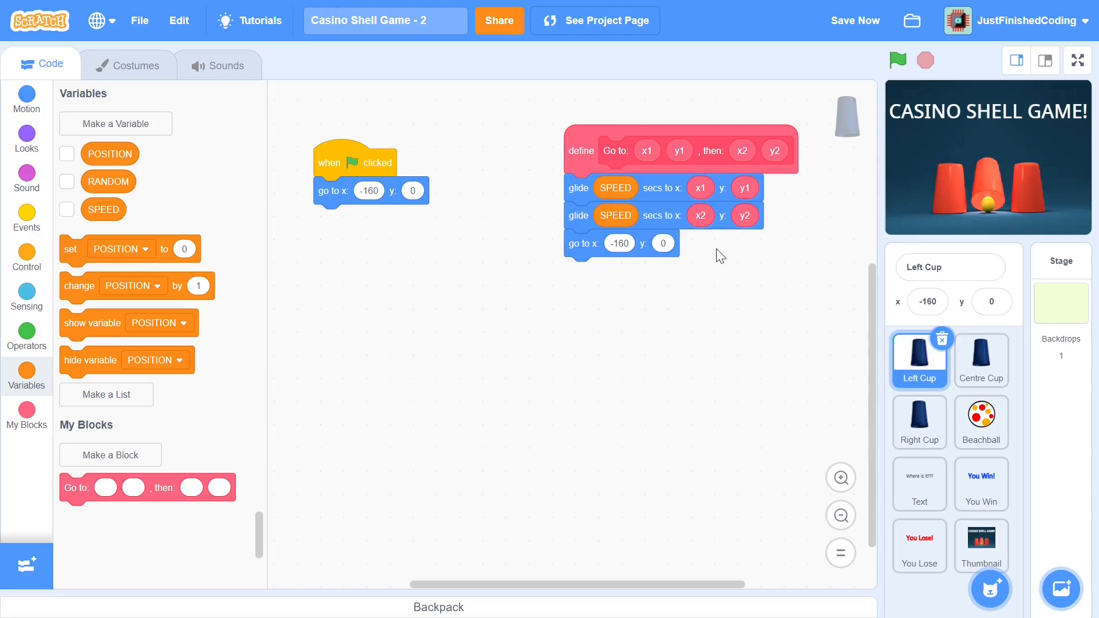
pyautogui.moveTo(694, 245)
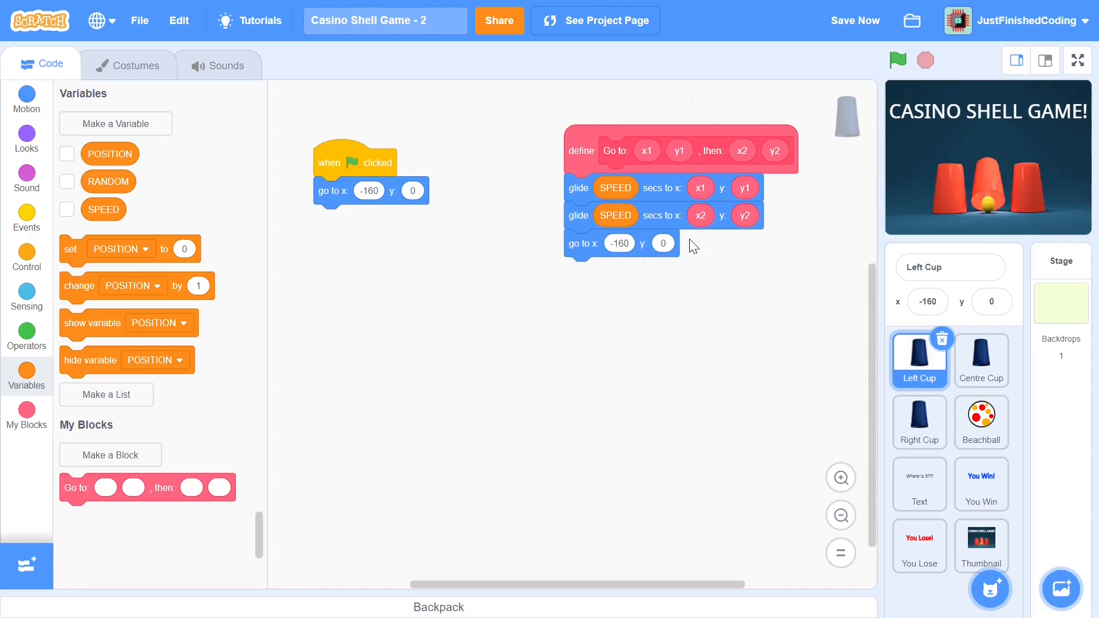
pyautogui.moveTo(599, 225)
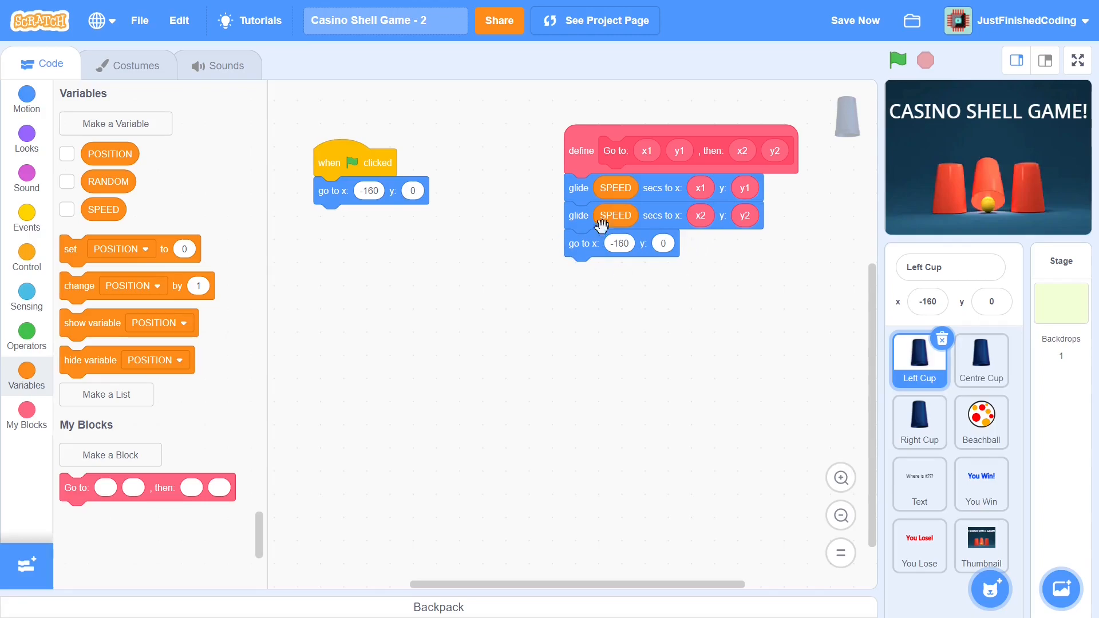
pyautogui.moveTo(696, 272)
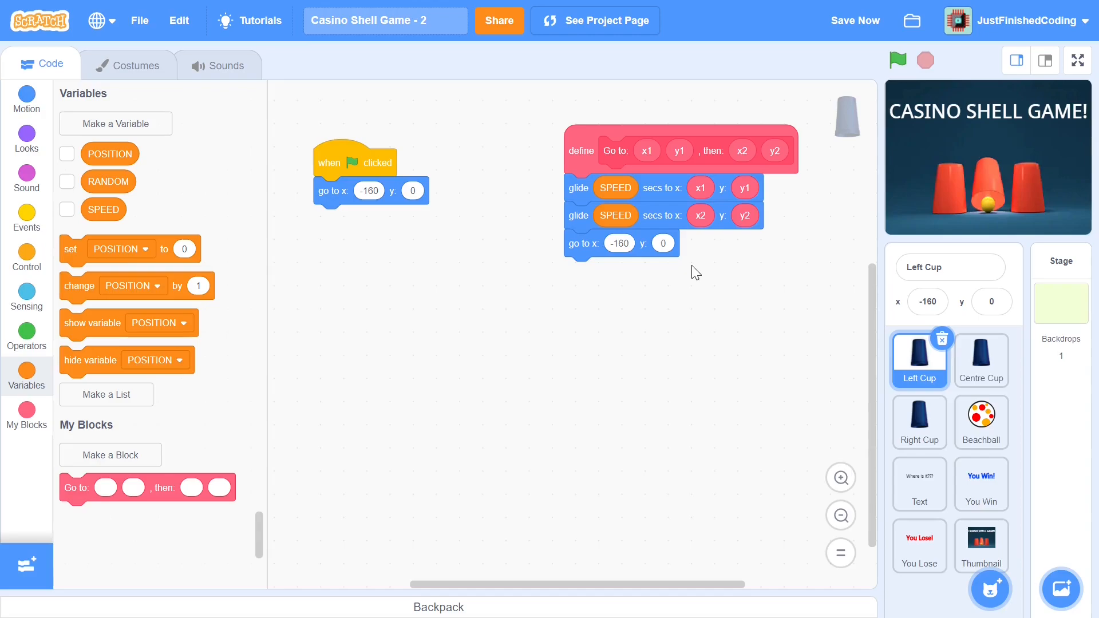
pyautogui.moveTo(691, 275)
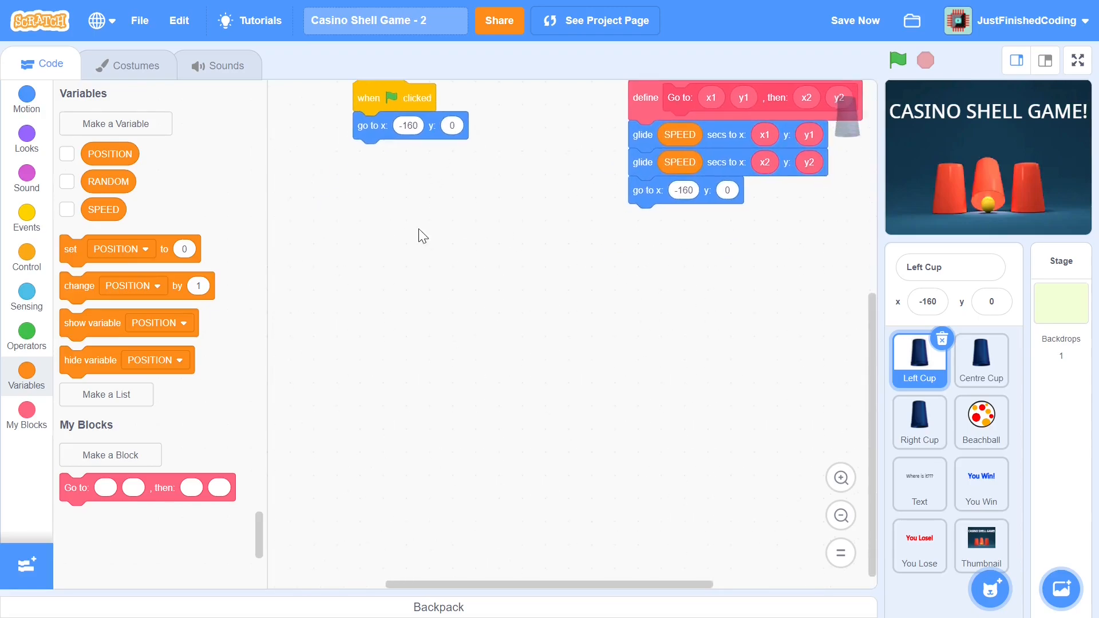
pyautogui.click(27, 218)
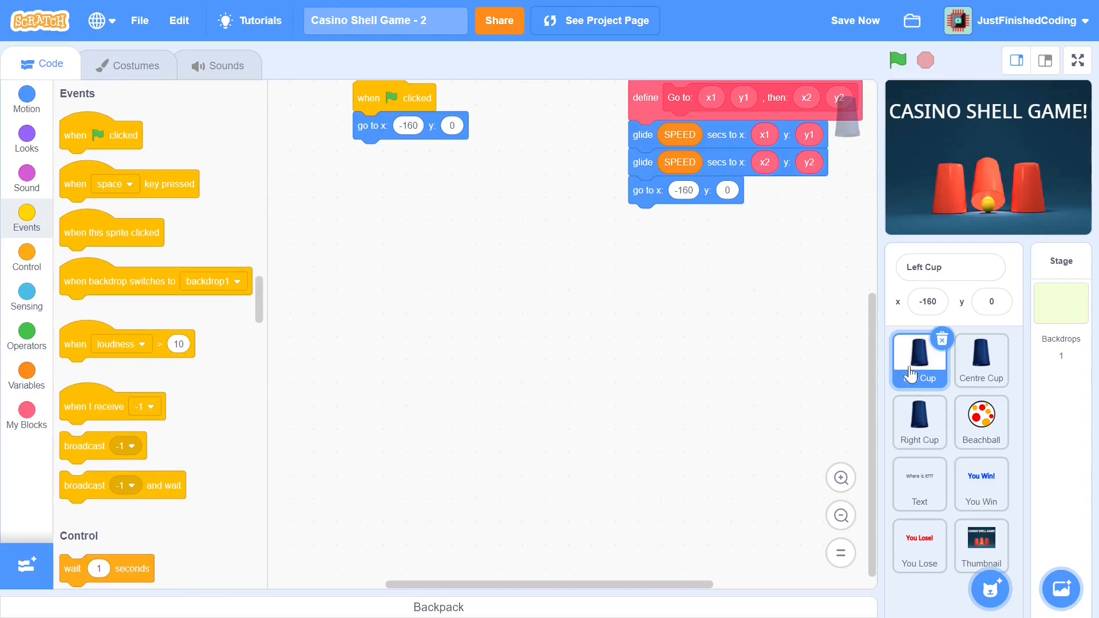
pyautogui.click(980, 545)
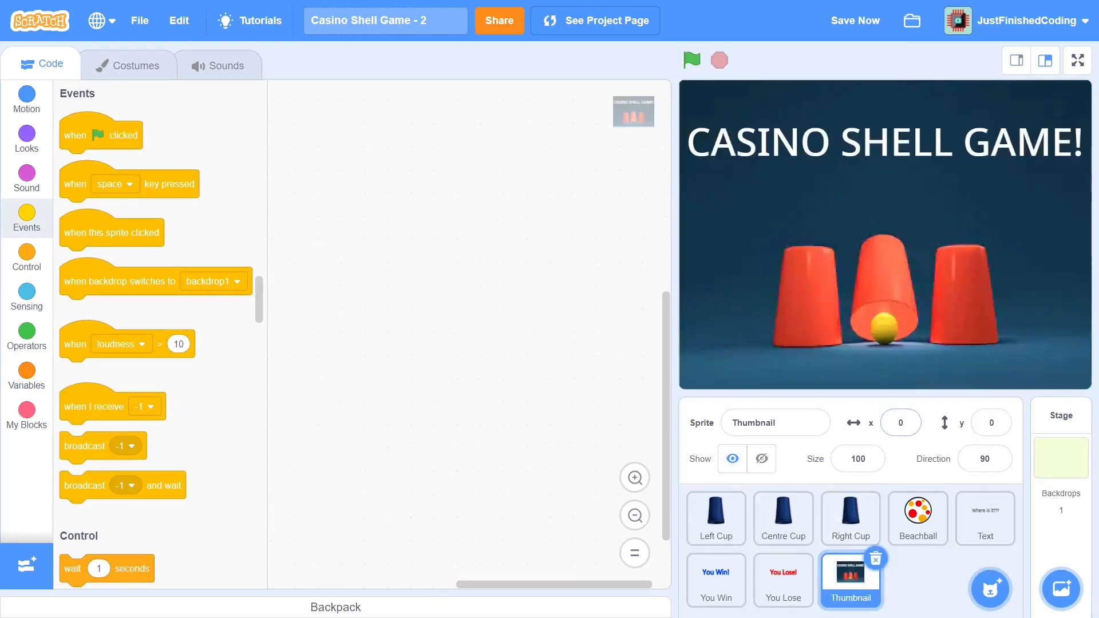
pyautogui.click(761, 458)
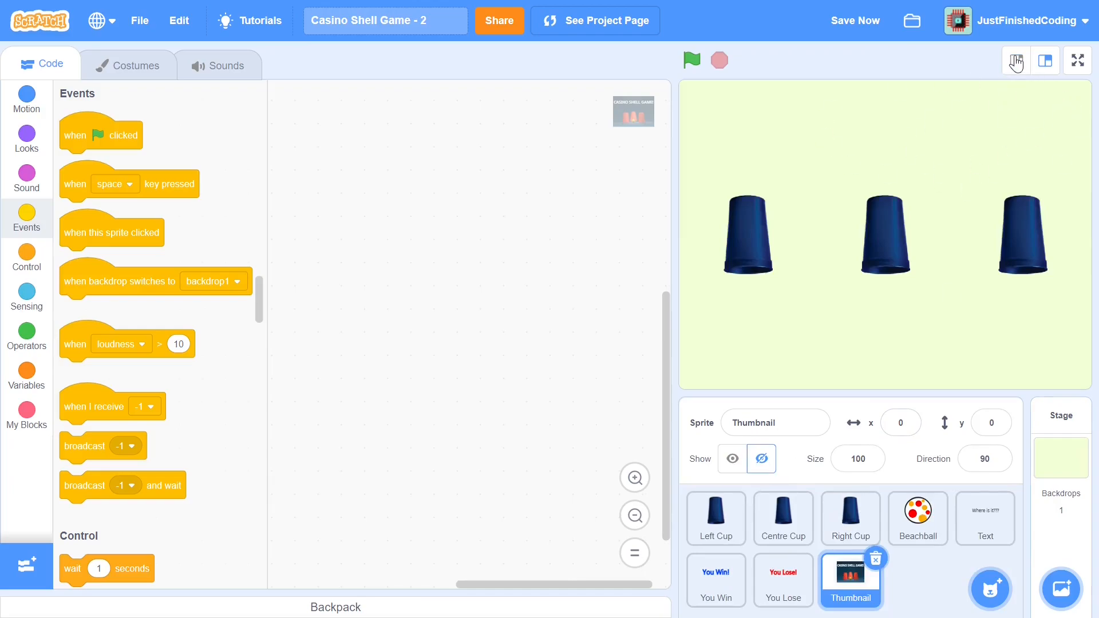
# - Add a 'when I receive -1 to 0' hat to the Left Cup in small-stage layout
pyautogui.click(1016, 60)
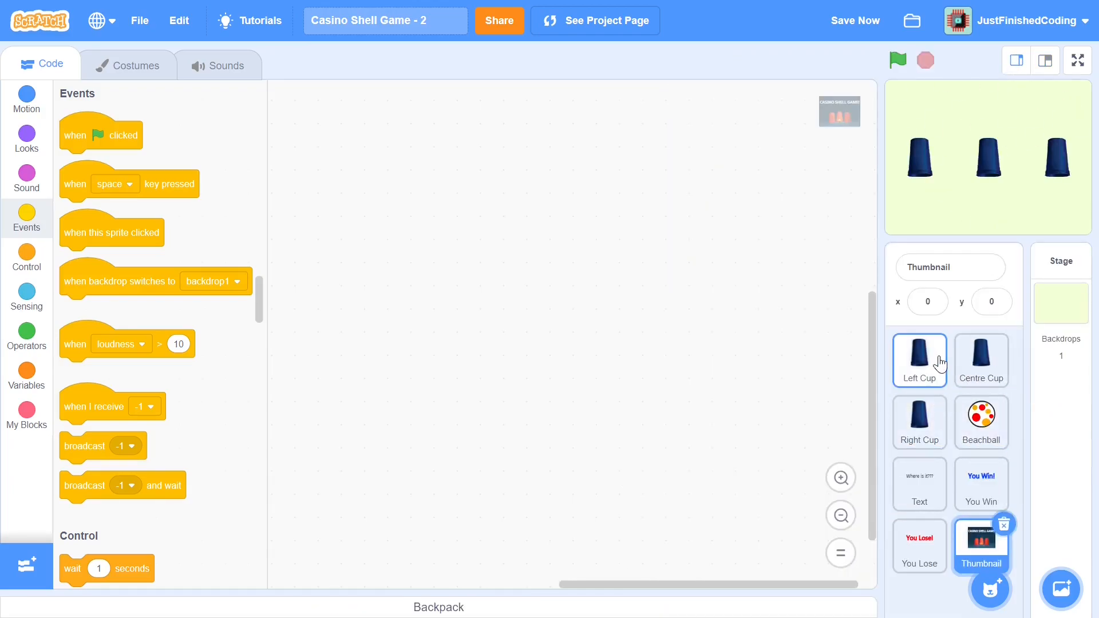
pyautogui.click(919, 360)
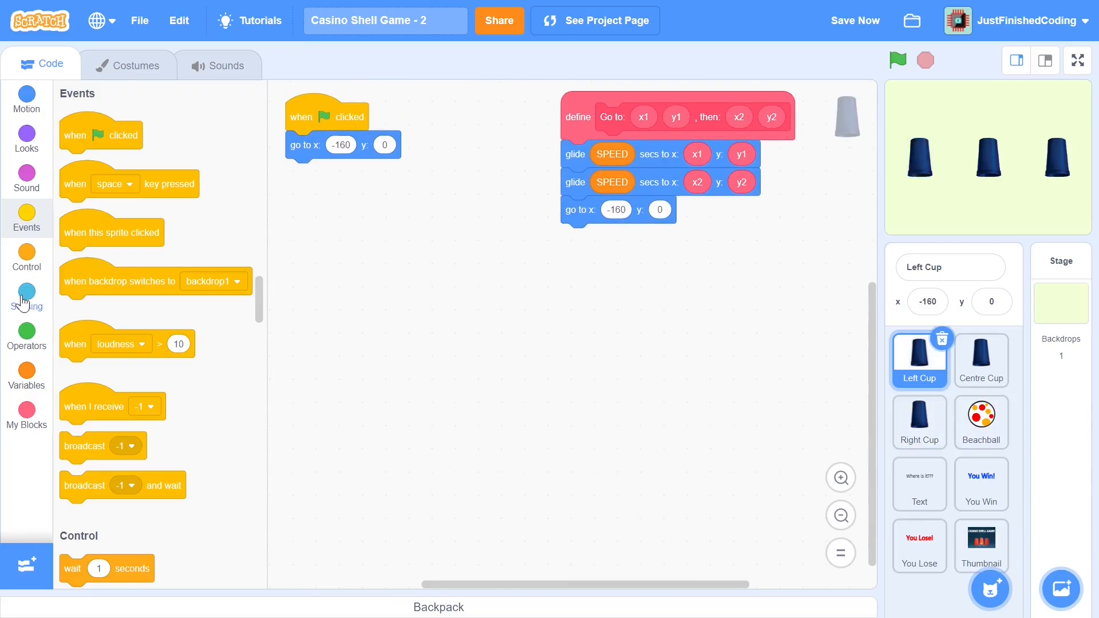
pyautogui.moveTo(93, 406); pyautogui.dragTo(335, 246)
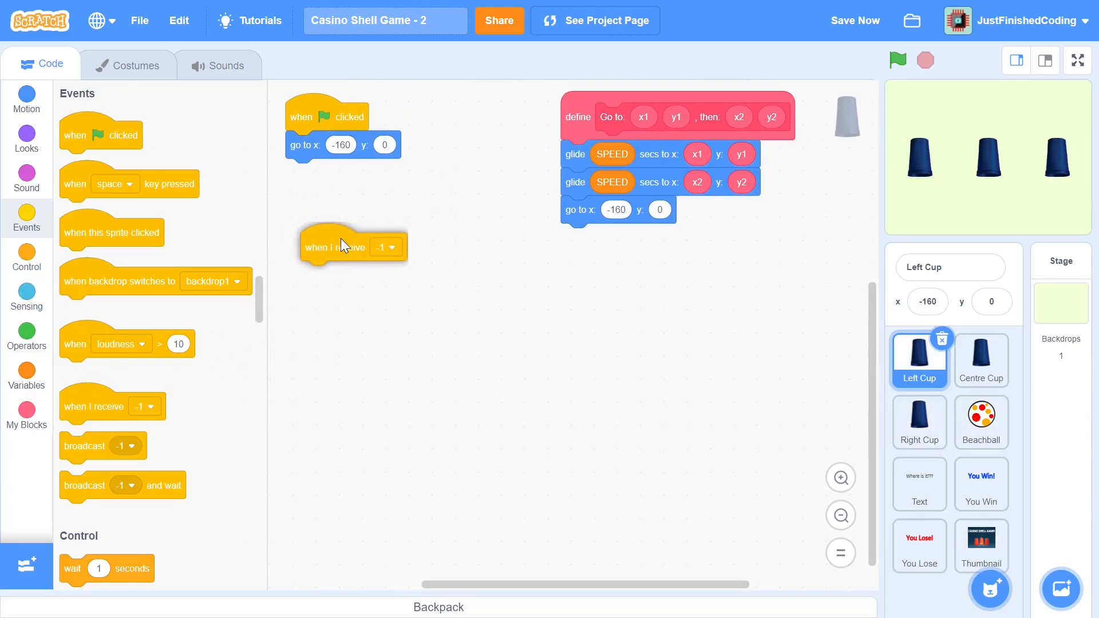
pyautogui.moveTo(394, 353)
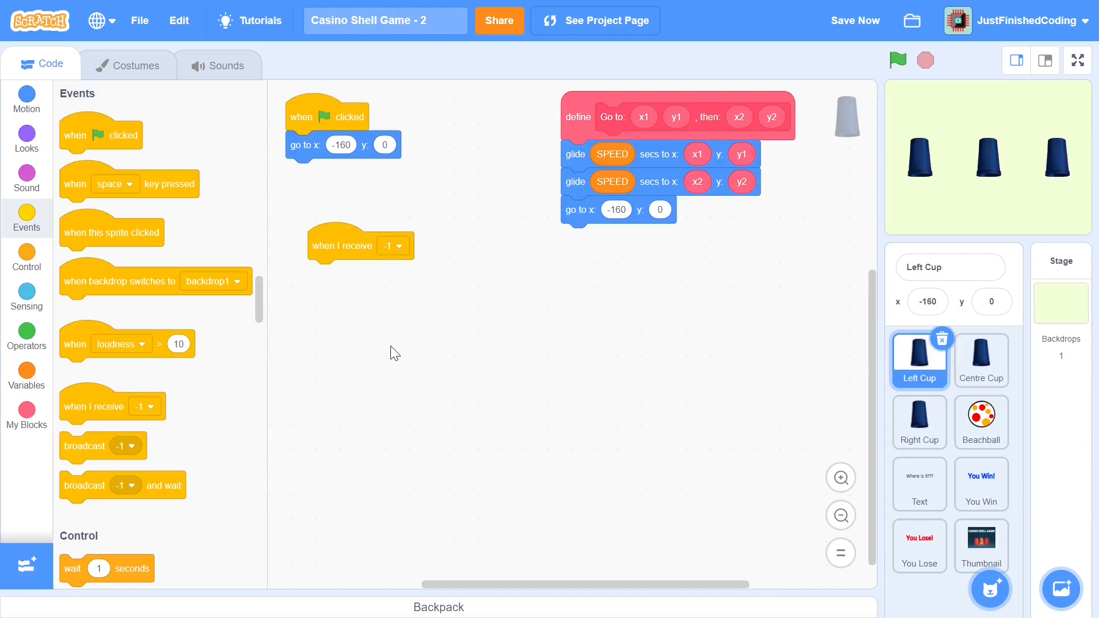
pyautogui.moveTo(398, 326)
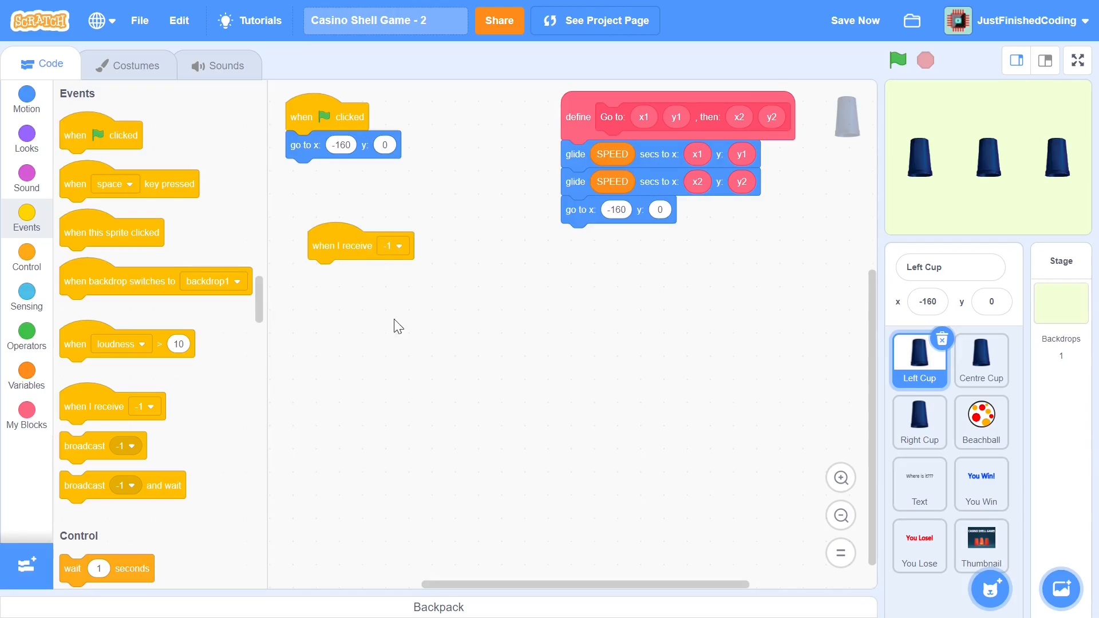
pyautogui.click(392, 245)
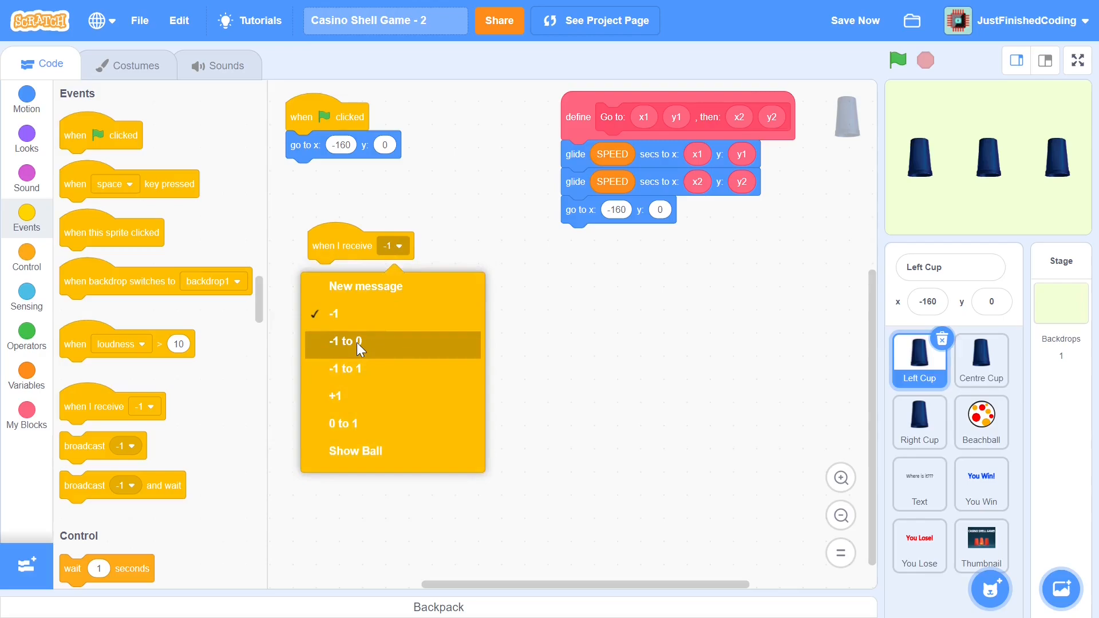
pyautogui.click(345, 341)
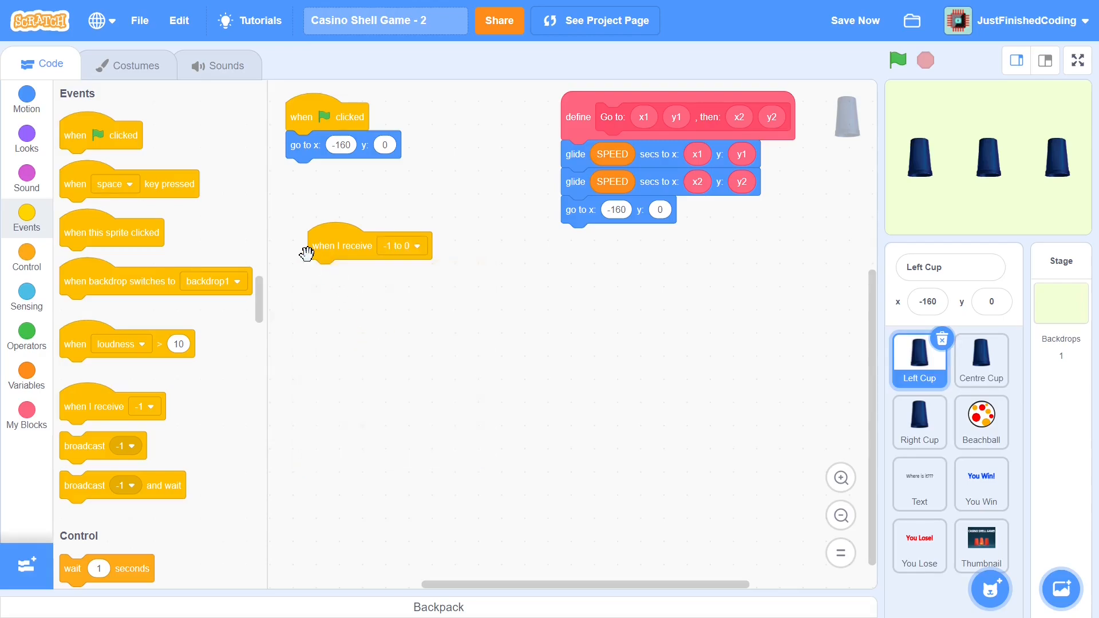
pyautogui.moveTo(1041, 108)
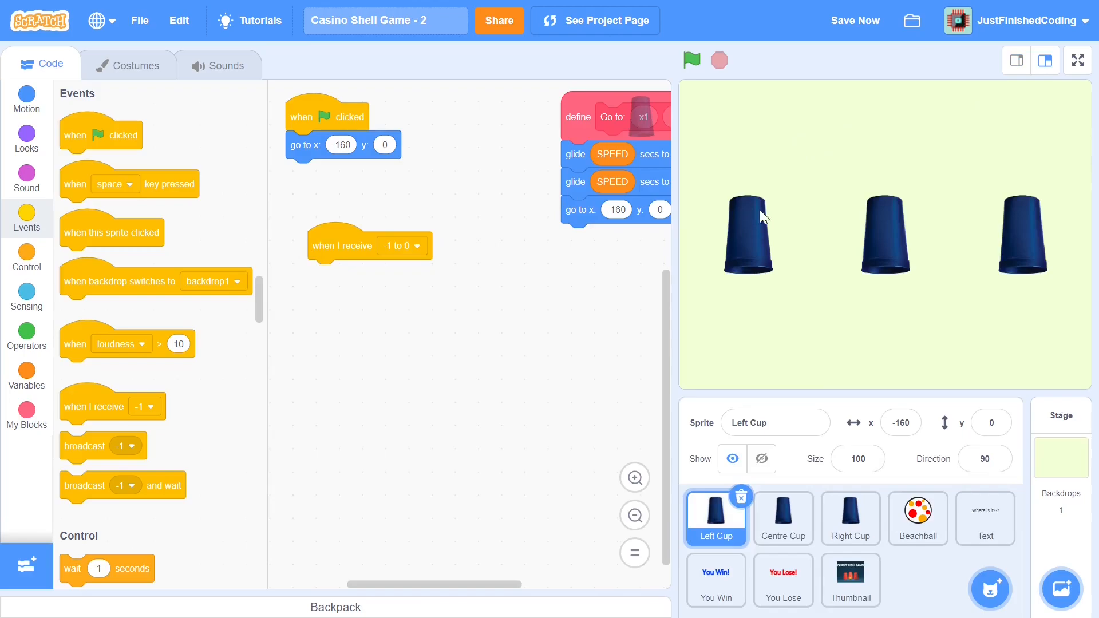
pyautogui.moveTo(894, 215)
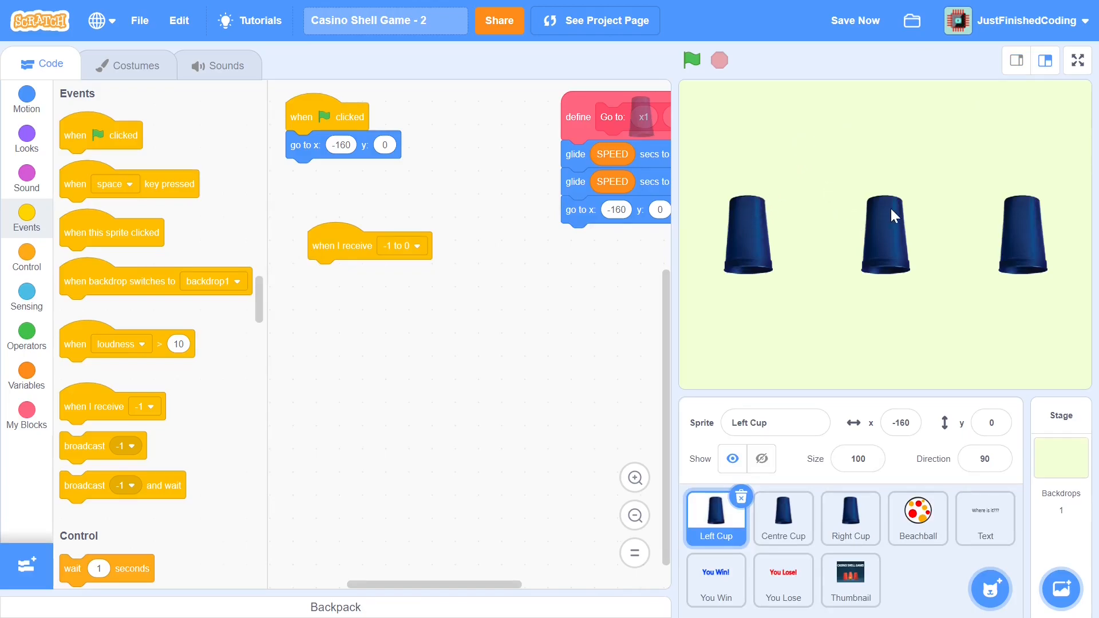
pyautogui.moveTo(788, 309)
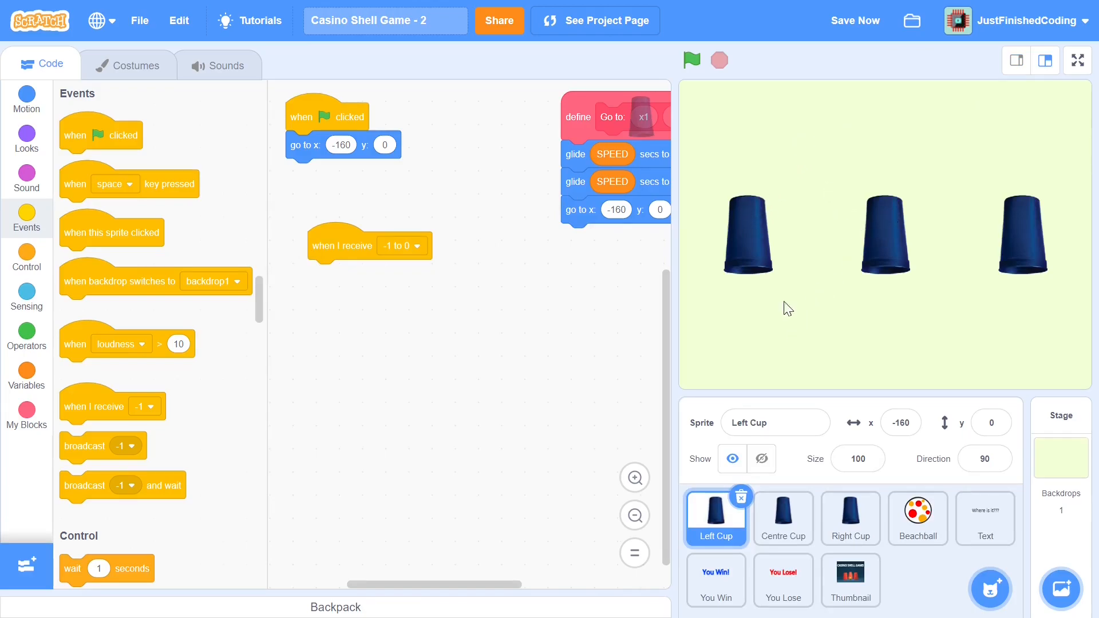
pyautogui.moveTo(745, 256)
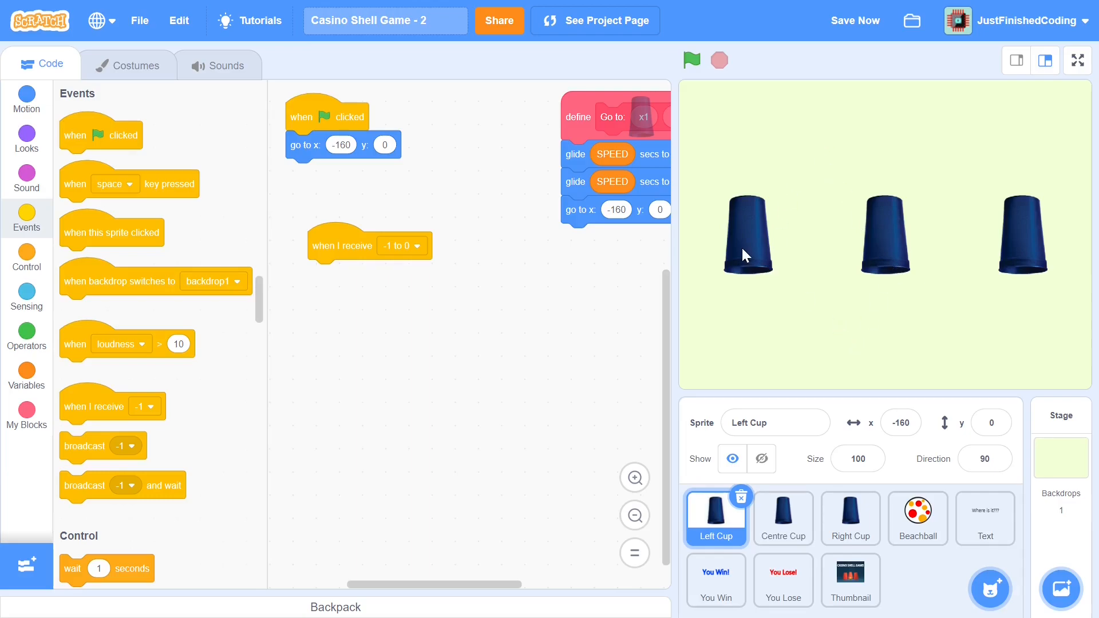
pyautogui.moveTo(757, 266)
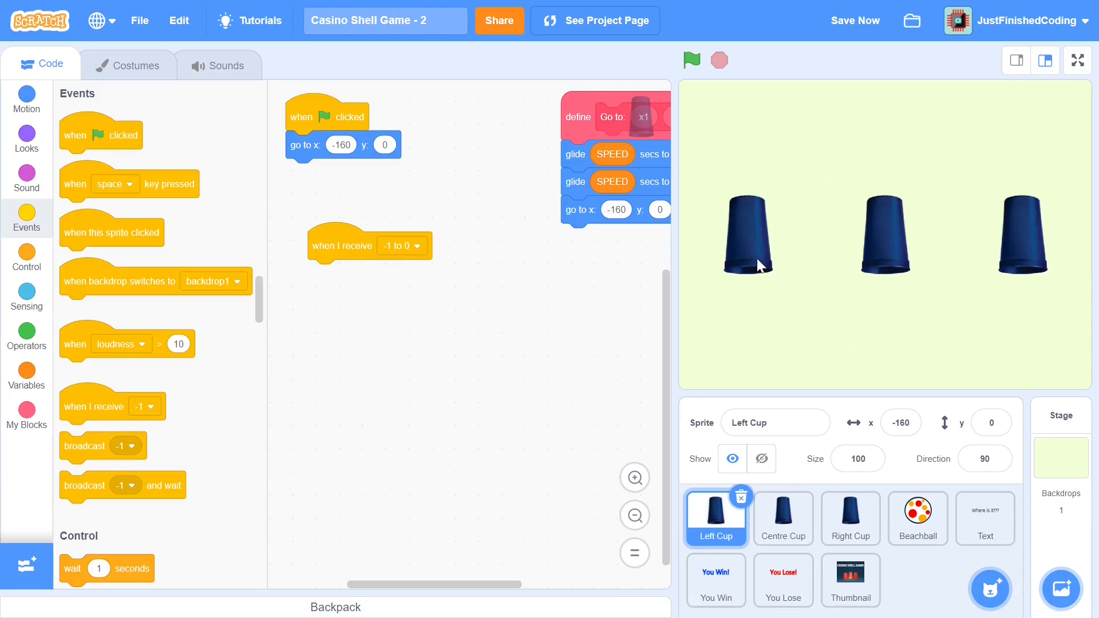
pyautogui.moveTo(755, 261)
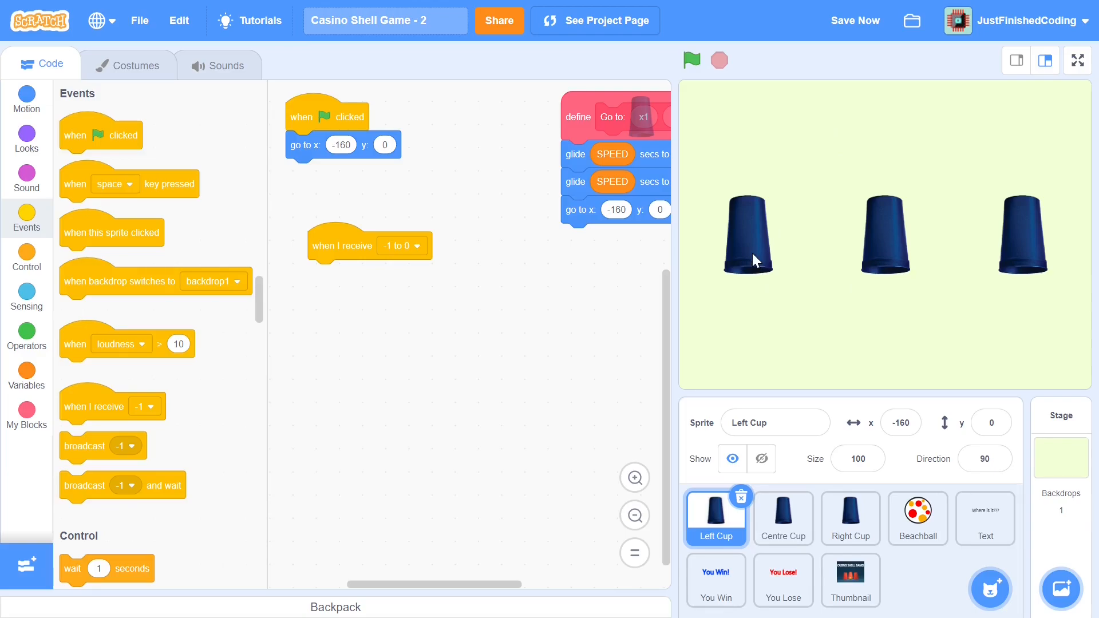
pyautogui.moveTo(840, 131)
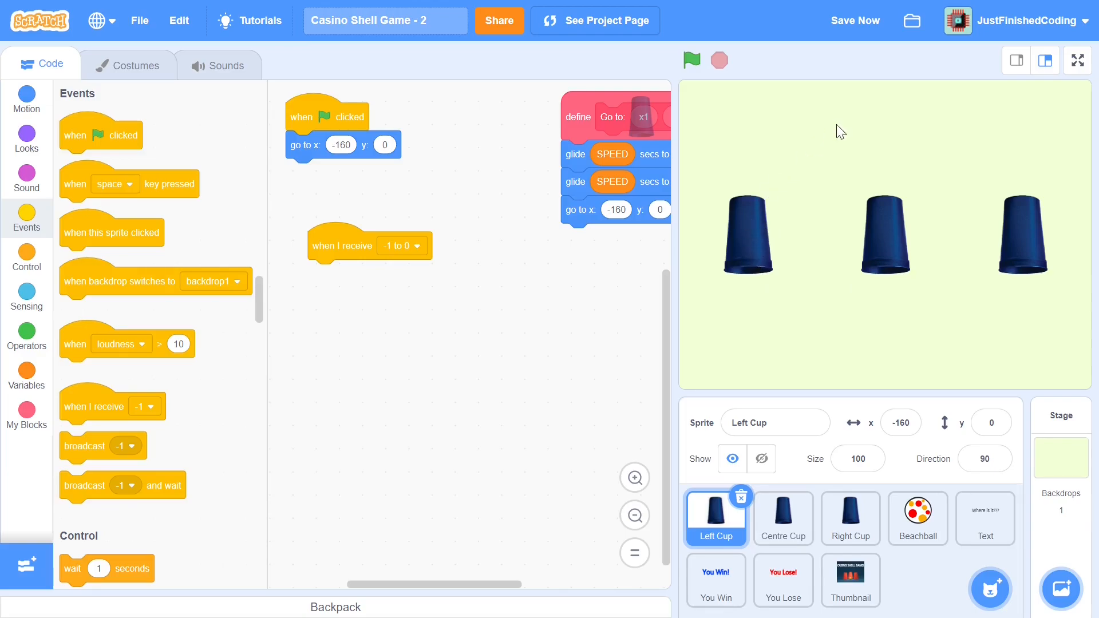
pyautogui.moveTo(811, 146)
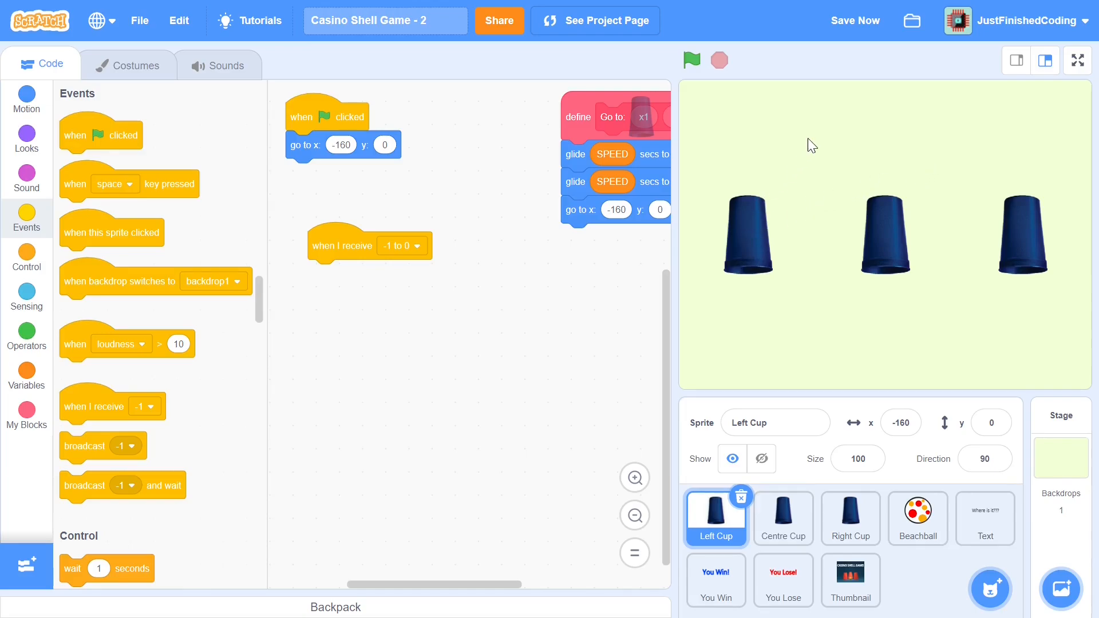
pyautogui.moveTo(937, 197)
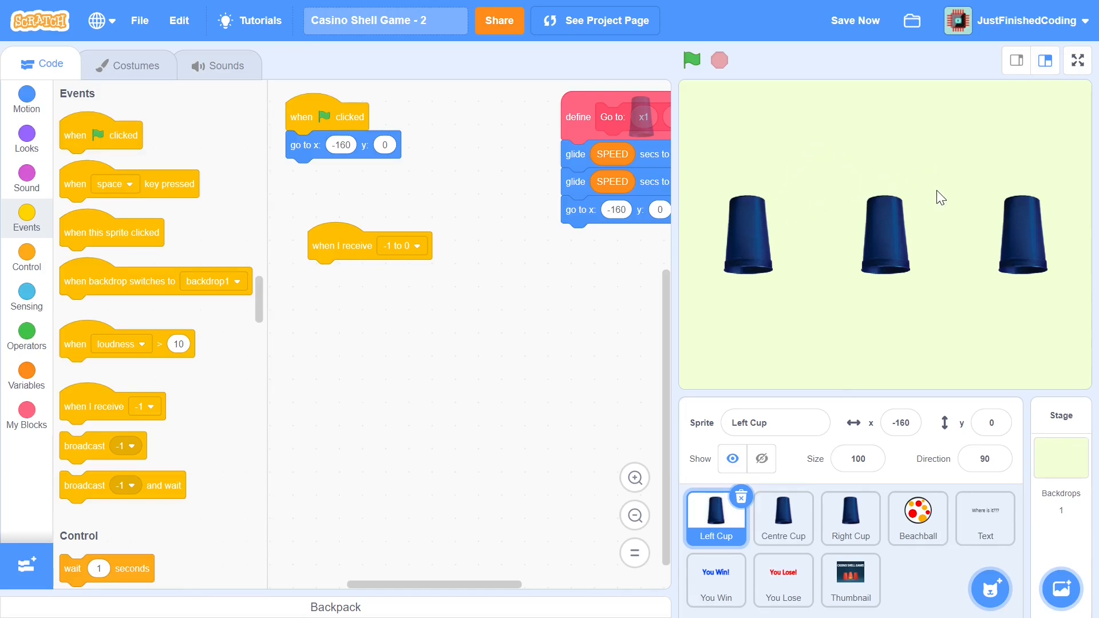
pyautogui.moveTo(847, 307)
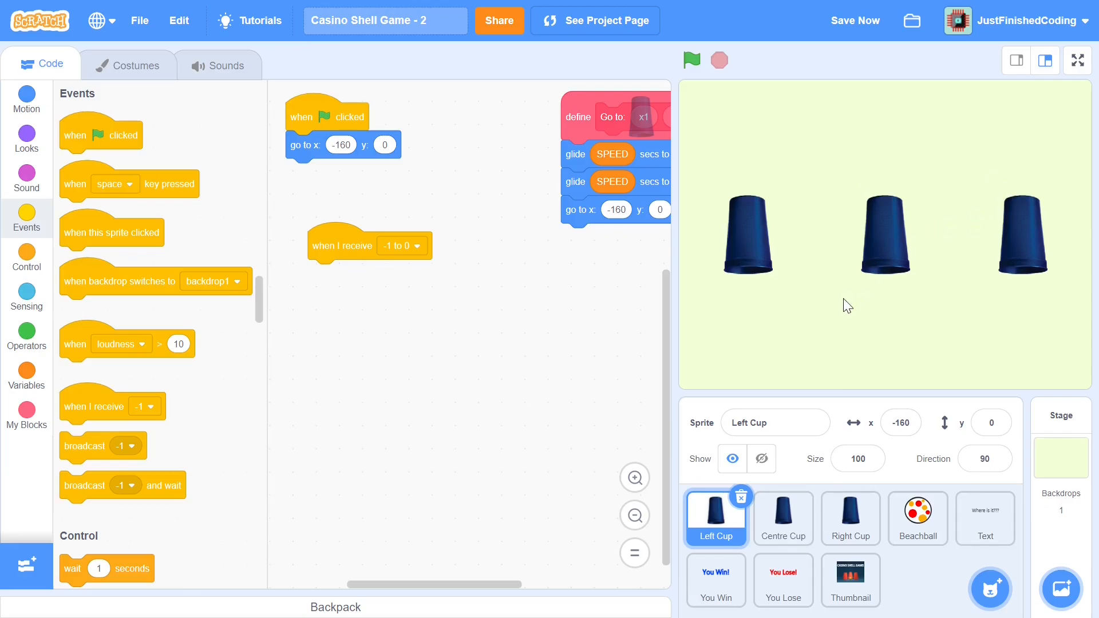
pyautogui.moveTo(1018, 174)
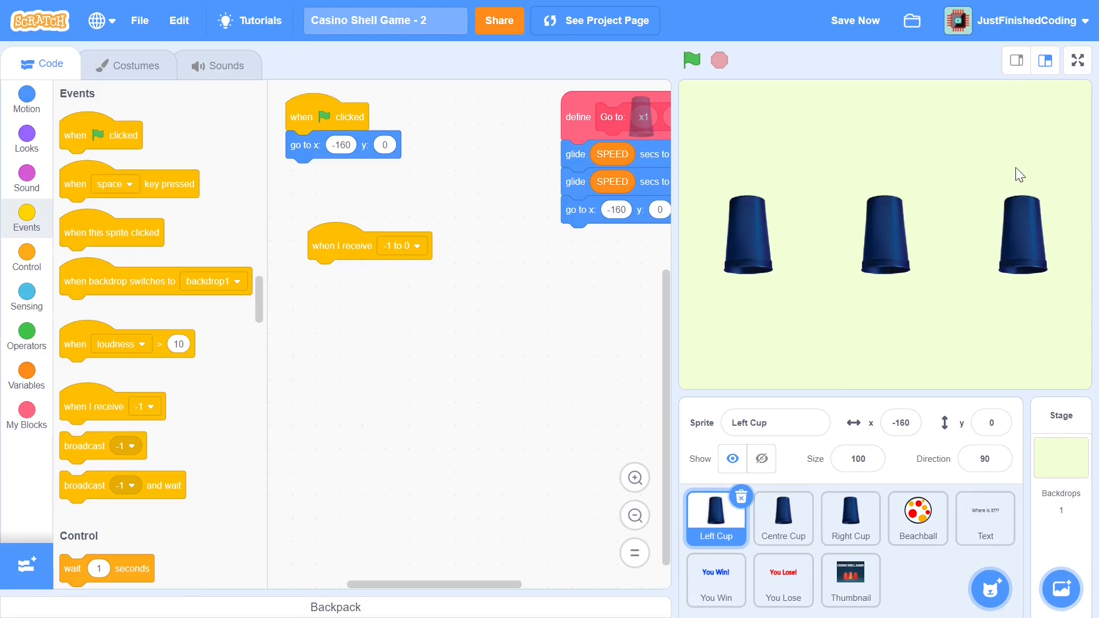
pyautogui.moveTo(780, 330)
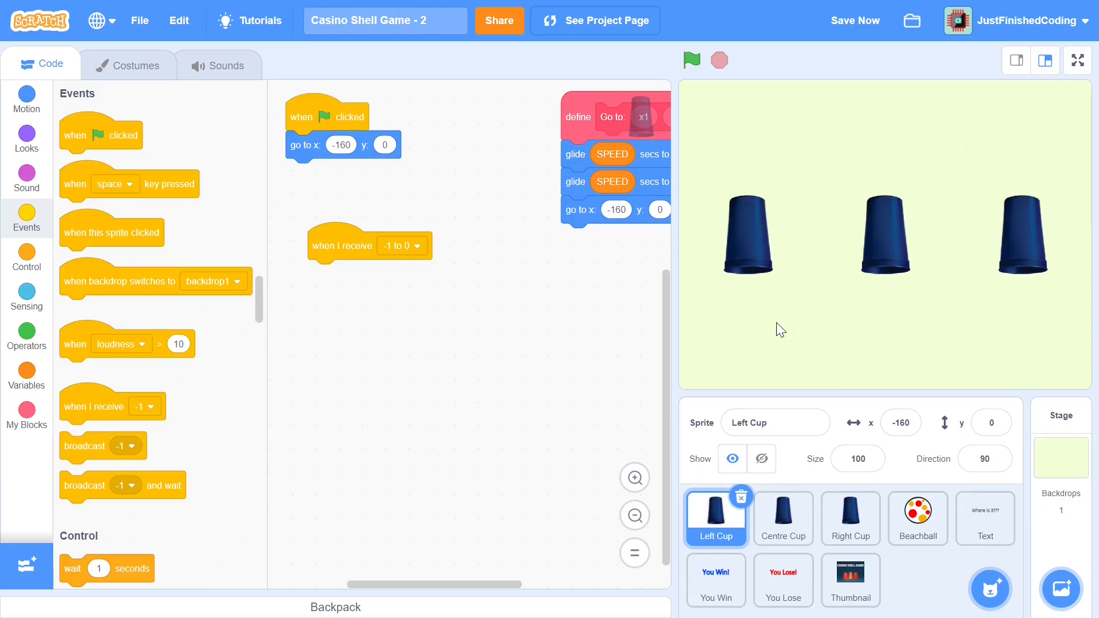
pyautogui.moveTo(326, 244)
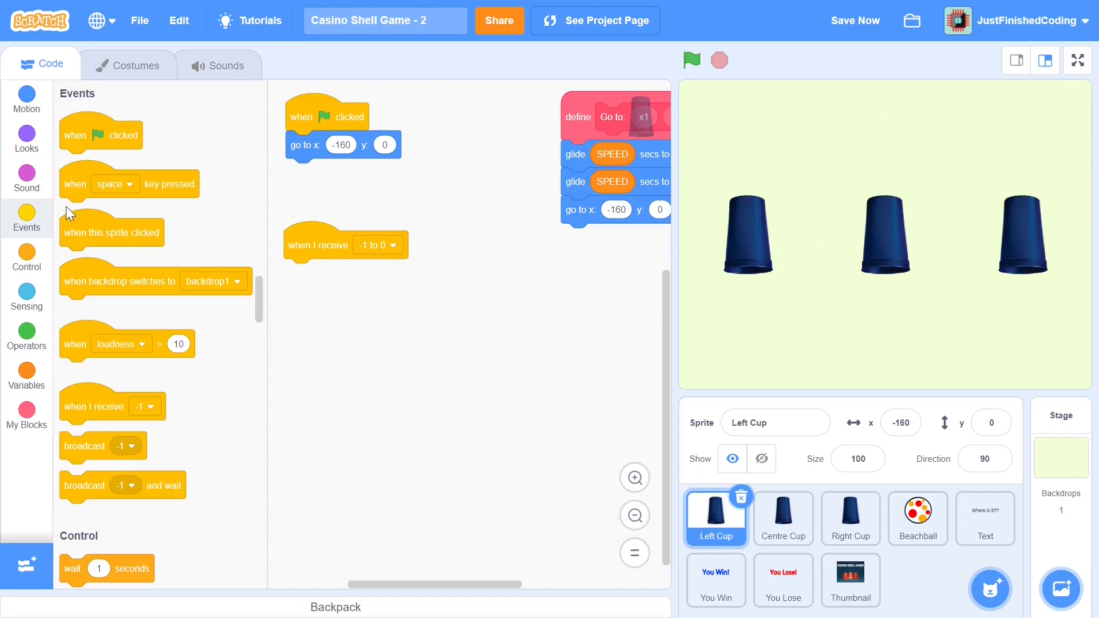
# - Fill the -1 to 0 script's Go to block with first point -80, 100
pyautogui.click(854, 21)
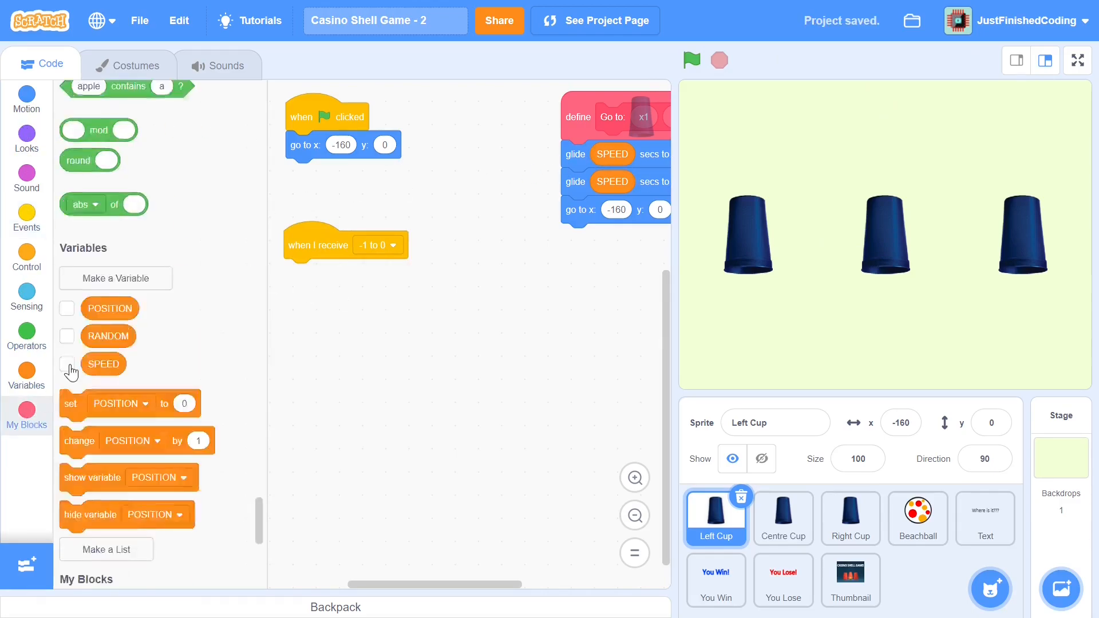
pyautogui.click(26, 417)
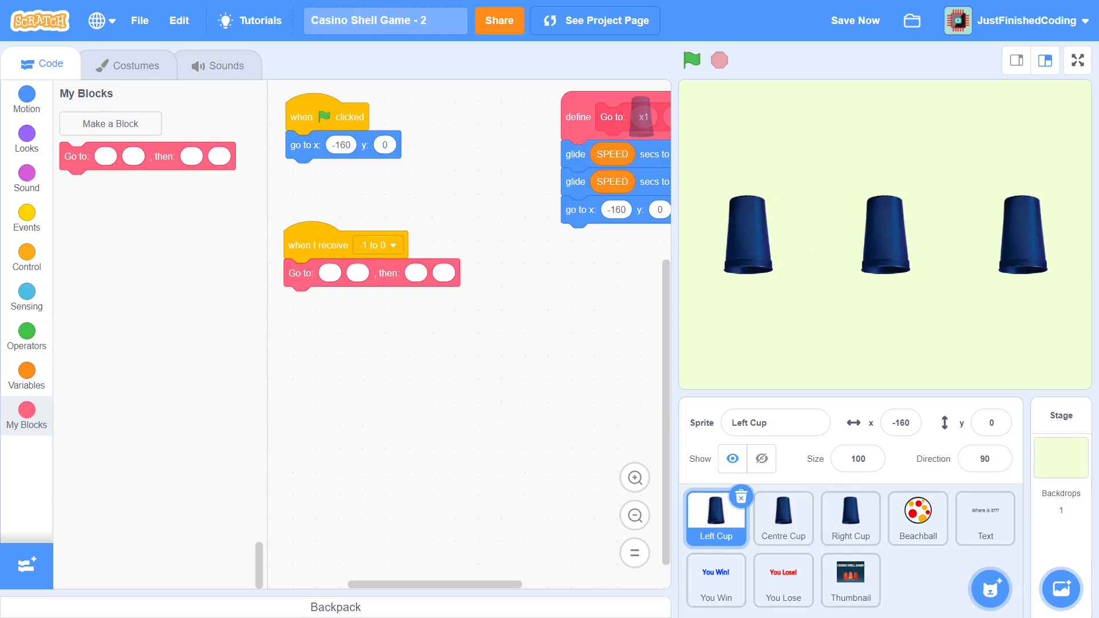
pyautogui.moveTo(817, 125)
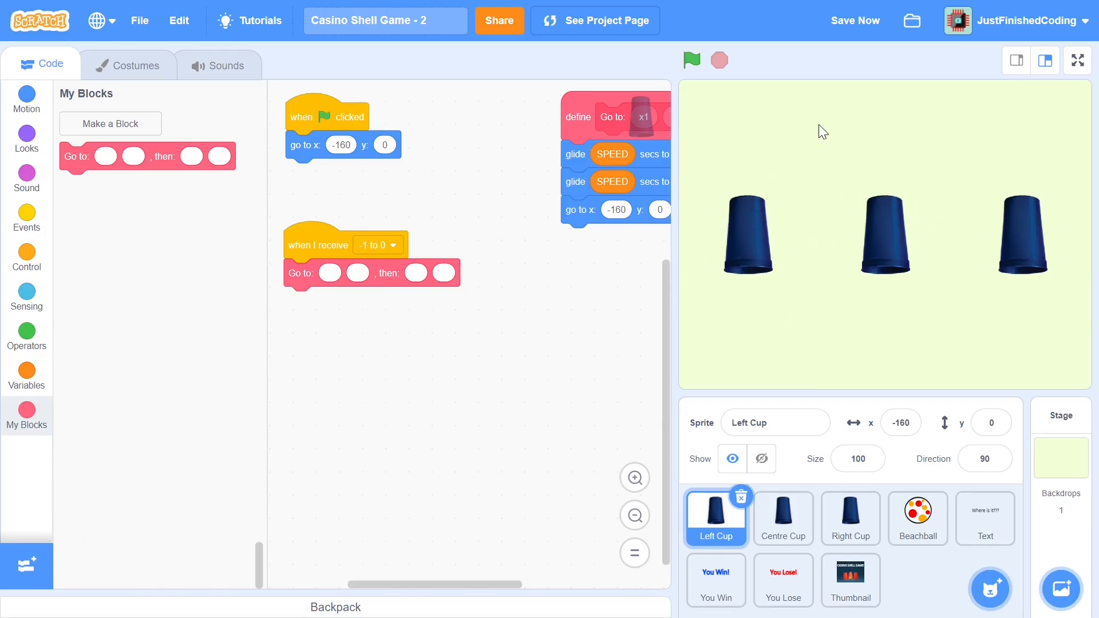
pyautogui.moveTo(827, 175)
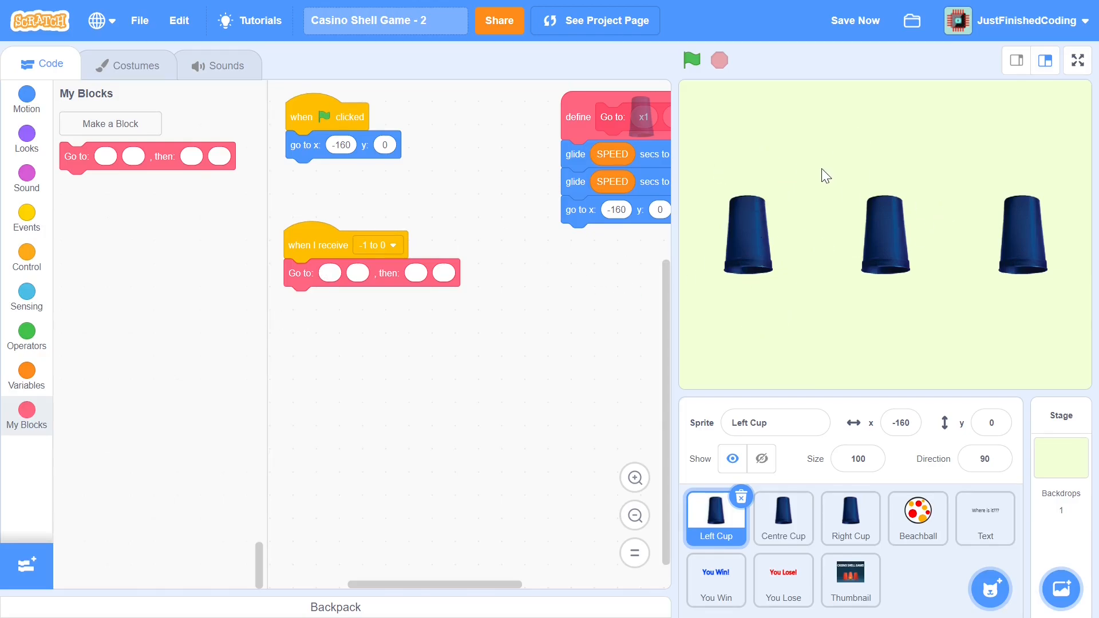
pyautogui.moveTo(273, 230)
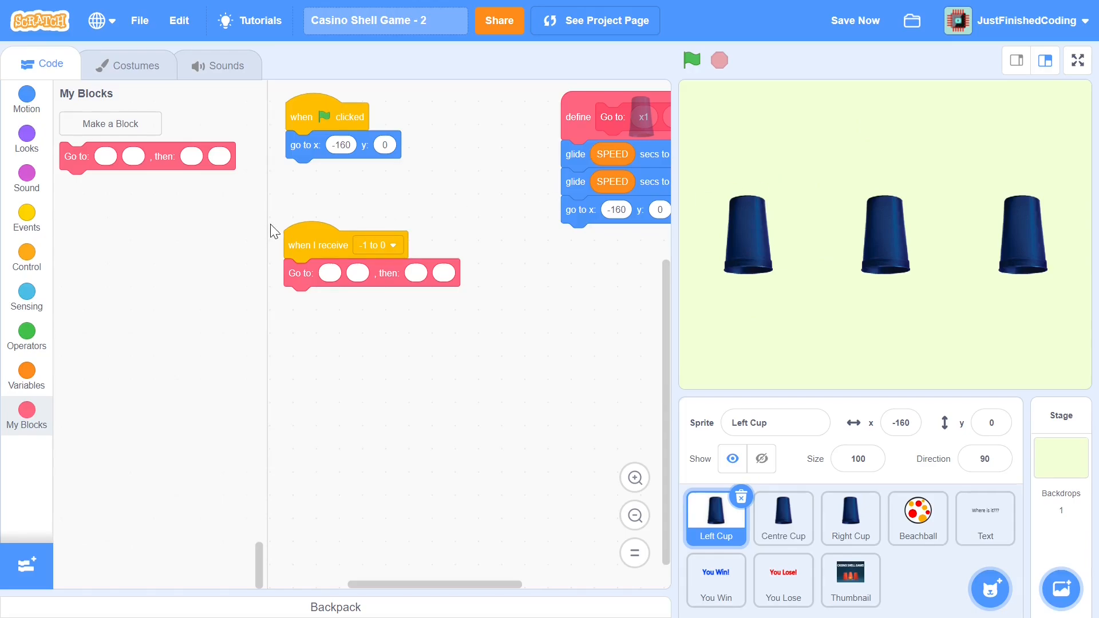
pyautogui.click(328, 272)
pyautogui.write('-80')
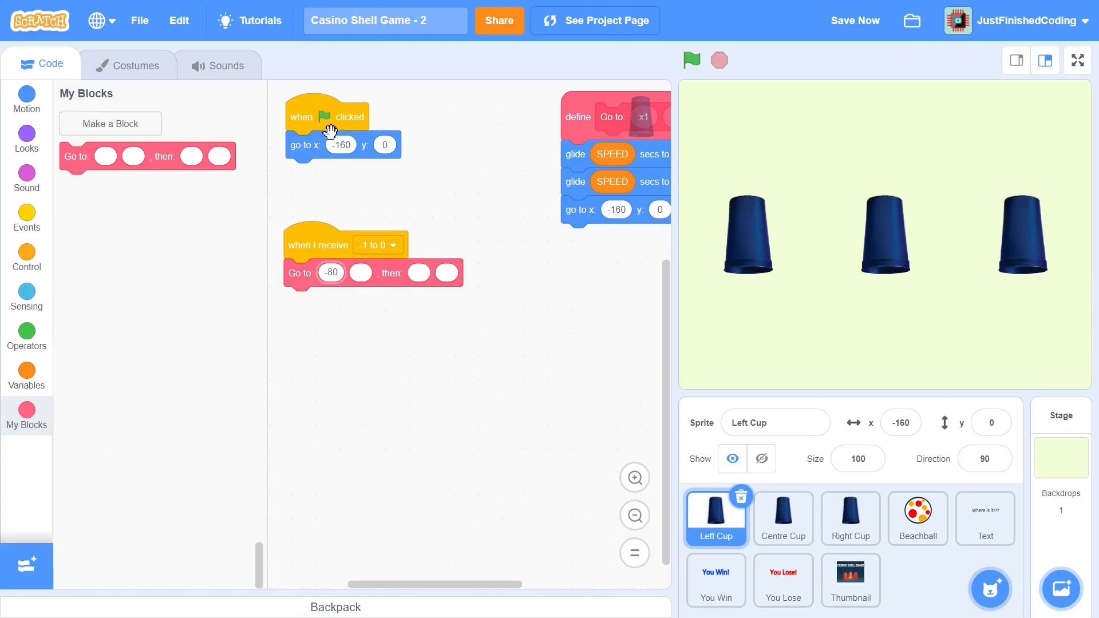
pyautogui.moveTo(377, 190)
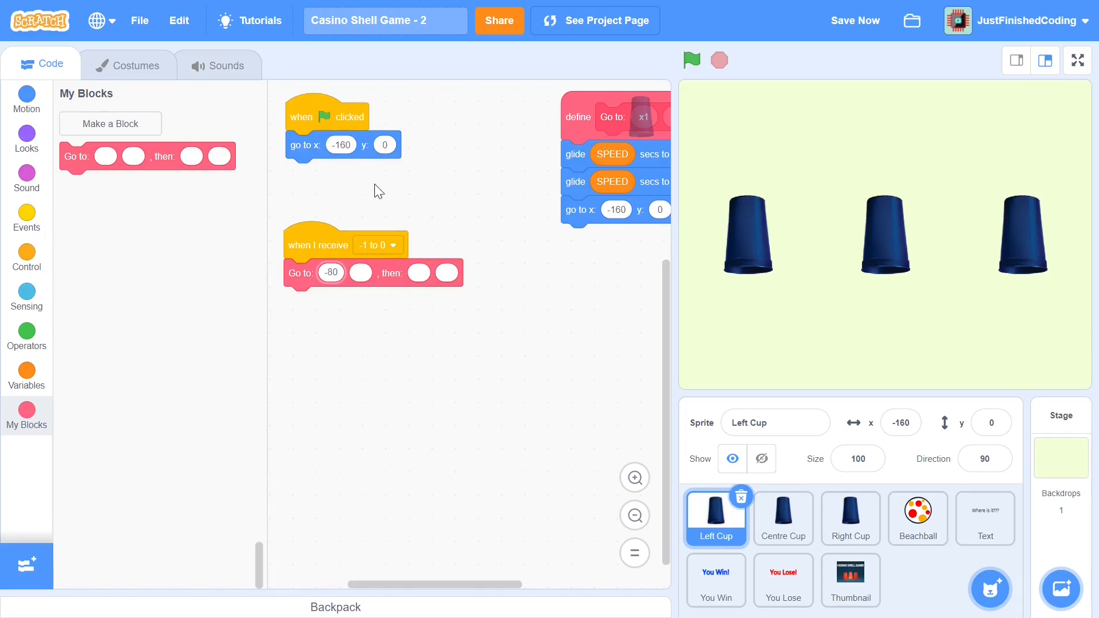
pyautogui.click(359, 272)
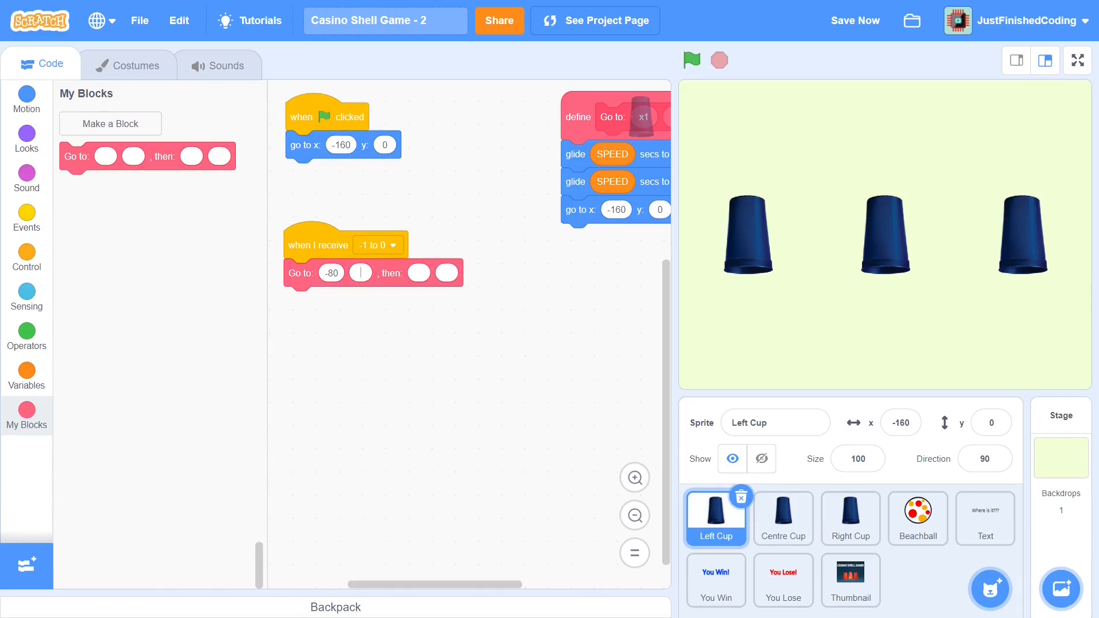
pyautogui.write('100')
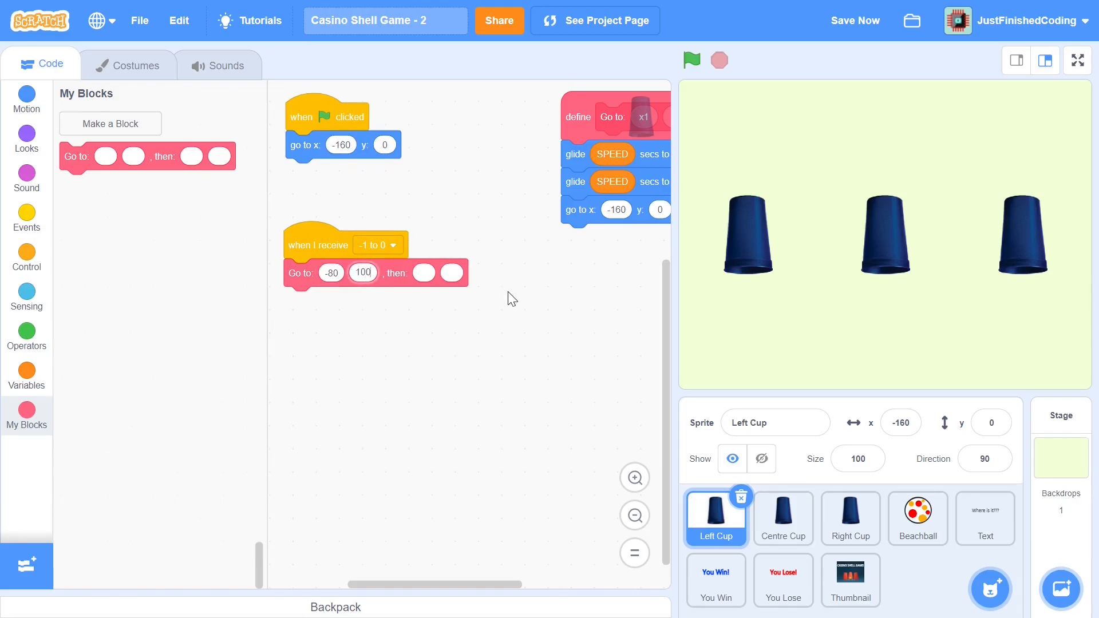
pyautogui.moveTo(424, 273)
pyautogui.write('0')
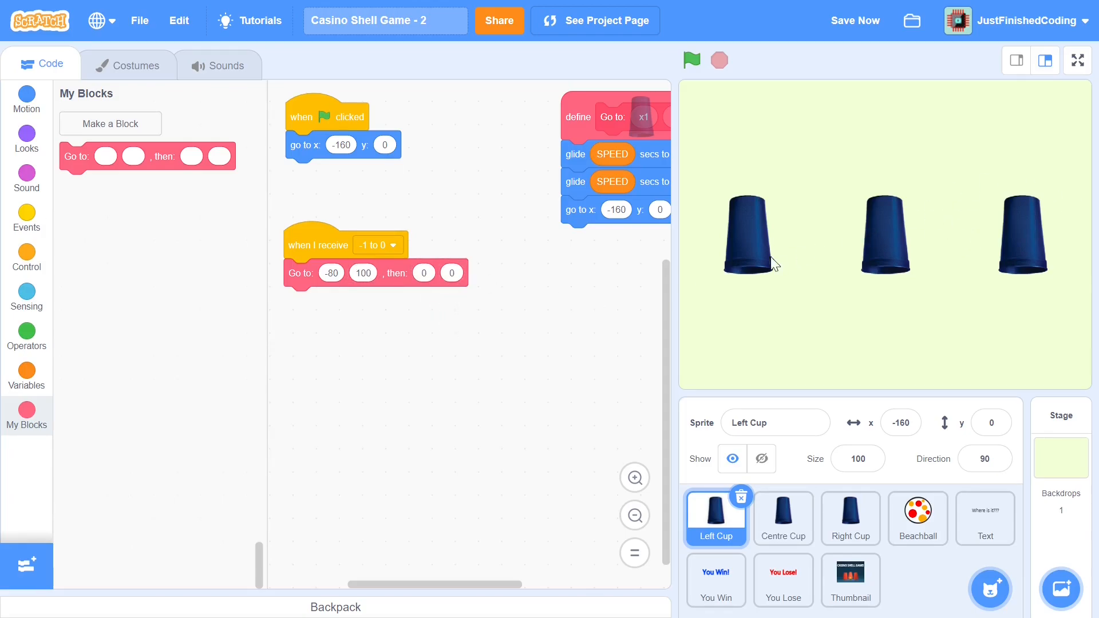
pyautogui.moveTo(318, 240)
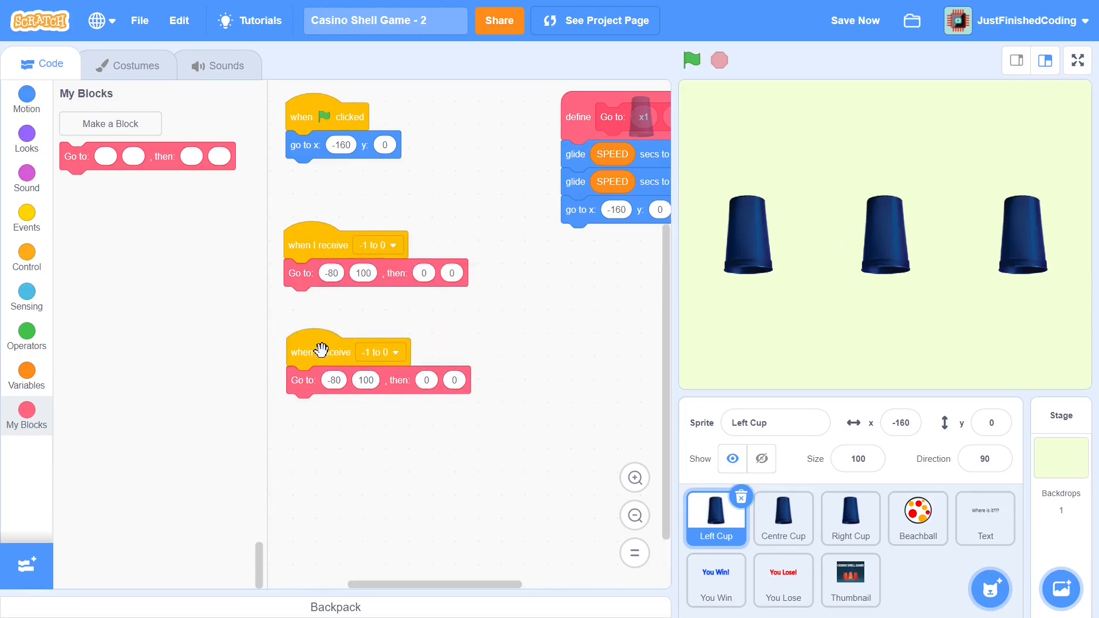
# - Set the duplicated script to '-1 to 1' and start its Go to inputs with 0
pyautogui.click(379, 352)
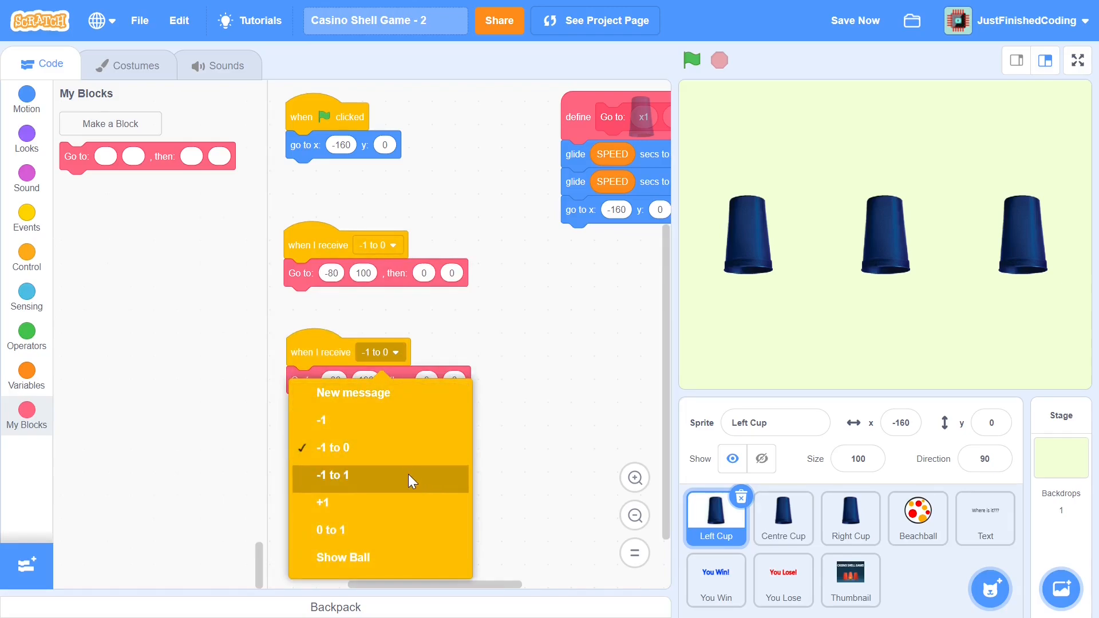
pyautogui.click(332, 475)
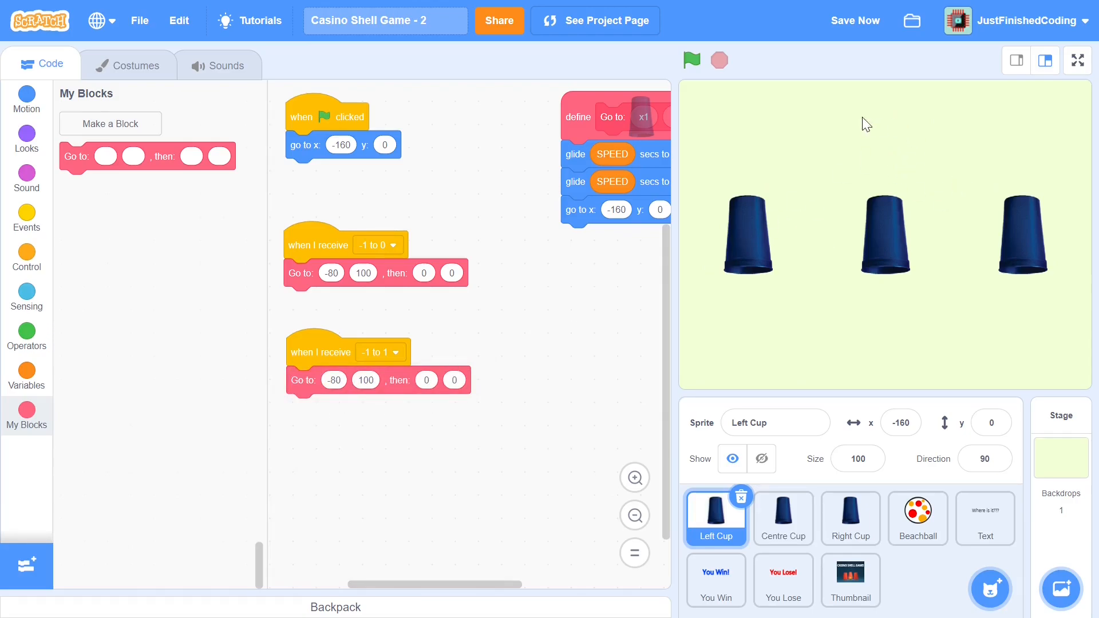
pyautogui.moveTo(753, 386)
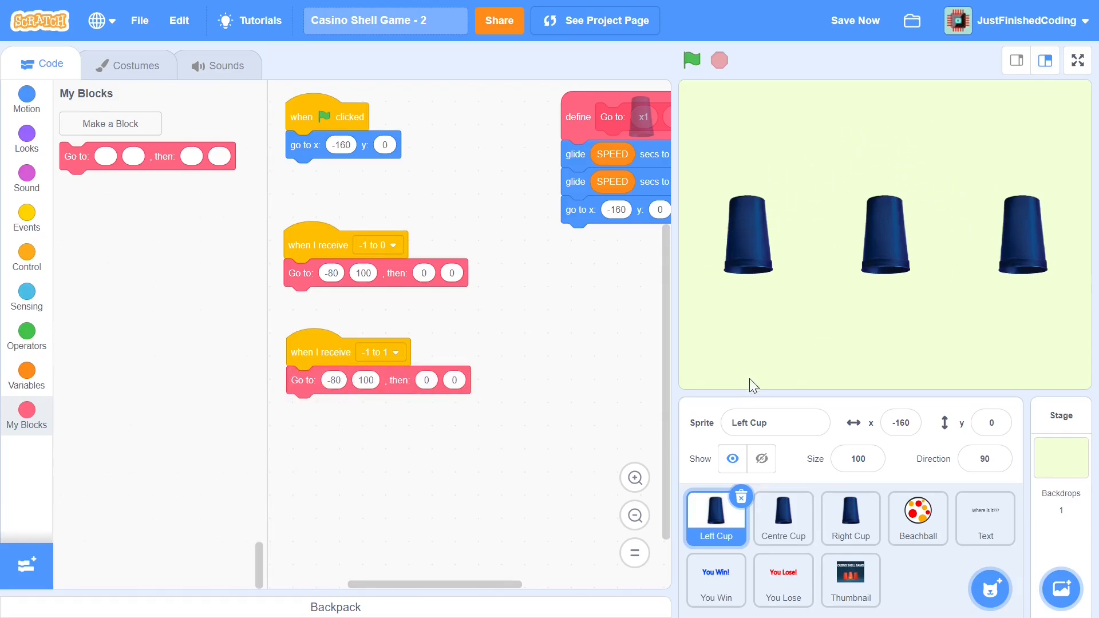
pyautogui.moveTo(696, 302)
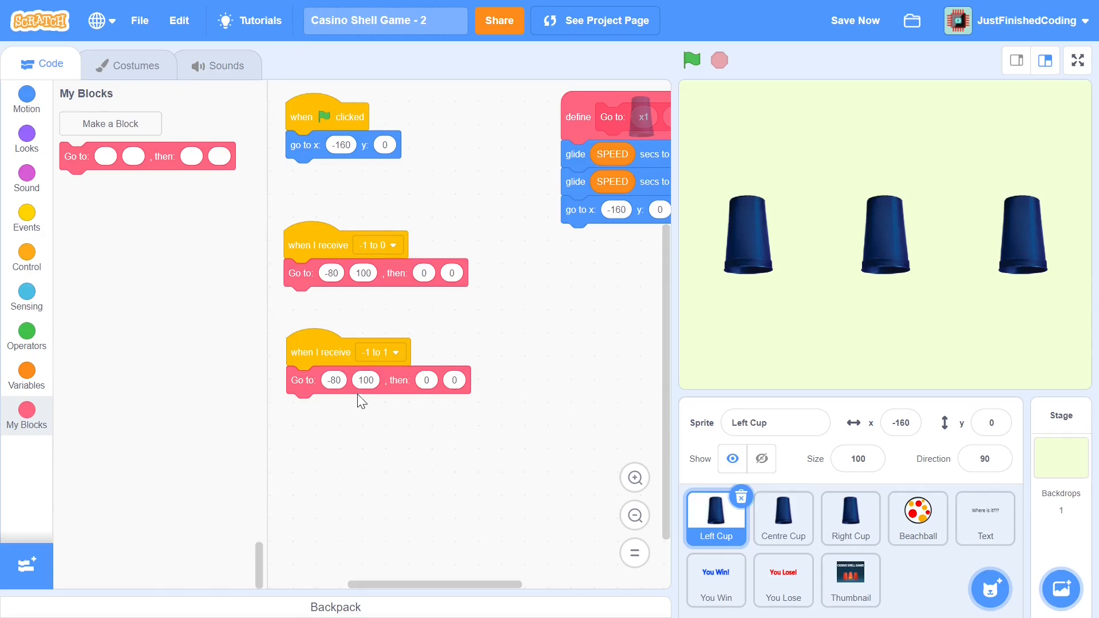
pyautogui.write('0')
pyautogui.write('160')
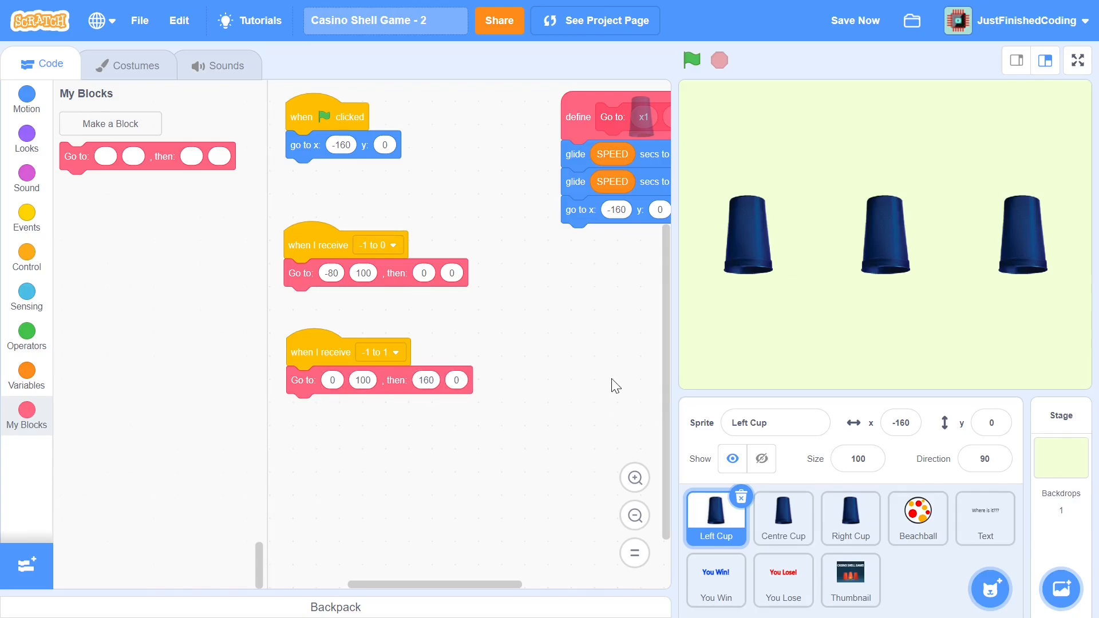
pyautogui.moveTo(517, 355)
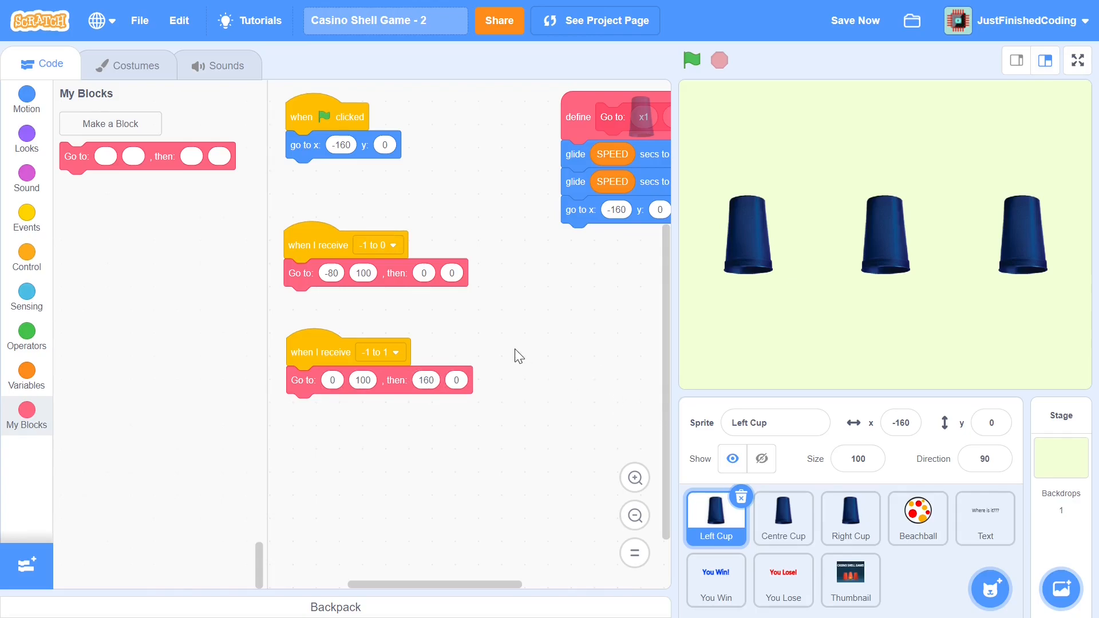
pyautogui.moveTo(506, 351)
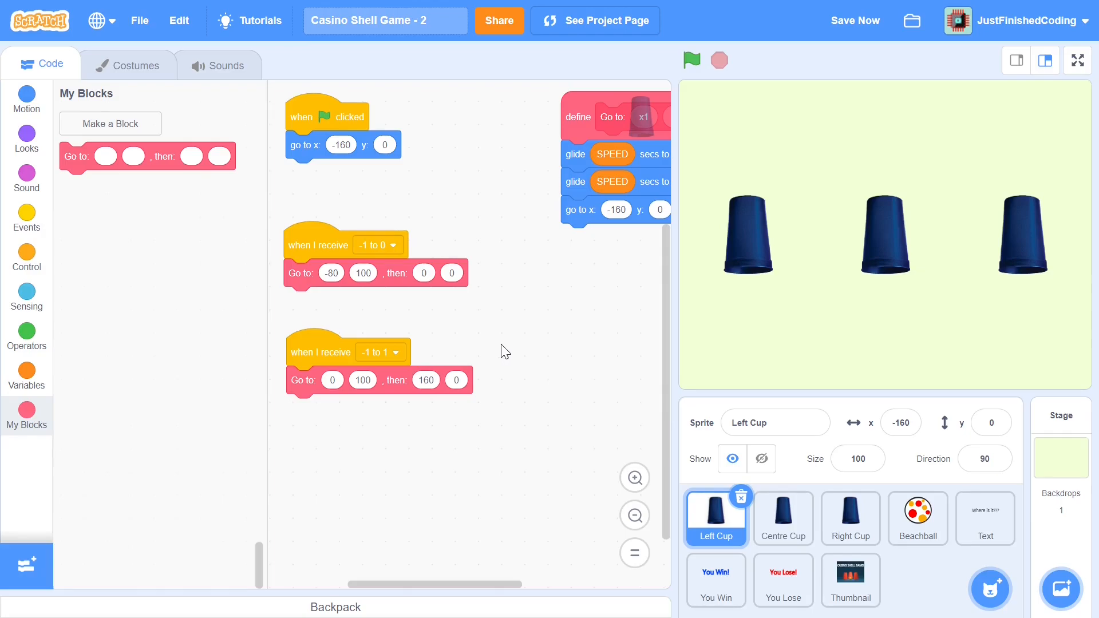
pyautogui.moveTo(232, 340)
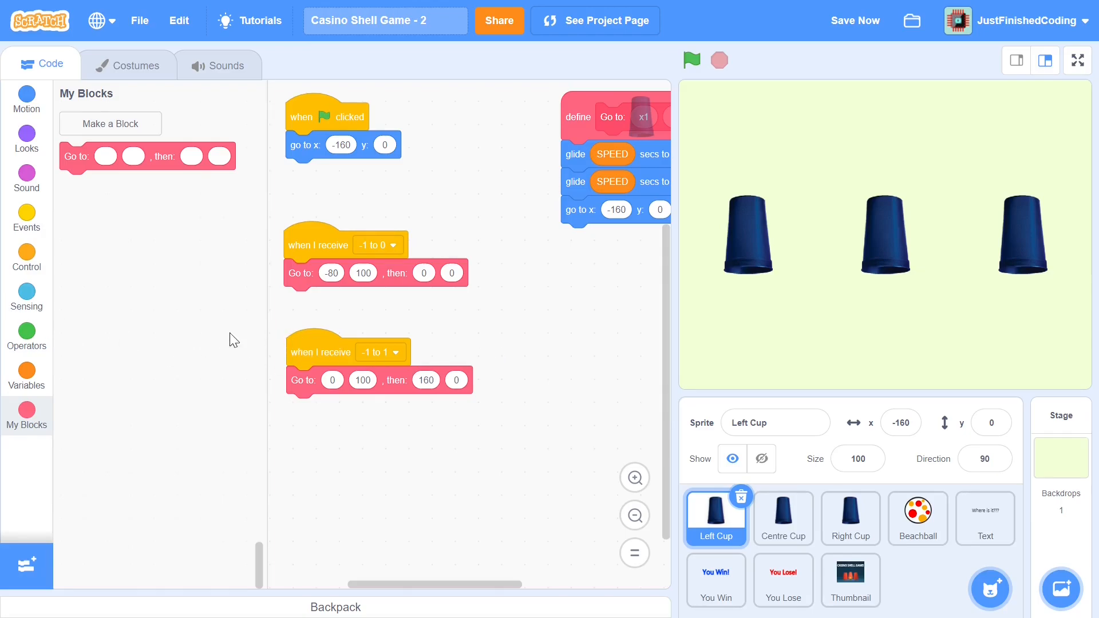
# - Place another script copy below and change the message it responds to
pyautogui.moveTo(319, 351); pyautogui.dragTo(429, 425)
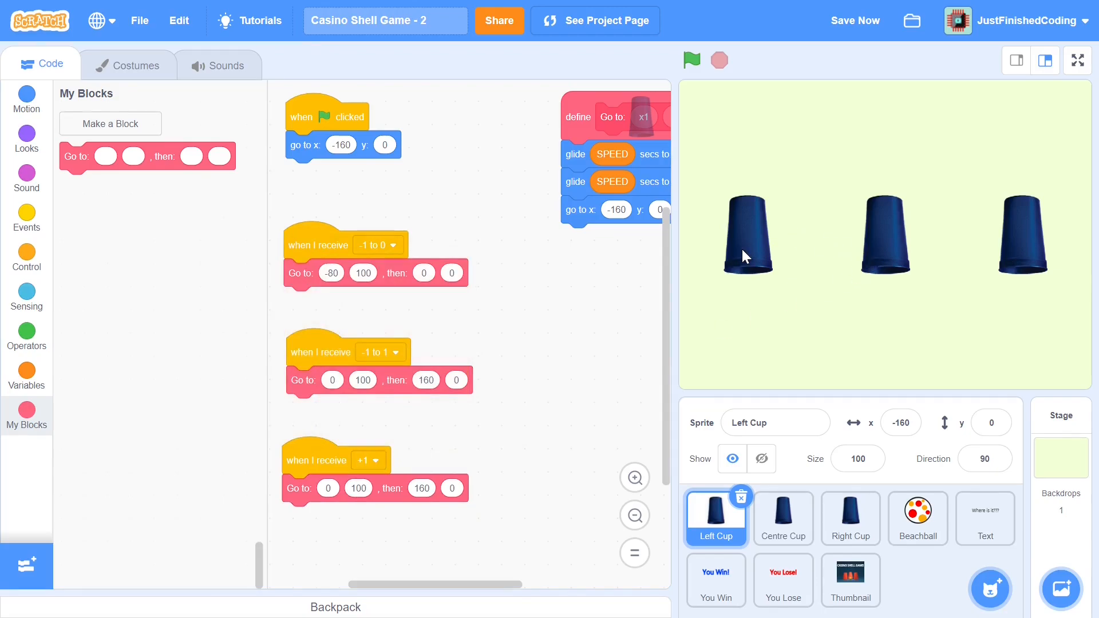
pyautogui.moveTo(767, 236)
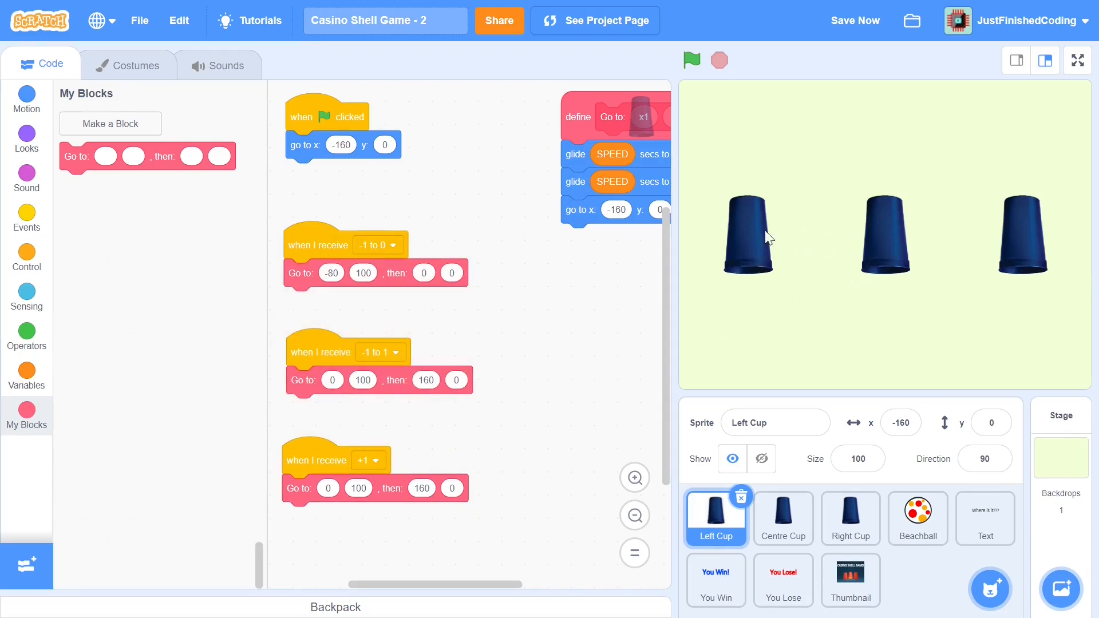
pyautogui.moveTo(1055, 253)
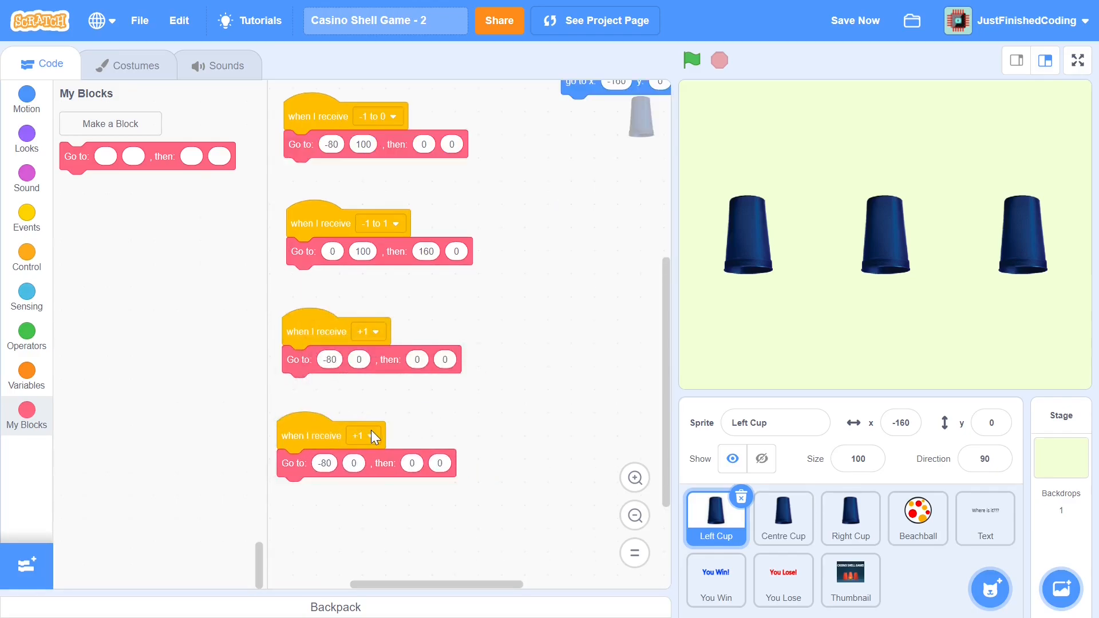
pyautogui.click(367, 435)
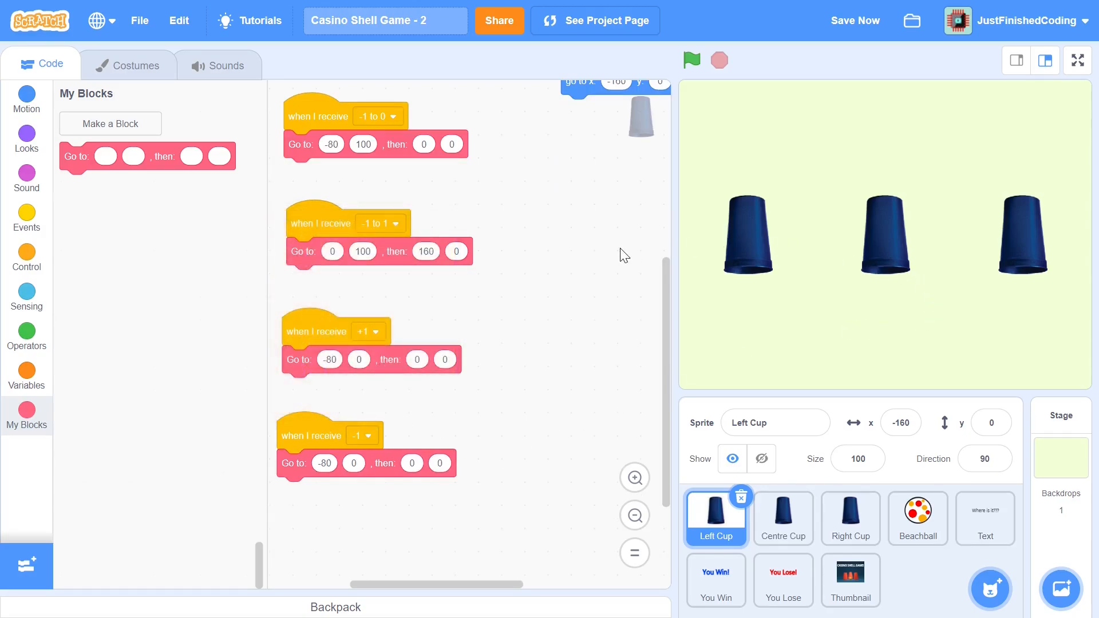
pyautogui.moveTo(700, 172)
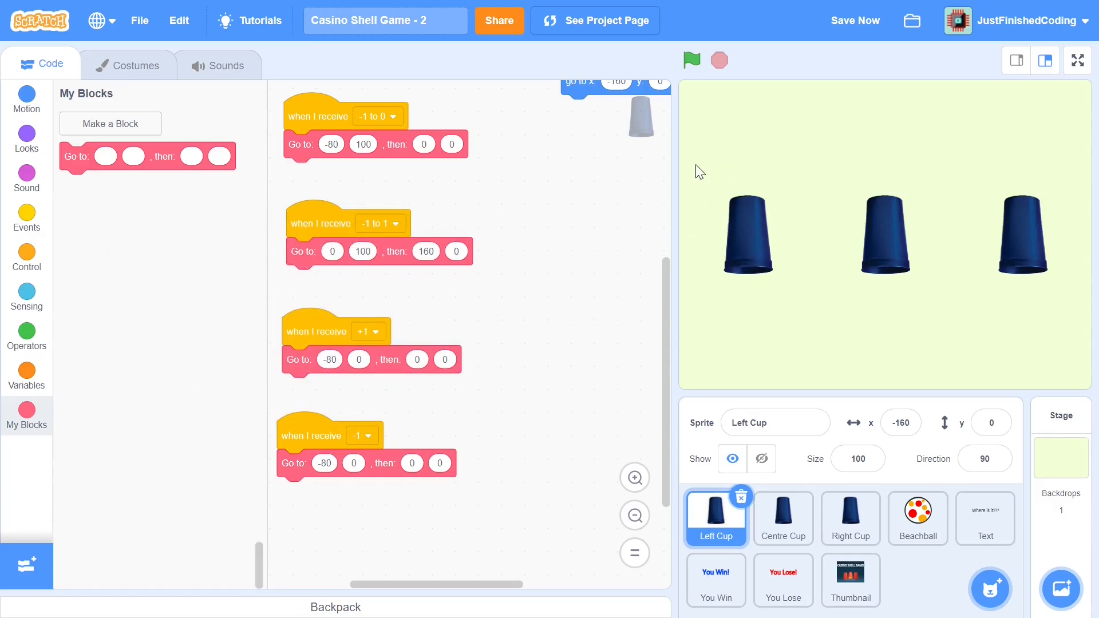
pyautogui.moveTo(1062, 217)
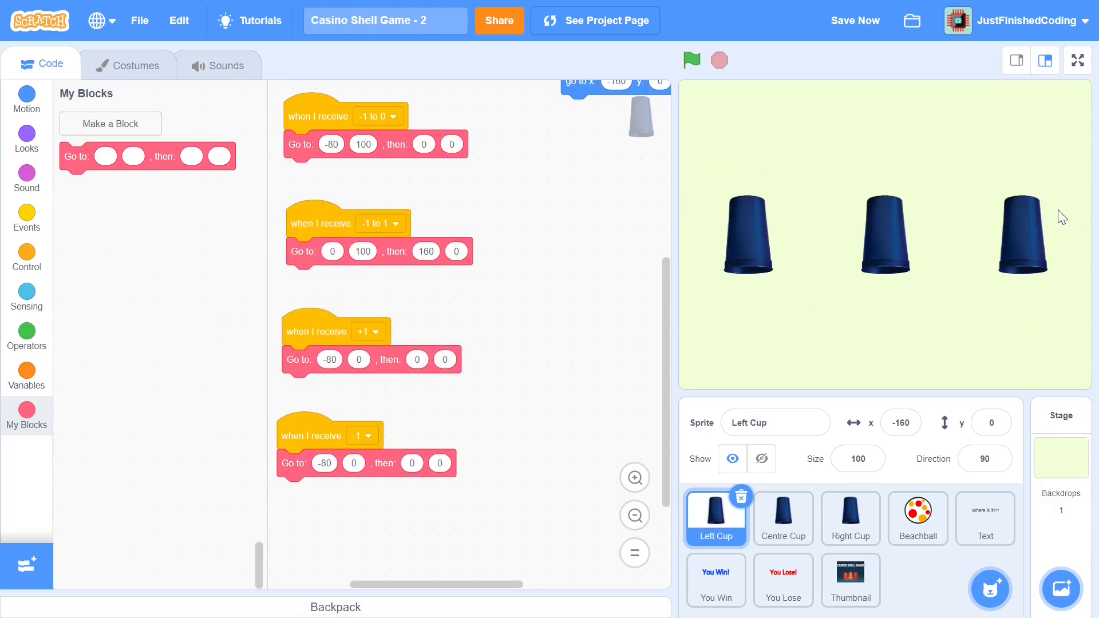
pyautogui.moveTo(748, 209)
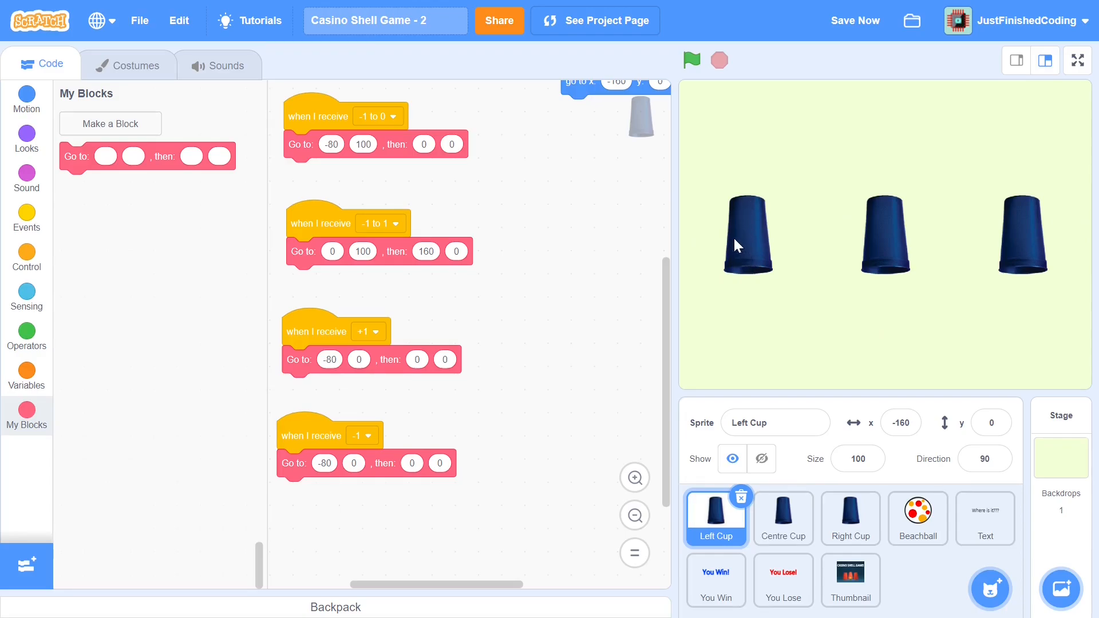
pyautogui.moveTo(1015, 193)
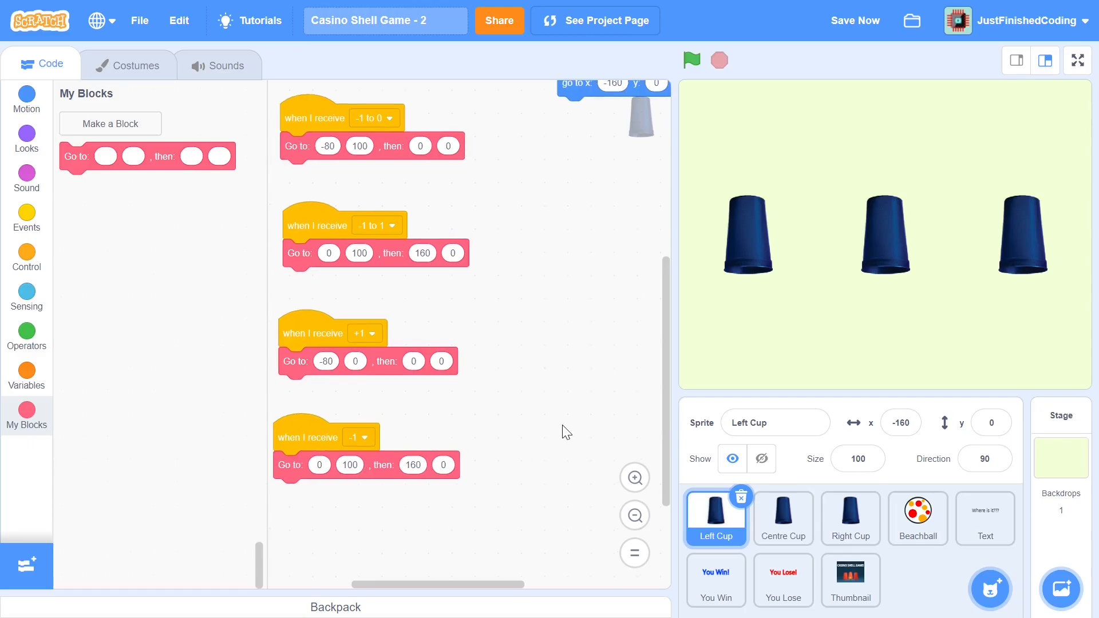
pyautogui.moveTo(693, 436)
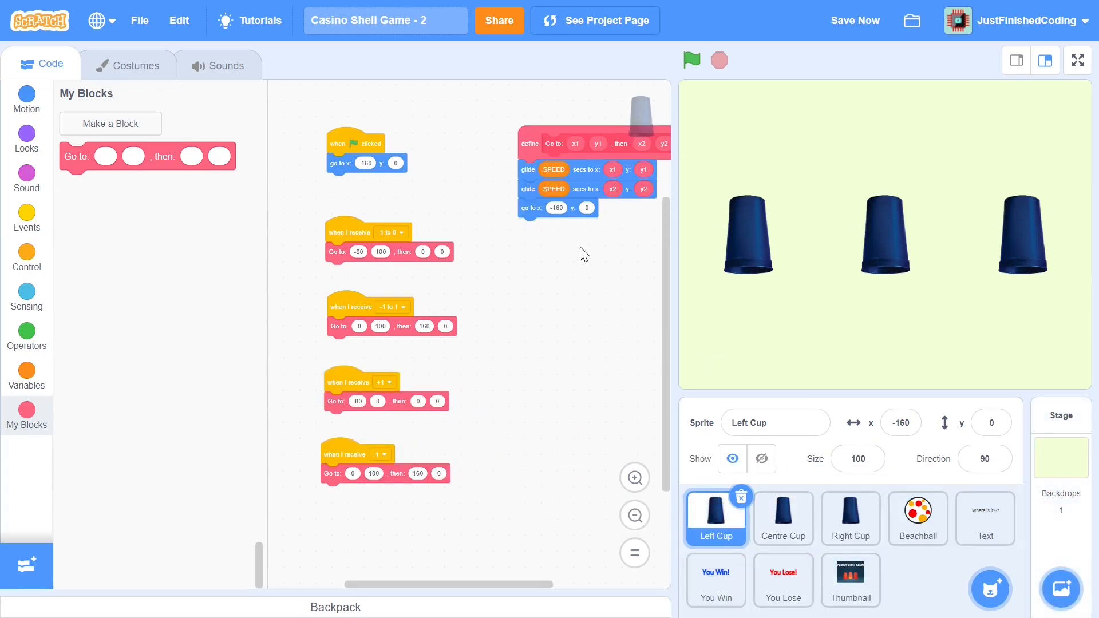
pyautogui.moveTo(453, 261)
pyautogui.write('-80')
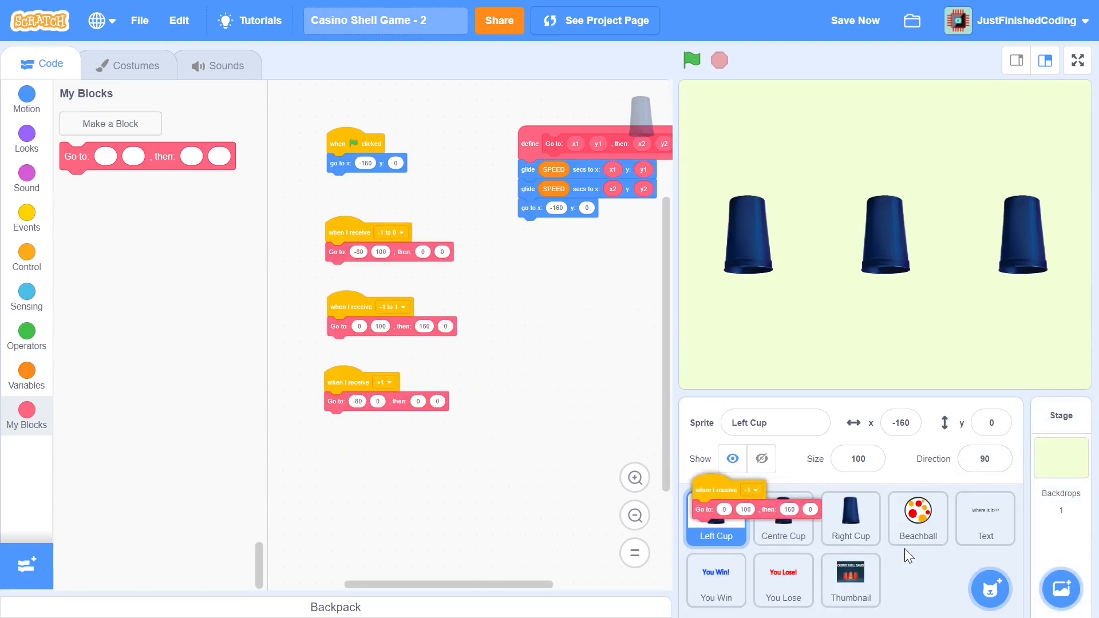
# - Drop the Left Cup scripts onto Centre and Right Cup and check the copies
pyautogui.click(783, 519)
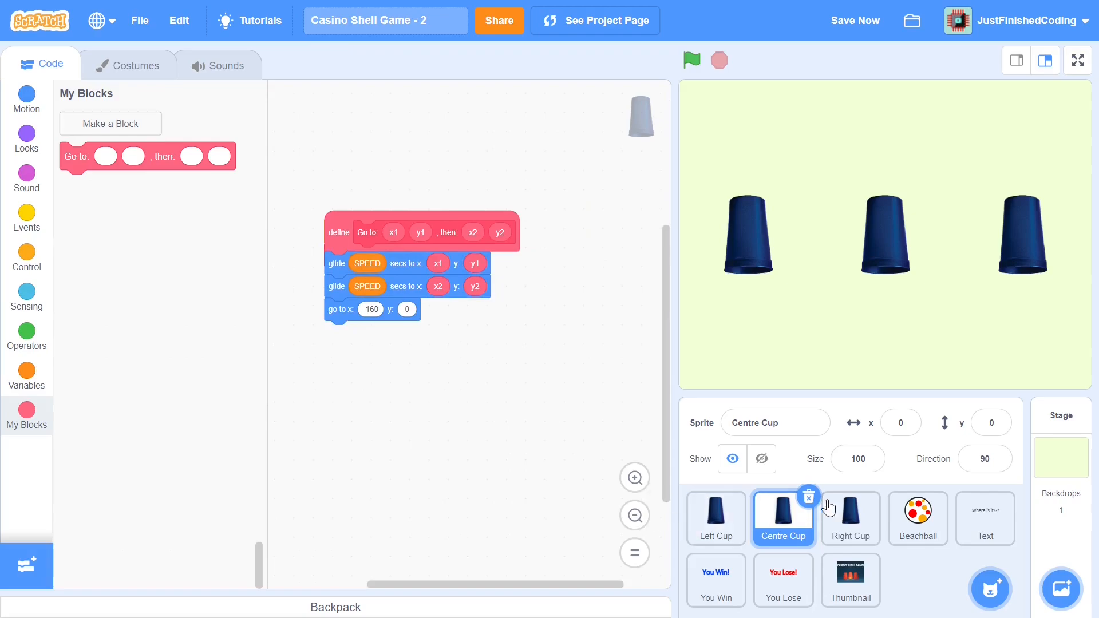
pyautogui.click(851, 519)
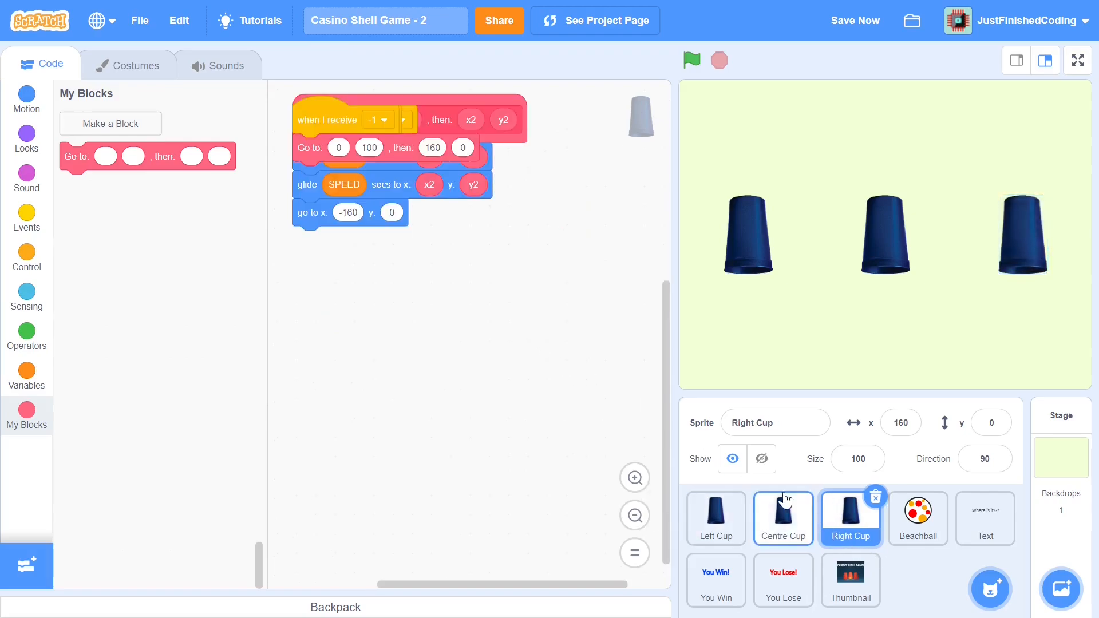
pyautogui.click(716, 519)
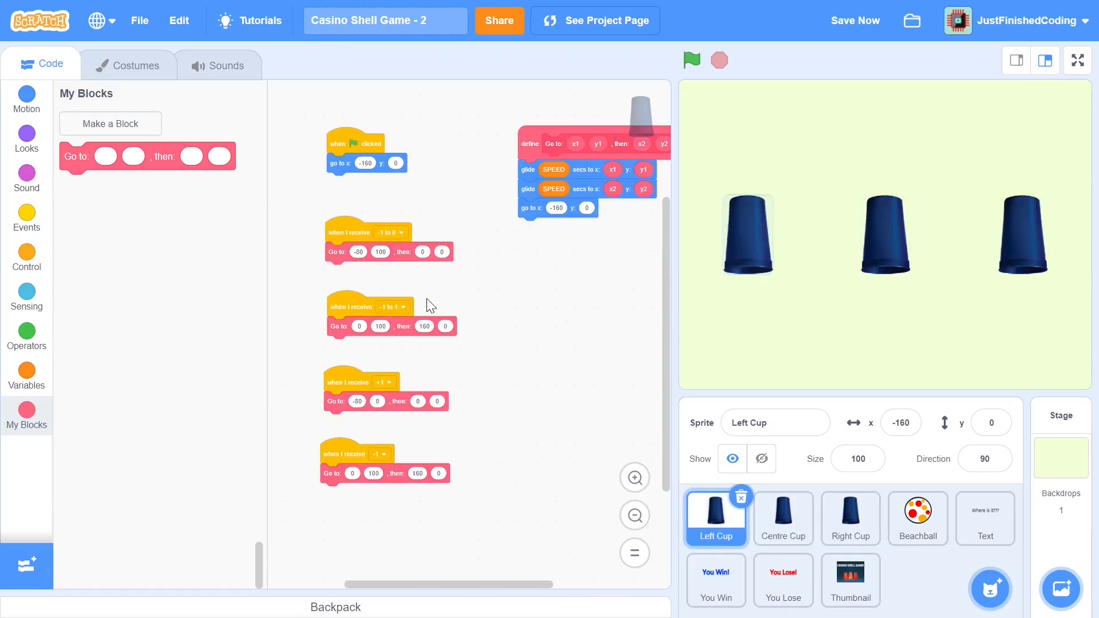
pyautogui.moveTo(357, 295)
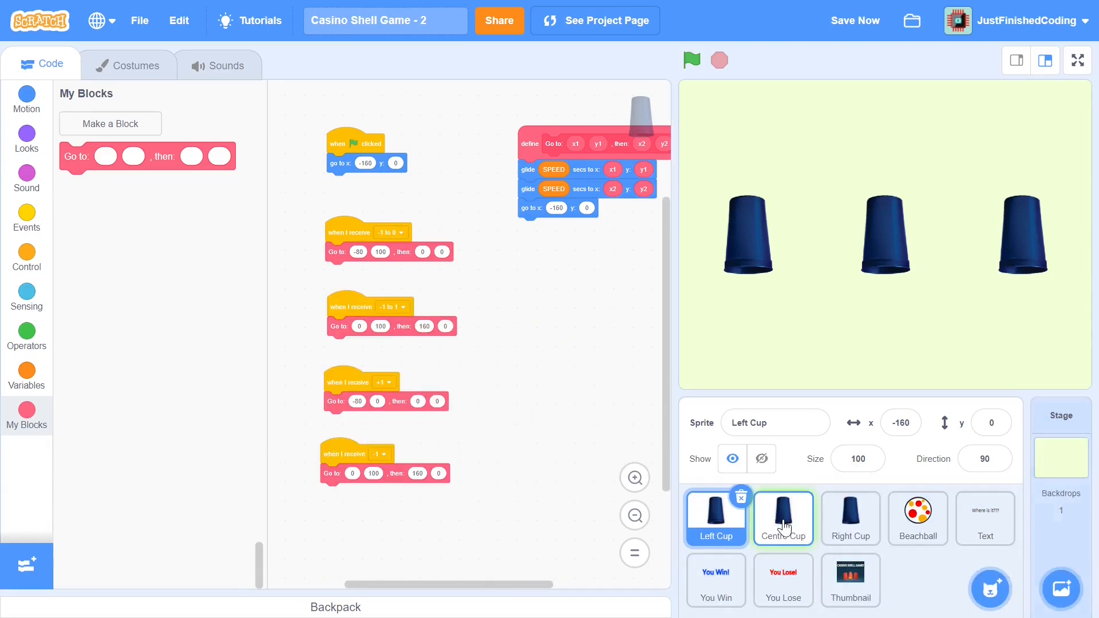
pyautogui.click(783, 519)
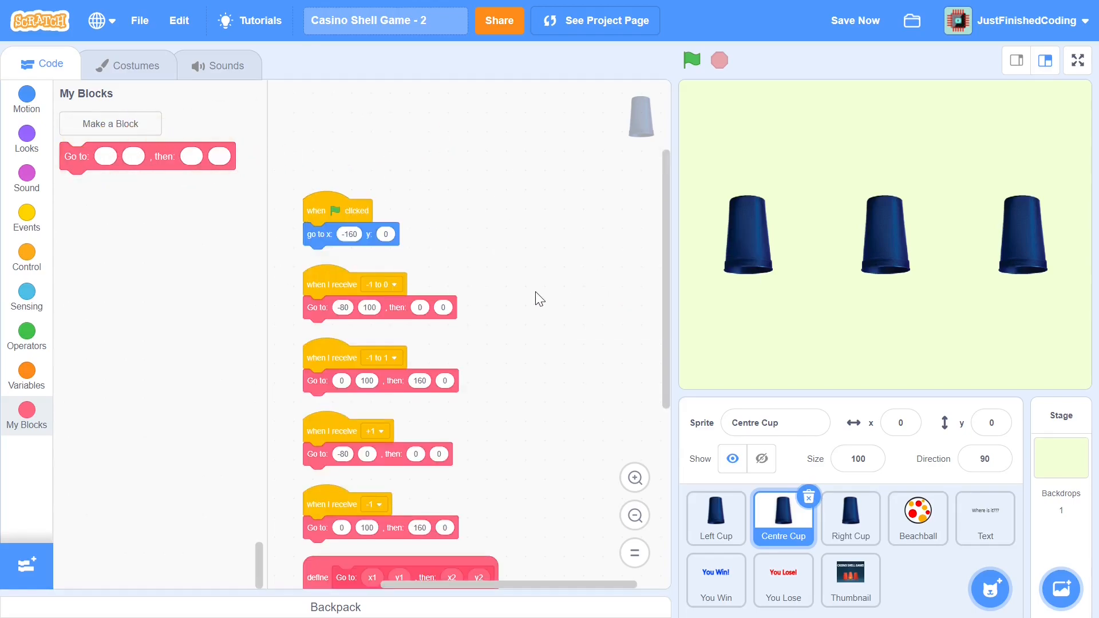
# - Review the Right Cup's copied scripts, then bring up the Centre Cup in small-stage layout
pyautogui.scroll(-3)
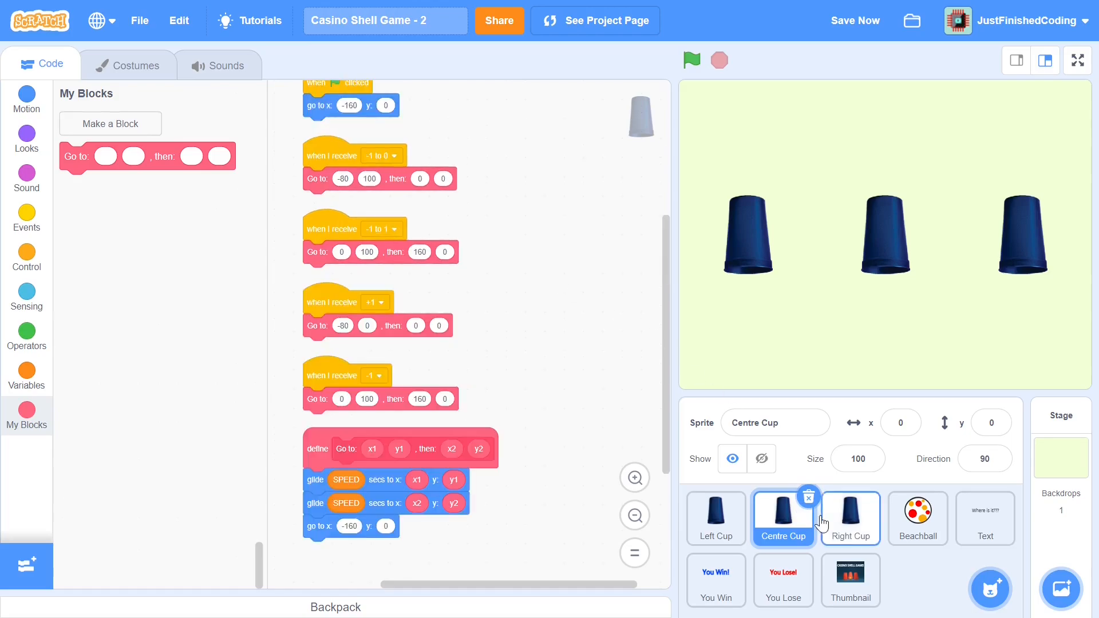
pyautogui.click(850, 519)
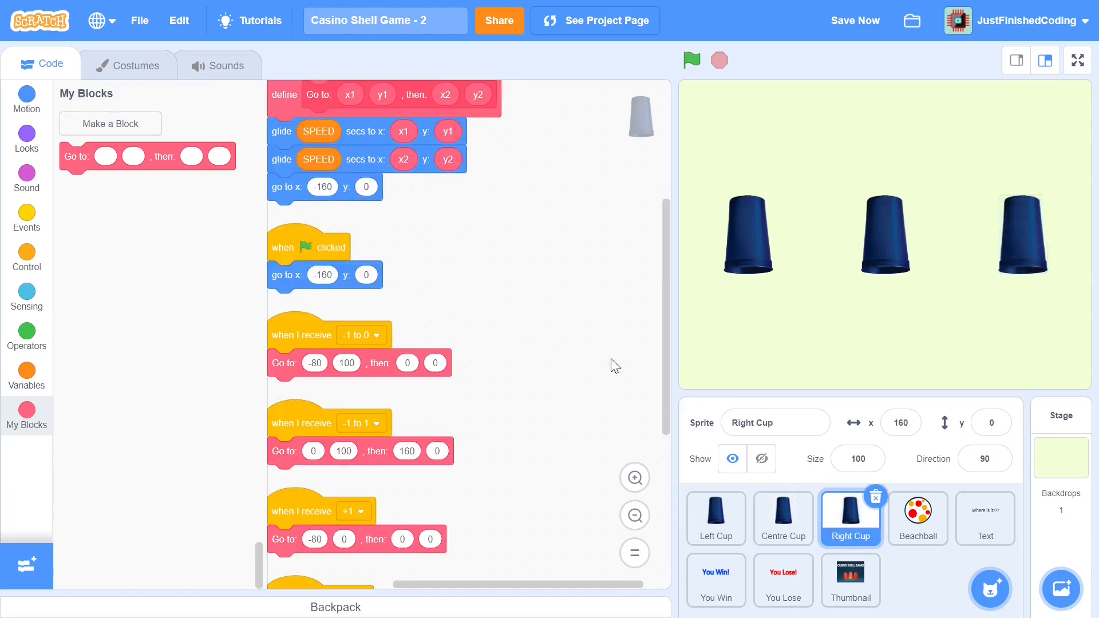
pyautogui.moveTo(1016, 60)
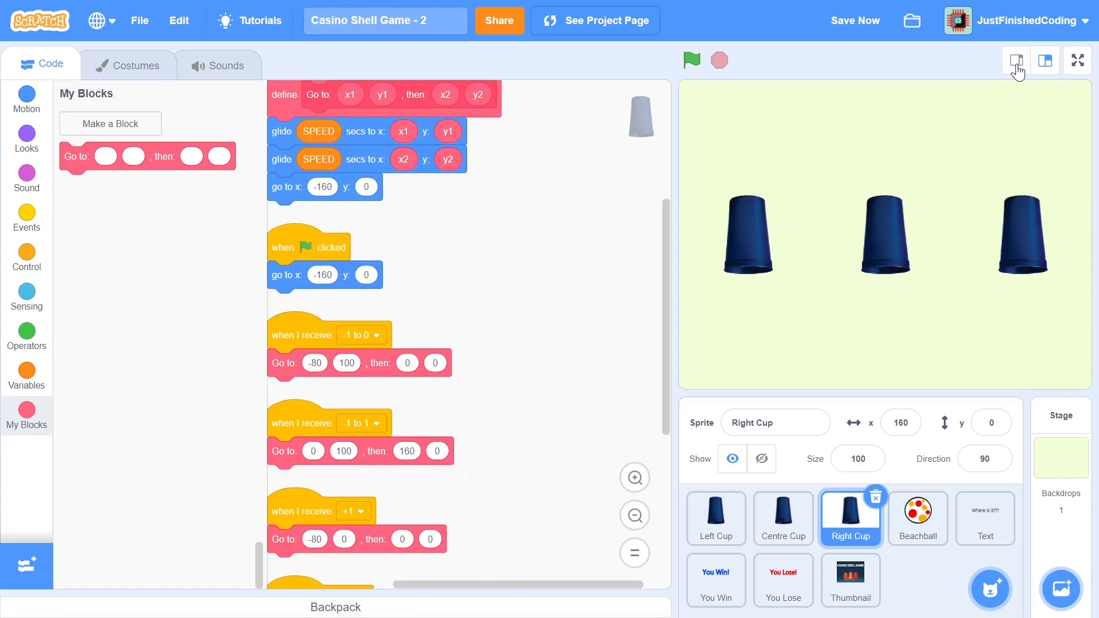
pyautogui.click(1017, 60)
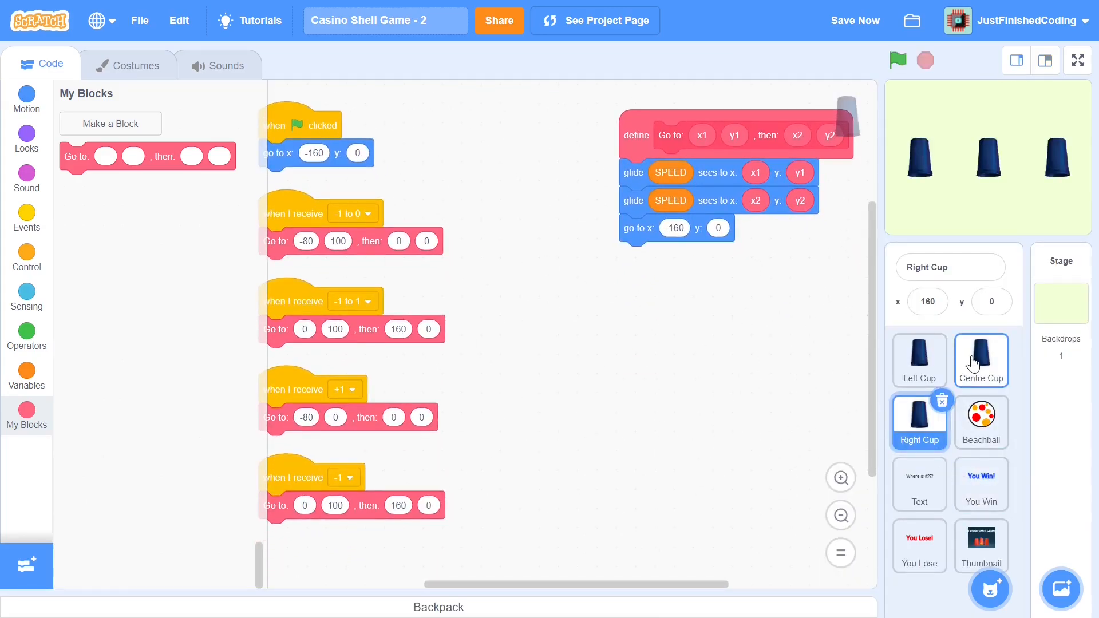
pyautogui.click(981, 360)
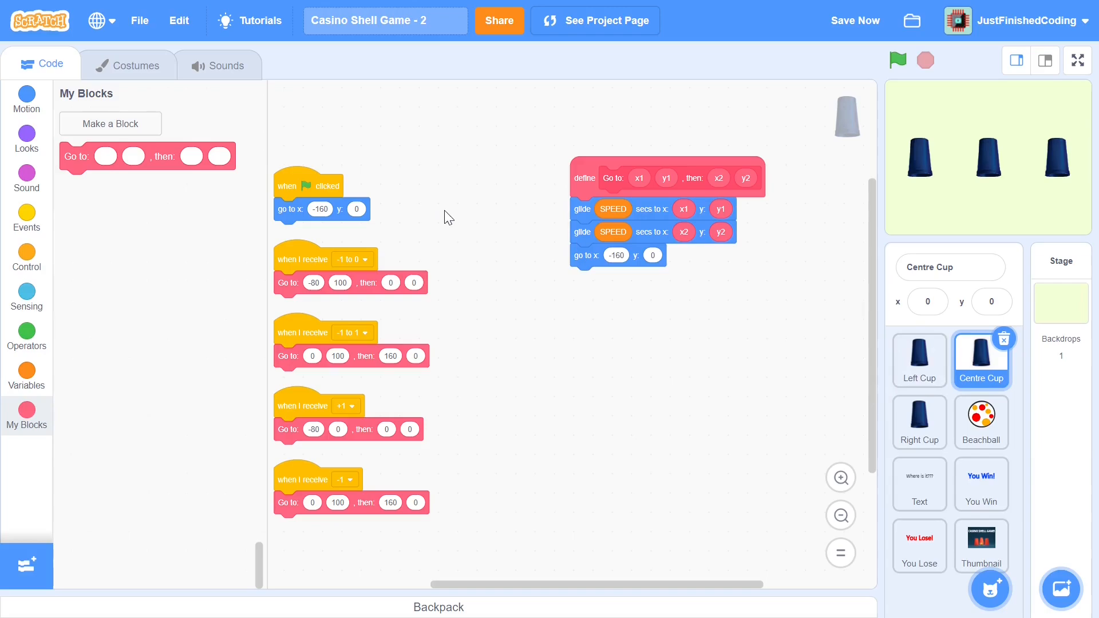
pyautogui.moveTo(845, 313)
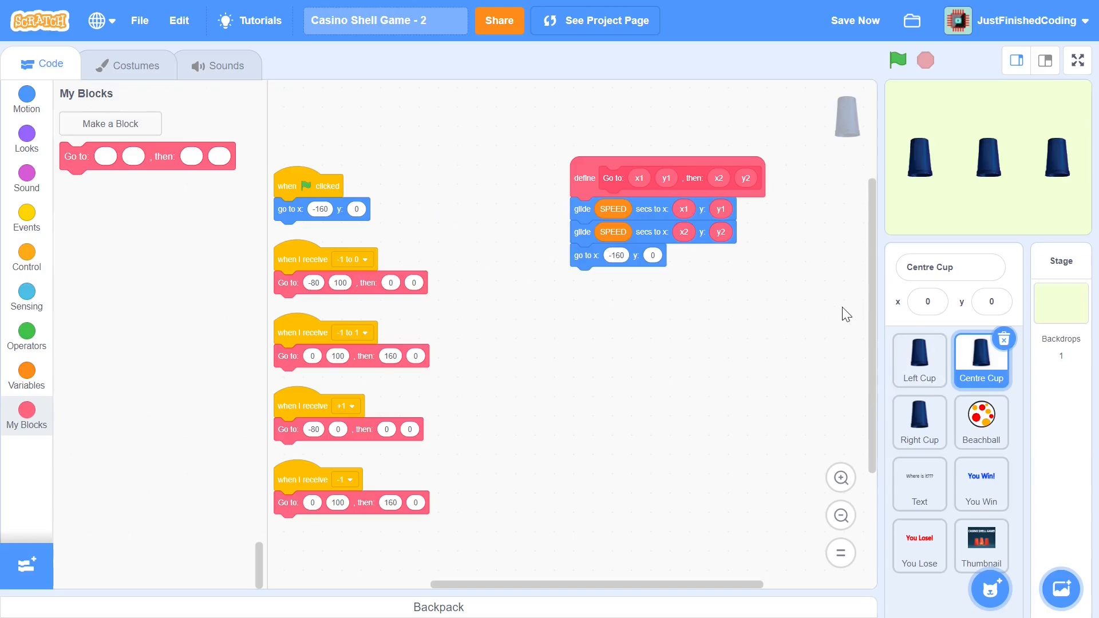
pyautogui.moveTo(517, 373)
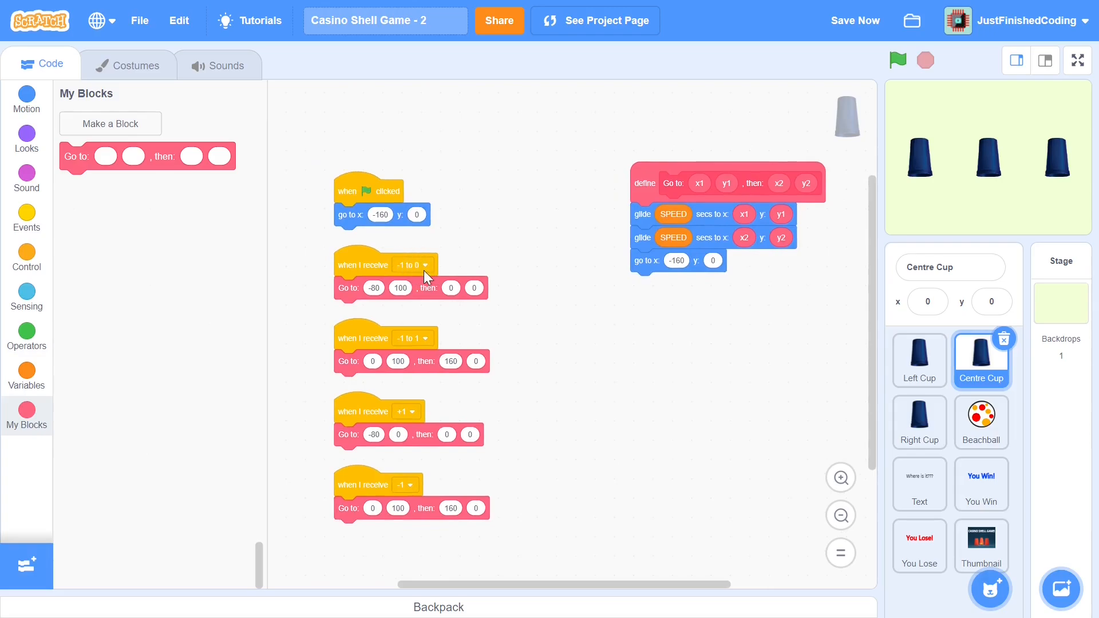
pyautogui.moveTo(844, 284)
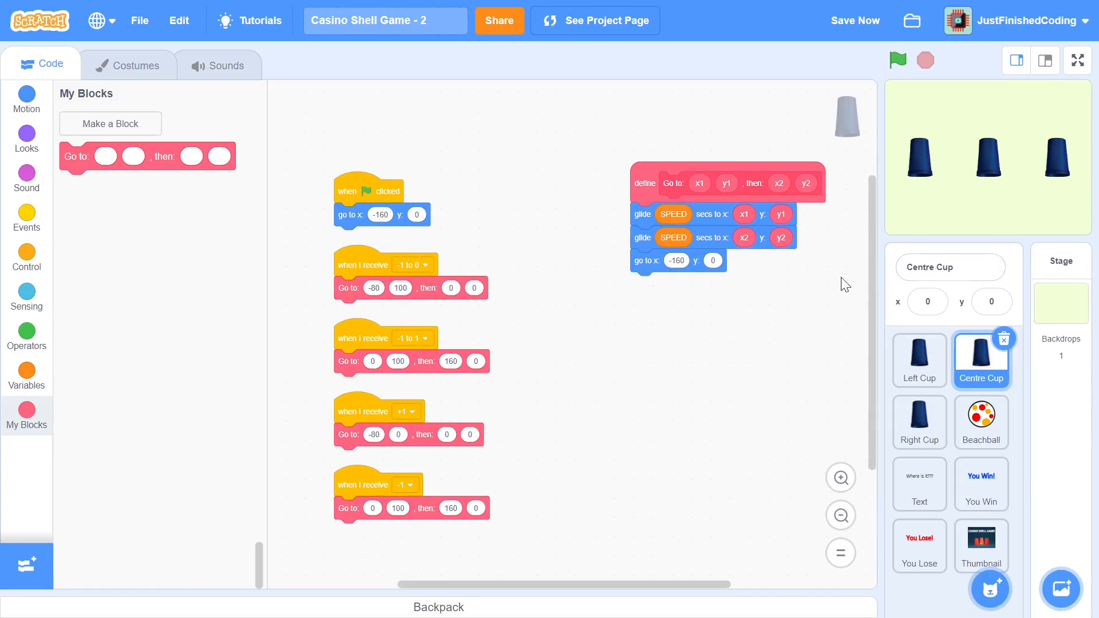
pyautogui.moveTo(428, 271)
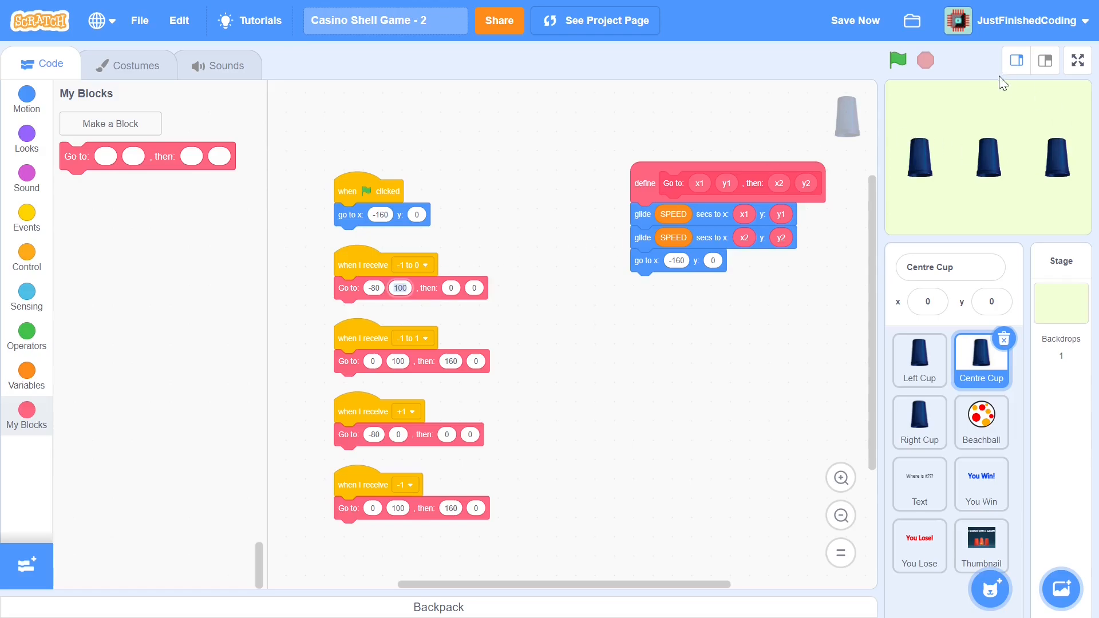
pyautogui.moveTo(1044, 156)
pyautogui.write('-')
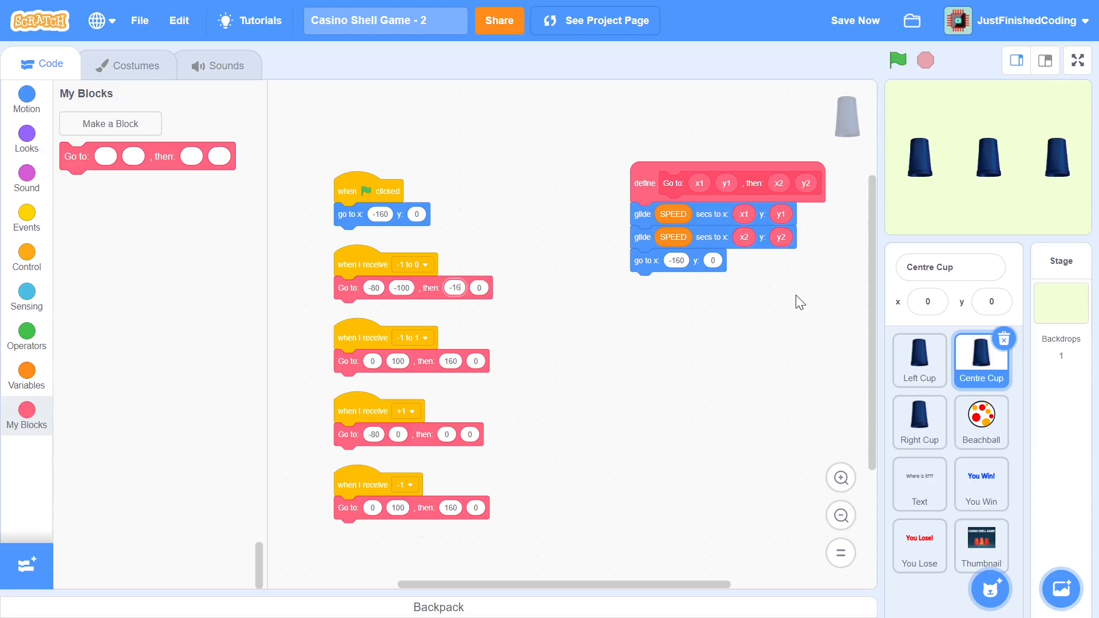
# - Set the -1 to 0 glide to pass through (-80, -100) and finish at (-160, 0)
pyautogui.write('160')
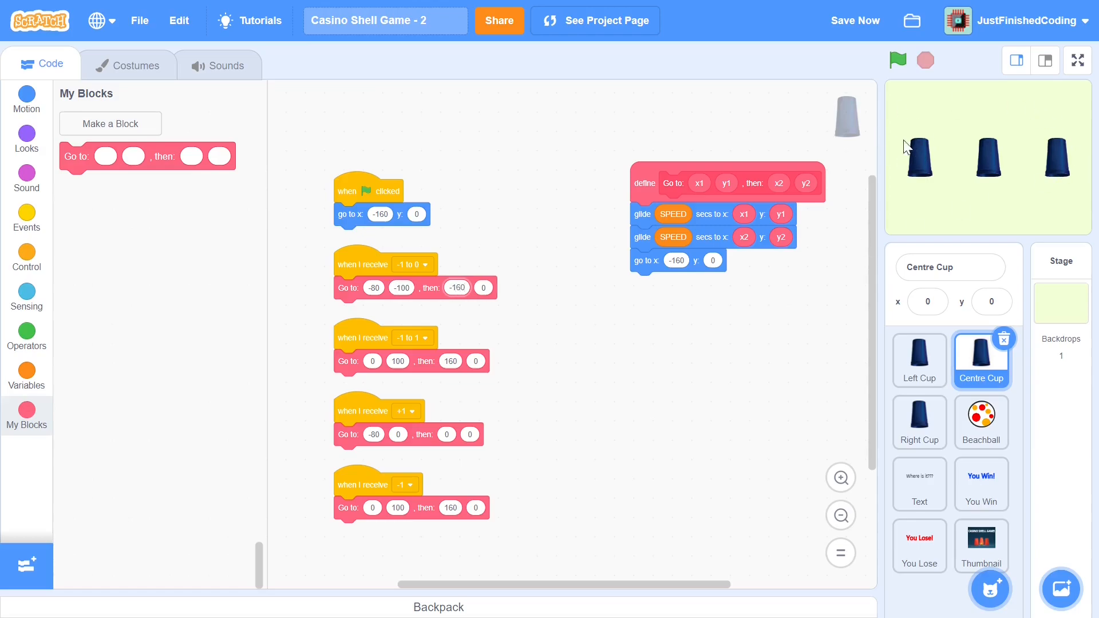
pyautogui.moveTo(421, 337)
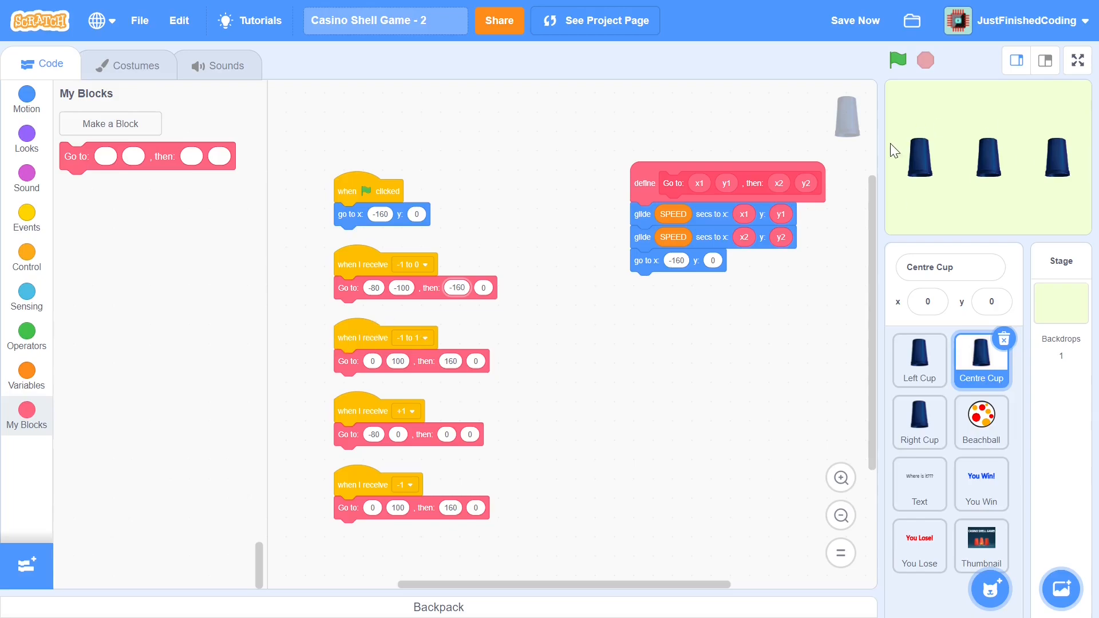
pyautogui.moveTo(1065, 119)
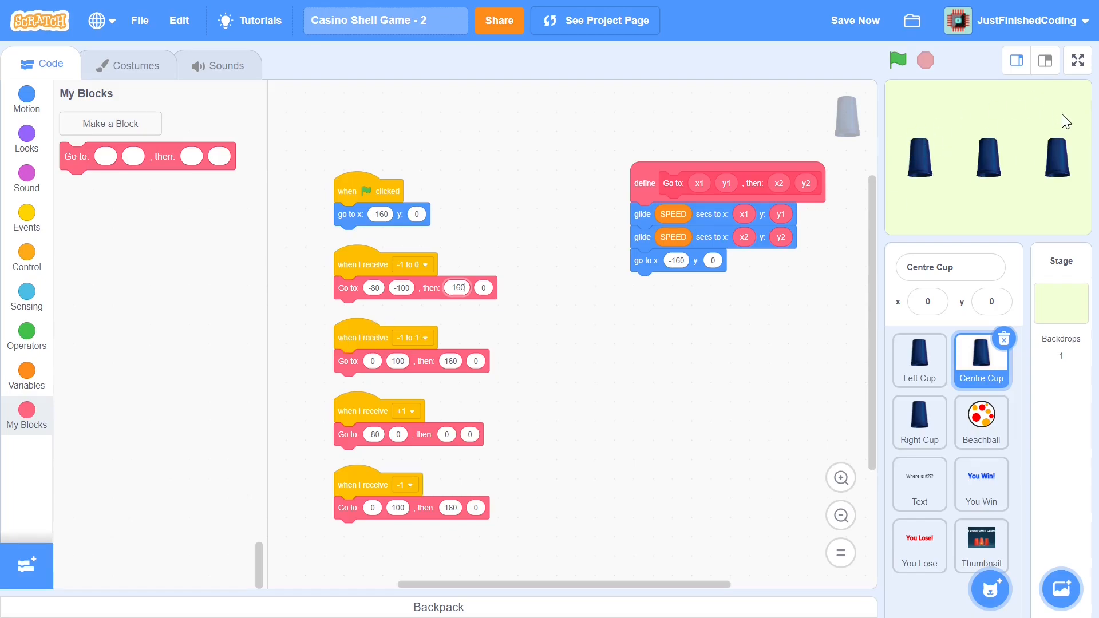
pyautogui.click(424, 338)
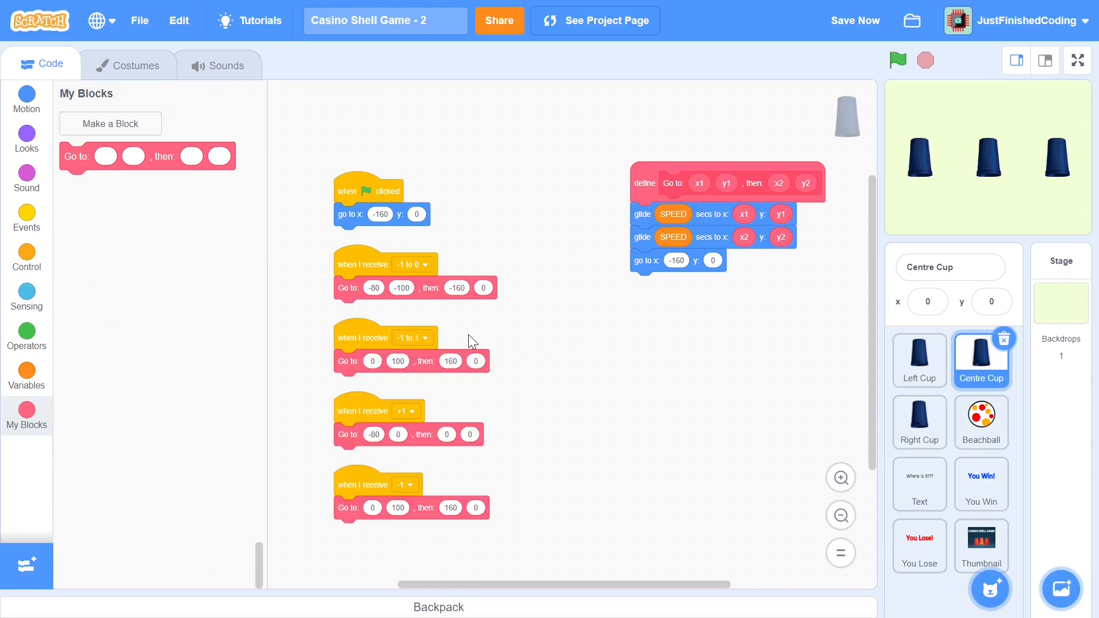
pyautogui.click(412, 338)
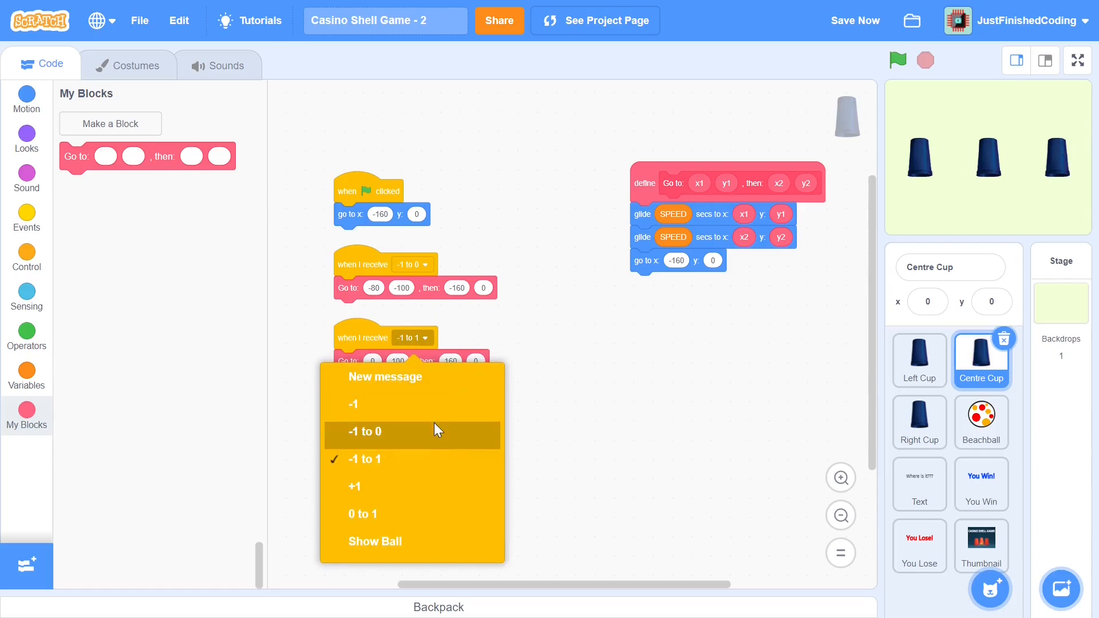
pyautogui.moveTo(403, 479)
pyautogui.write('100')
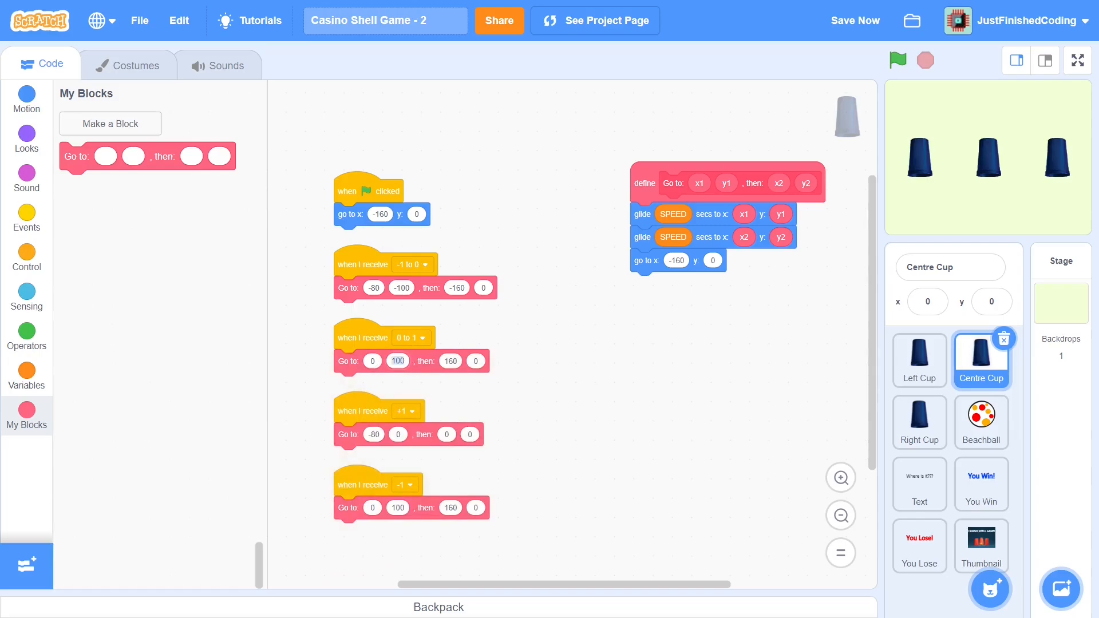
pyautogui.moveTo(1001, 152)
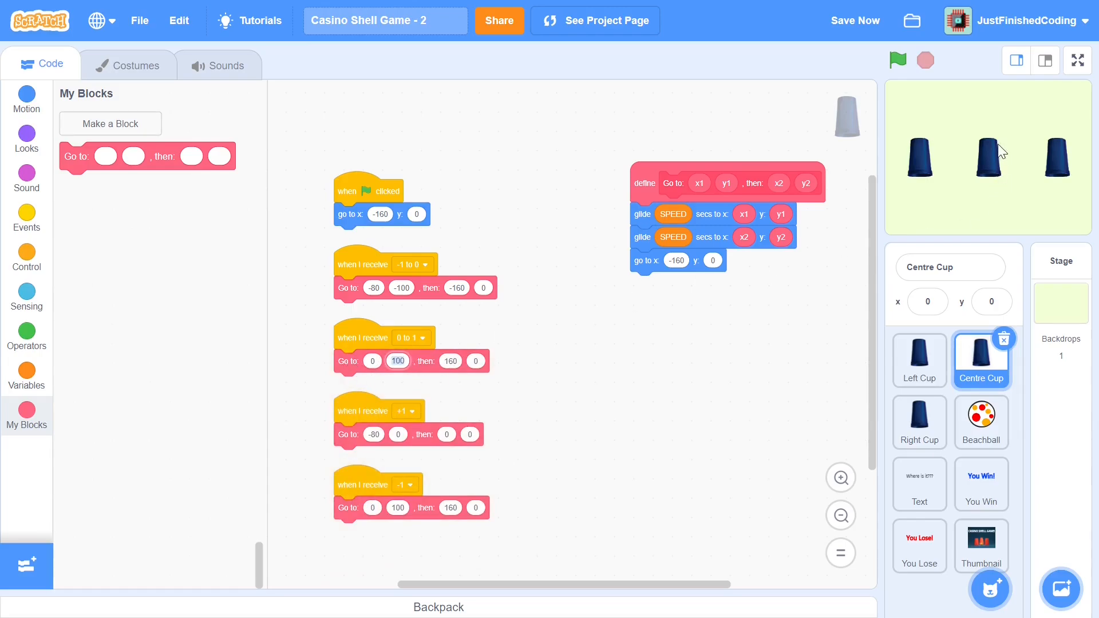
pyautogui.moveTo(1024, 108)
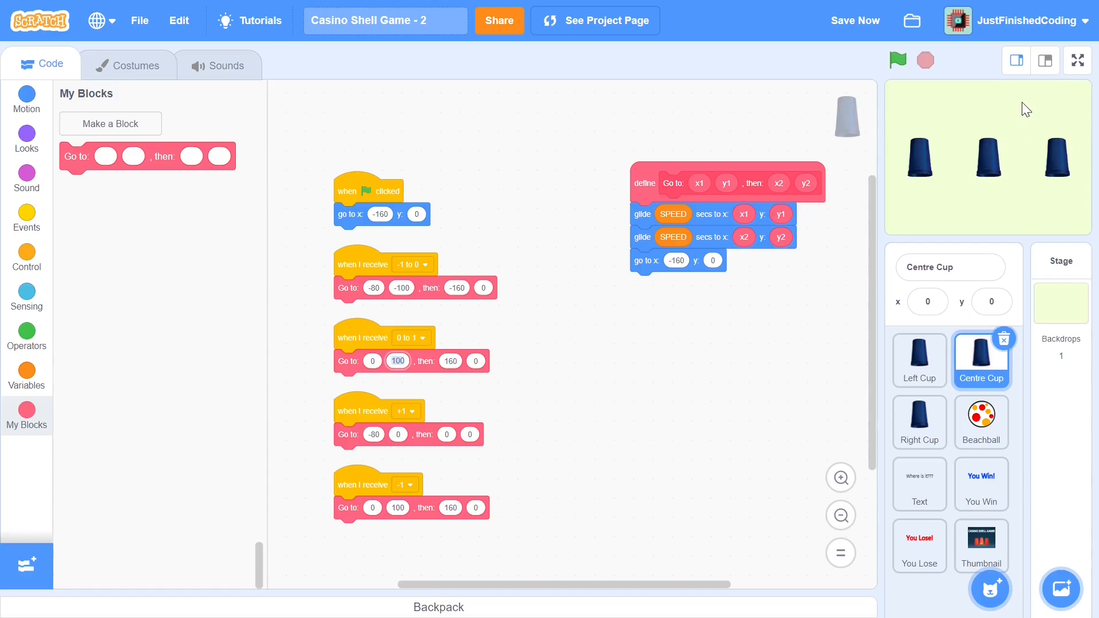
pyautogui.moveTo(552, 387)
pyautogui.write('80')
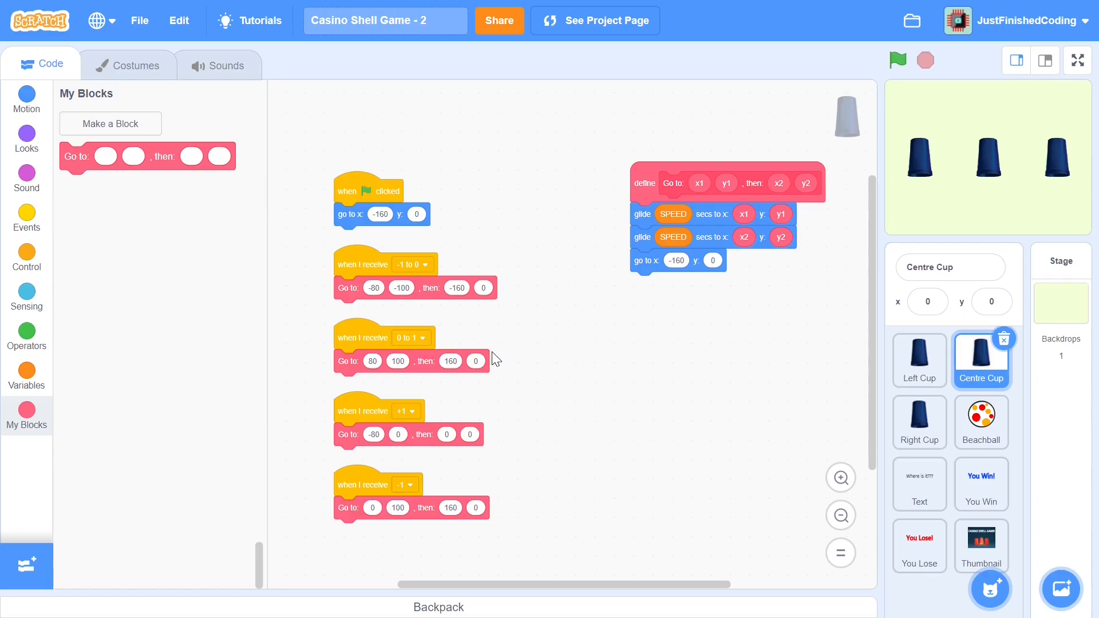
pyautogui.moveTo(458, 360)
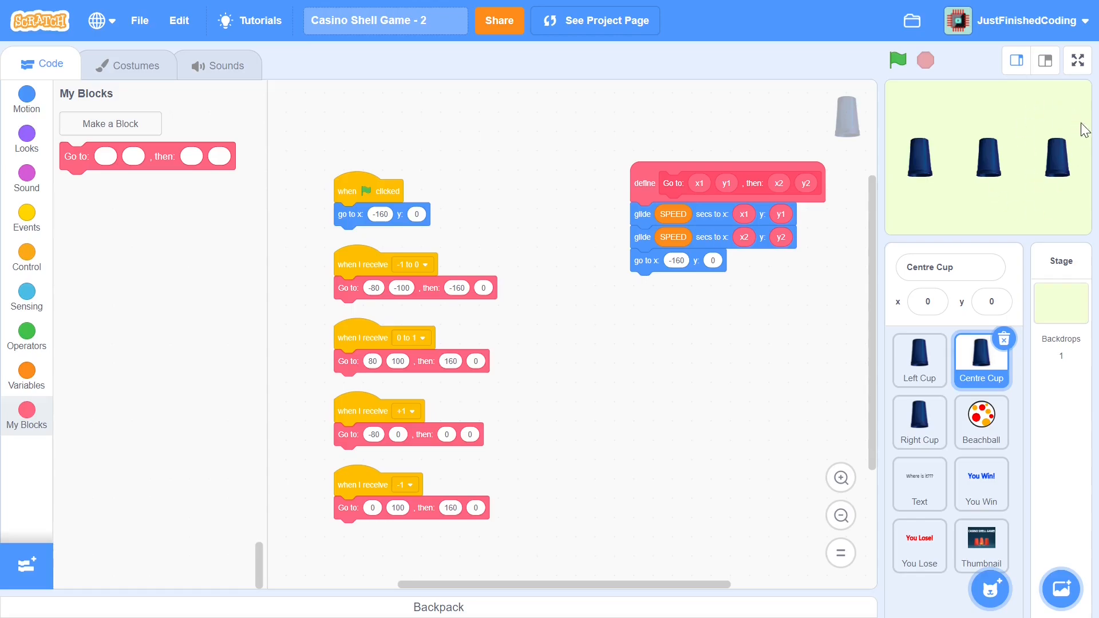
pyautogui.moveTo(1037, 156)
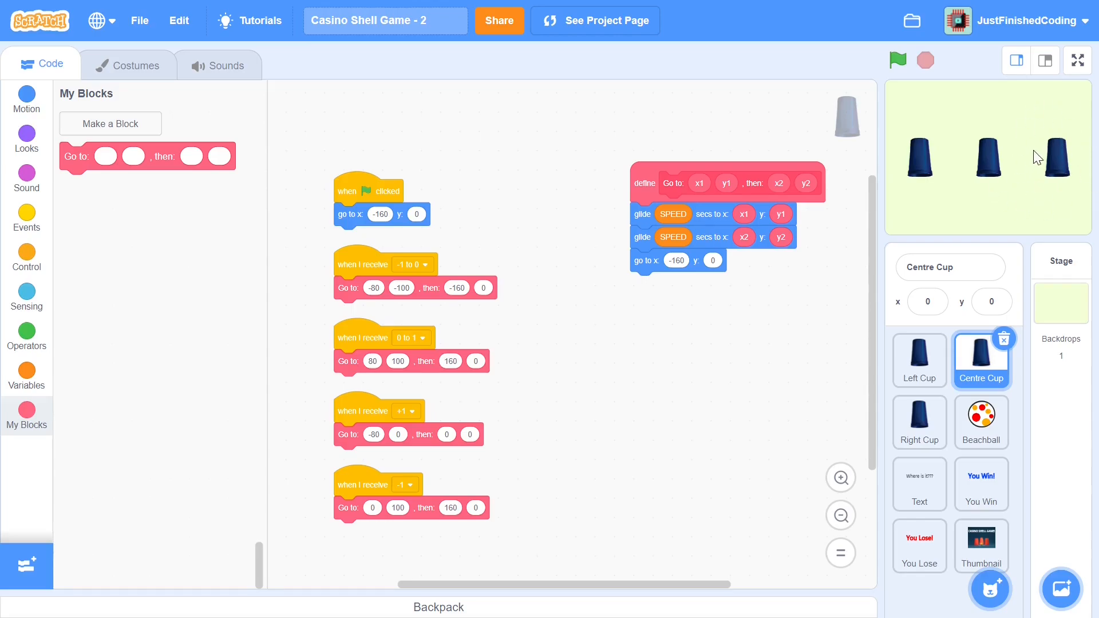
pyautogui.moveTo(440, 423)
pyautogui.write('-160')
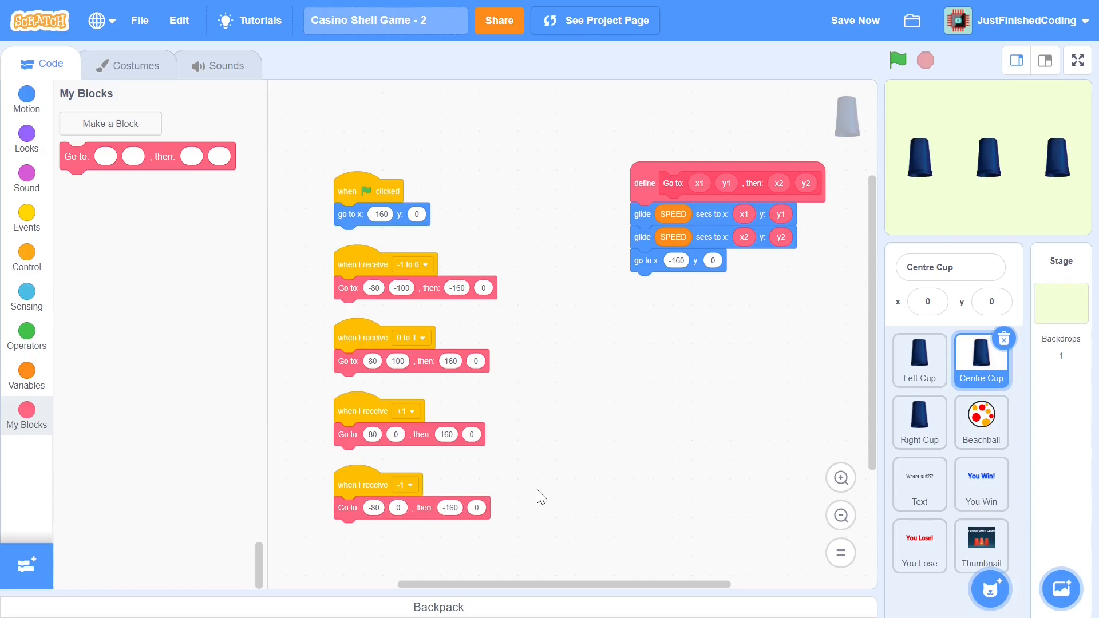
# - In the Right Cup, make the 0 to 1 script glide from 80, -100 to 0, 0
pyautogui.click(919, 420)
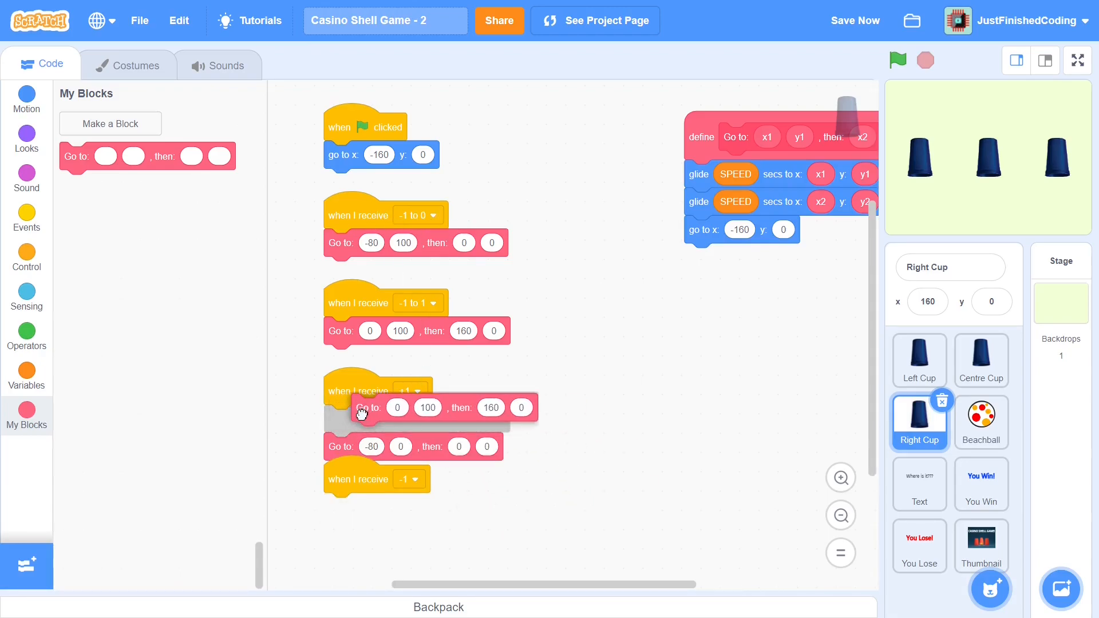
pyautogui.moveTo(367, 407); pyautogui.dragTo(370, 419)
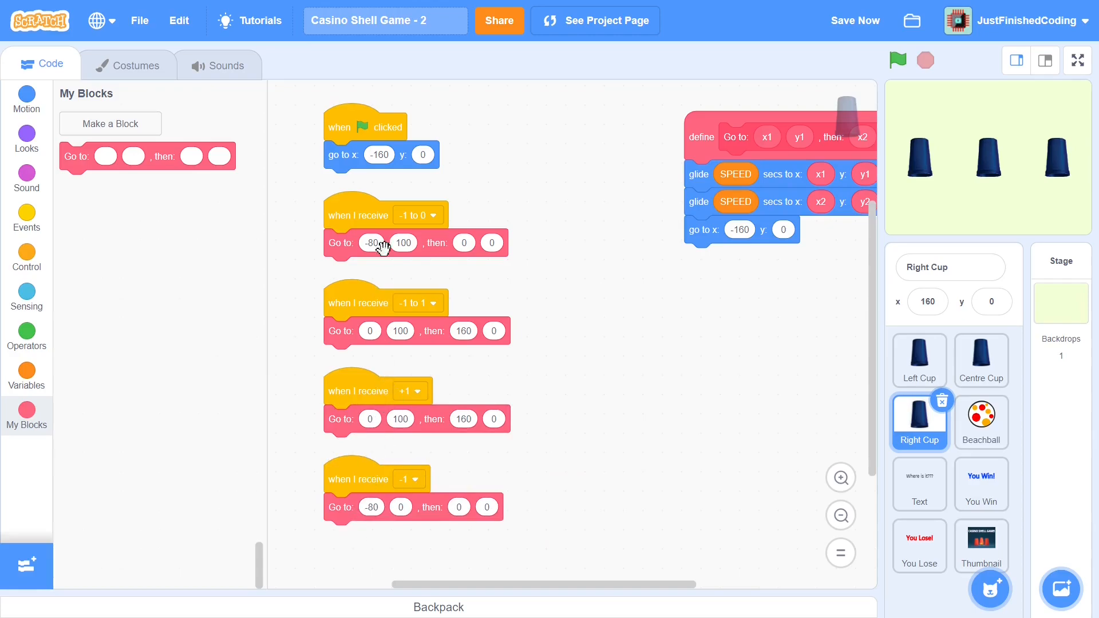
pyautogui.moveTo(435, 138)
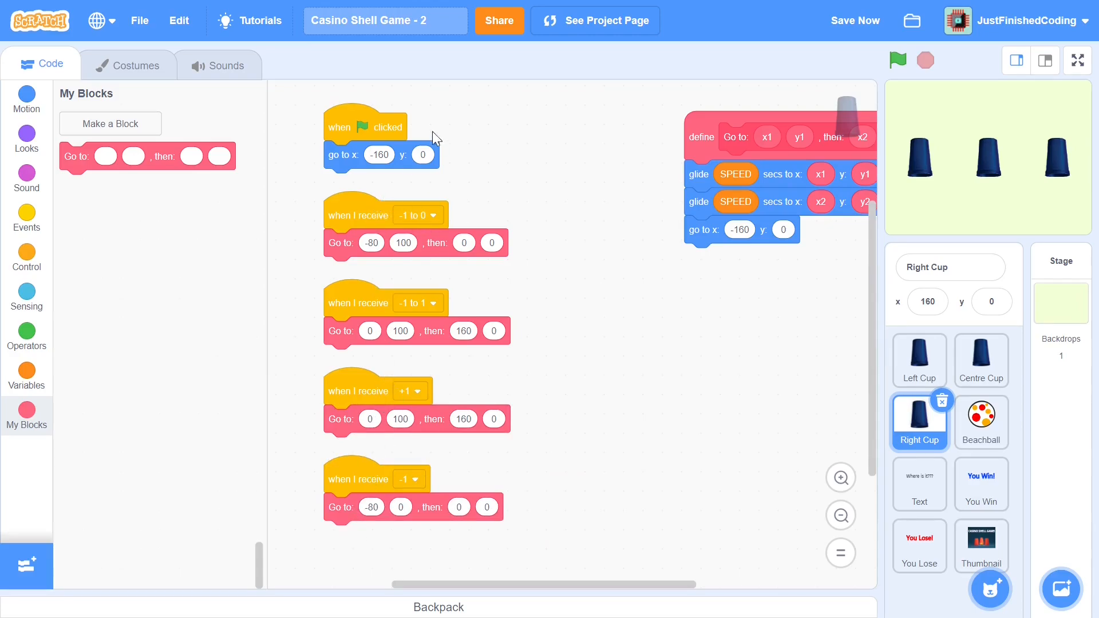
pyautogui.moveTo(872, 158)
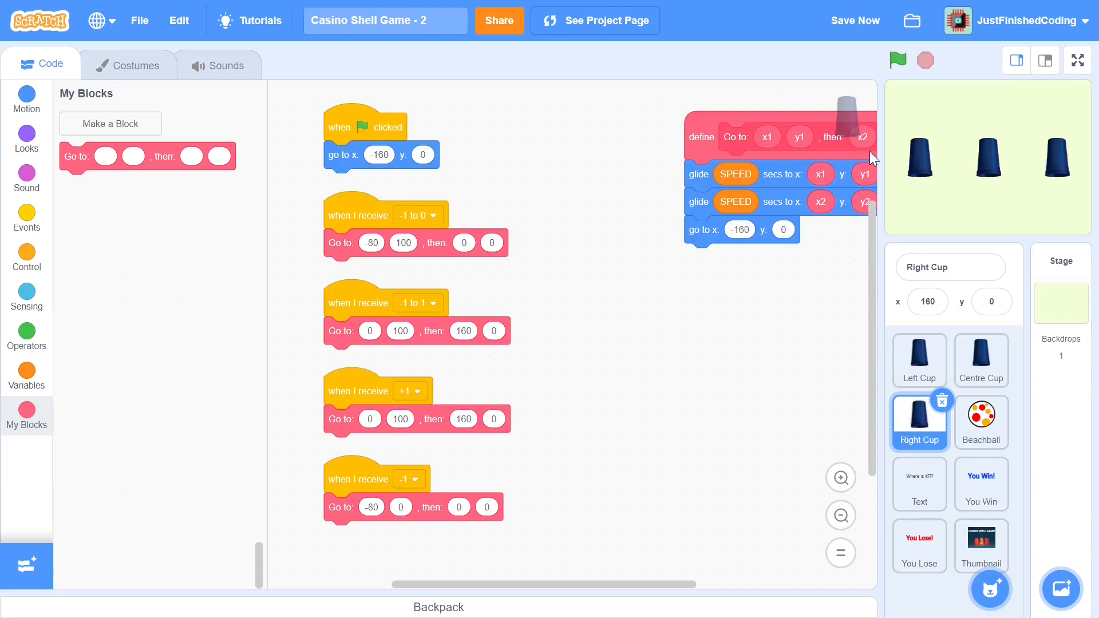
pyautogui.moveTo(418, 202)
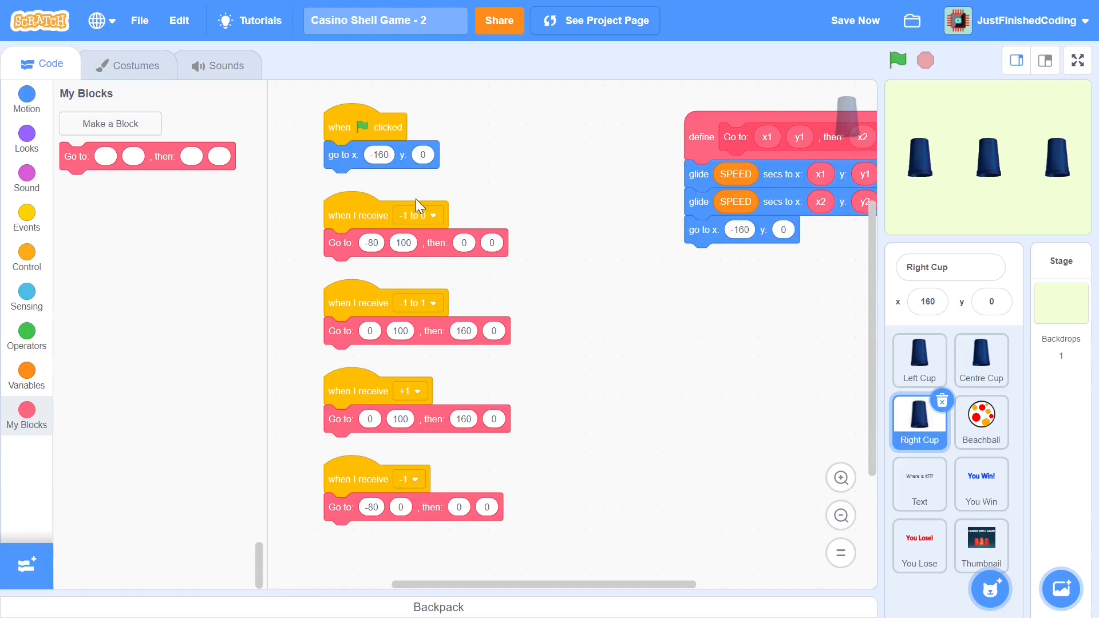
pyautogui.click(419, 215)
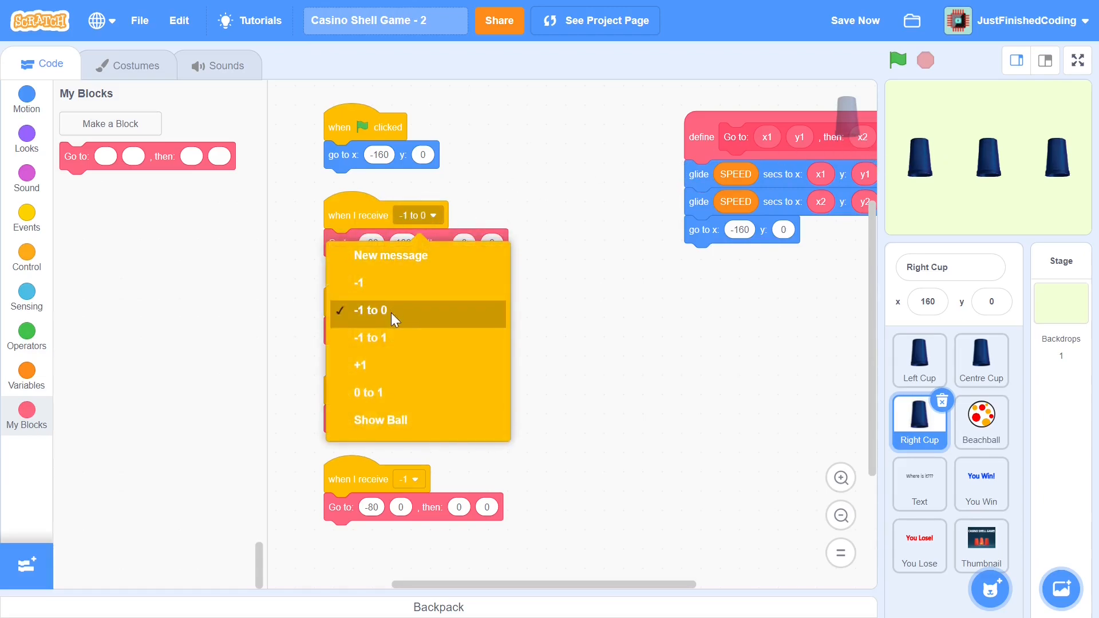
pyautogui.moveTo(392, 327)
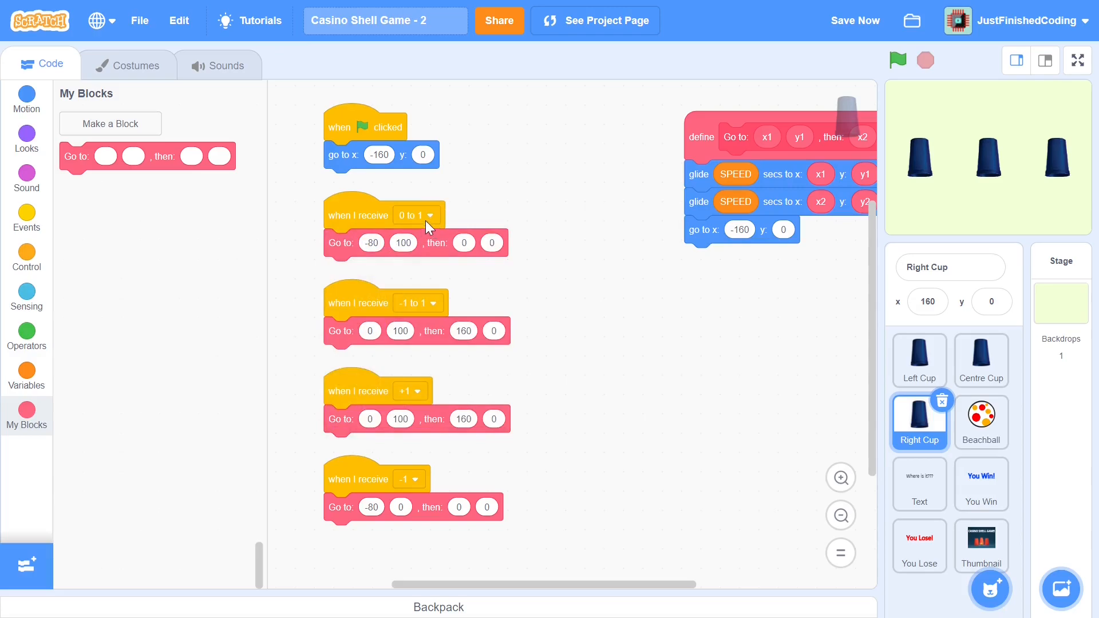
pyautogui.moveTo(1067, 172)
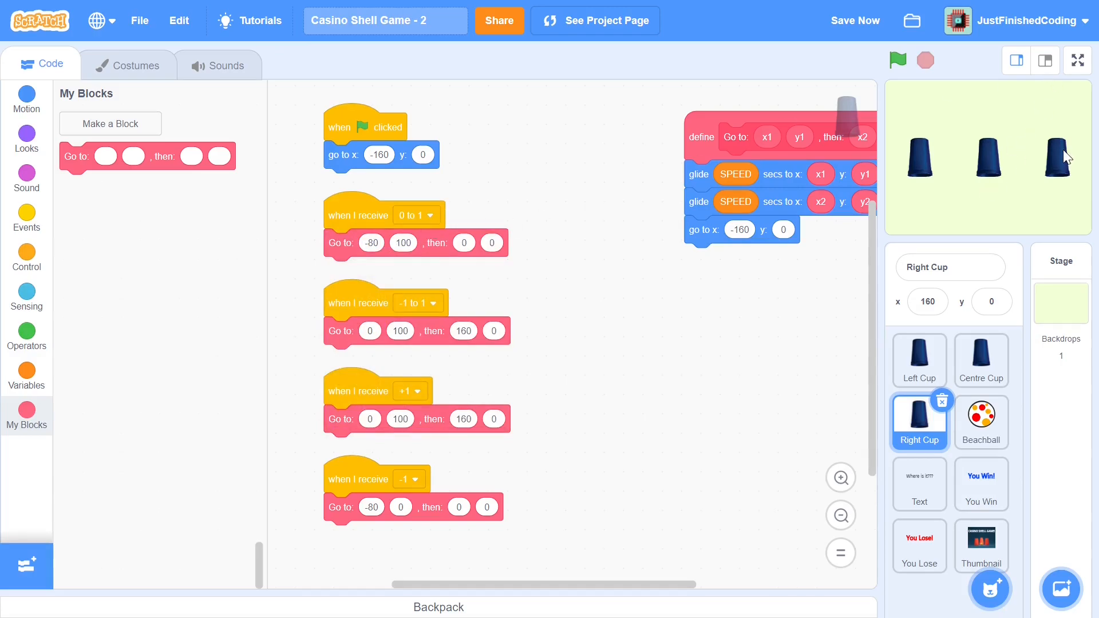
pyautogui.moveTo(1023, 238)
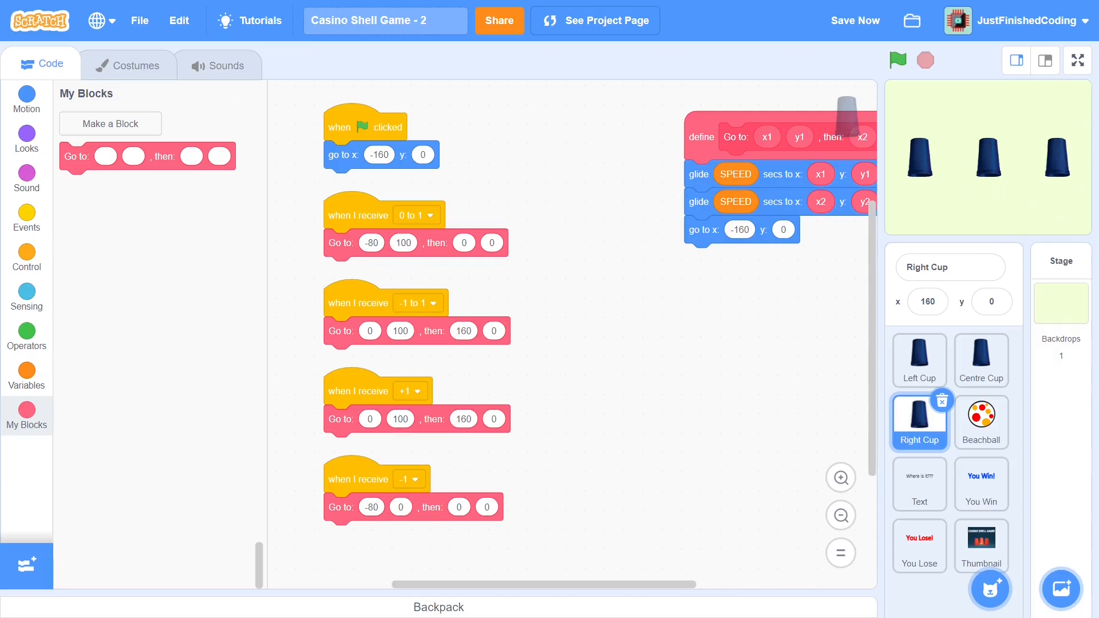
pyautogui.click(403, 243)
pyautogui.write('-100')
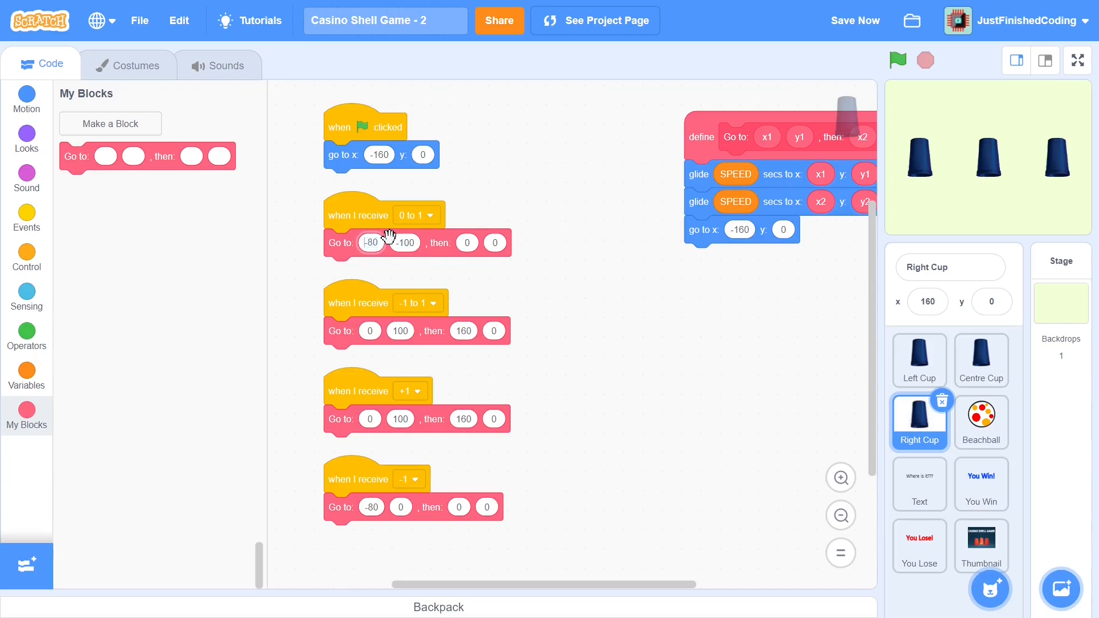
pyautogui.write('80')
pyautogui.click(463, 330)
pyautogui.write('-160')
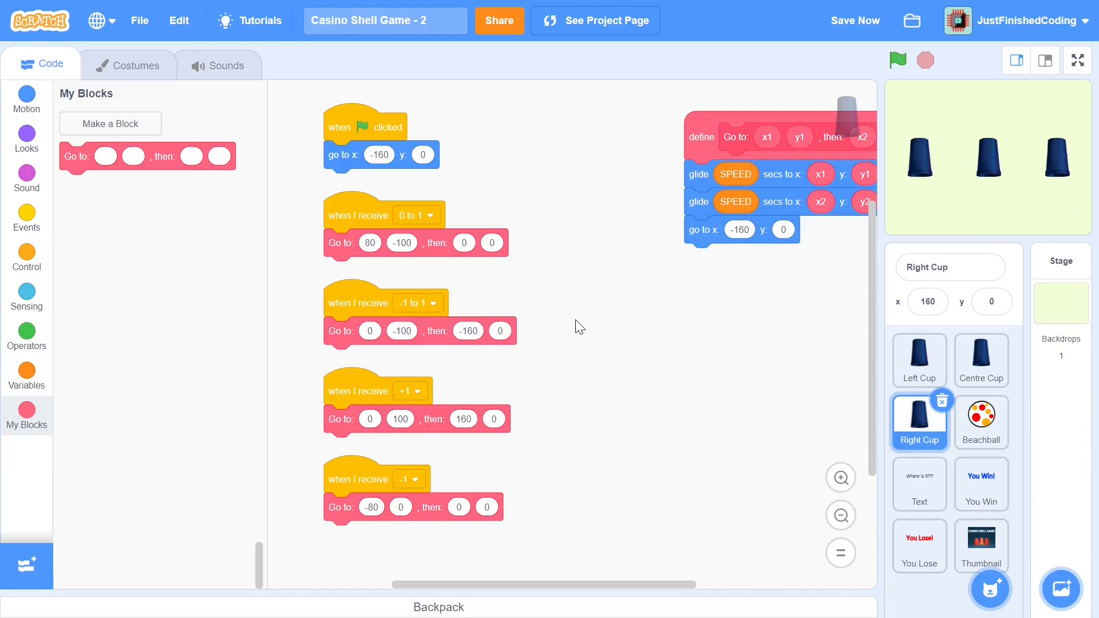
pyautogui.moveTo(431, 378)
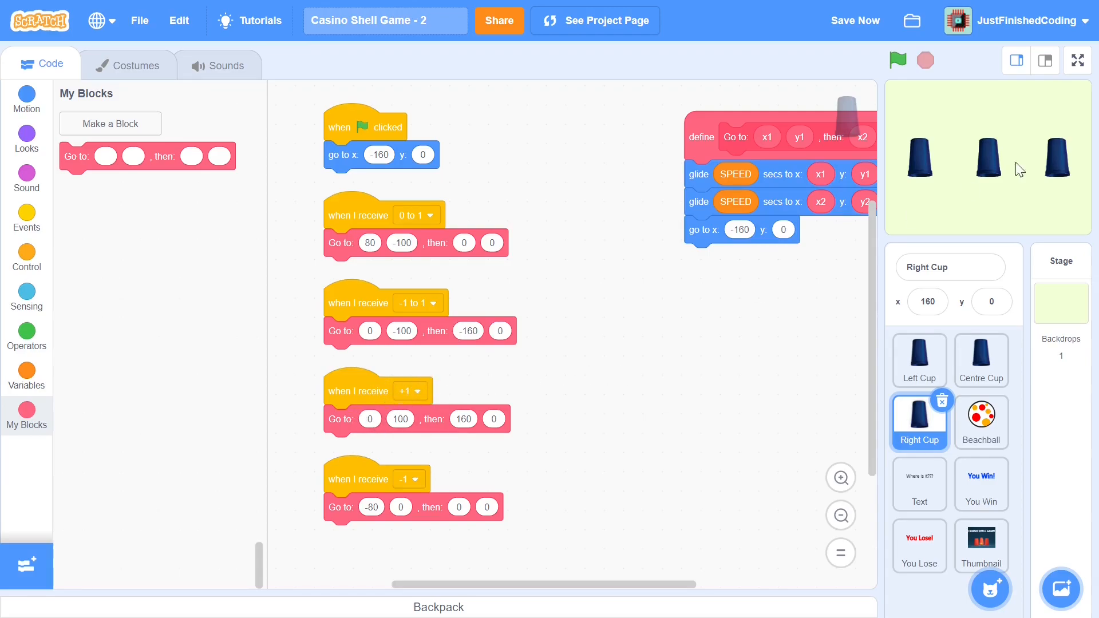
pyautogui.moveTo(1059, 166)
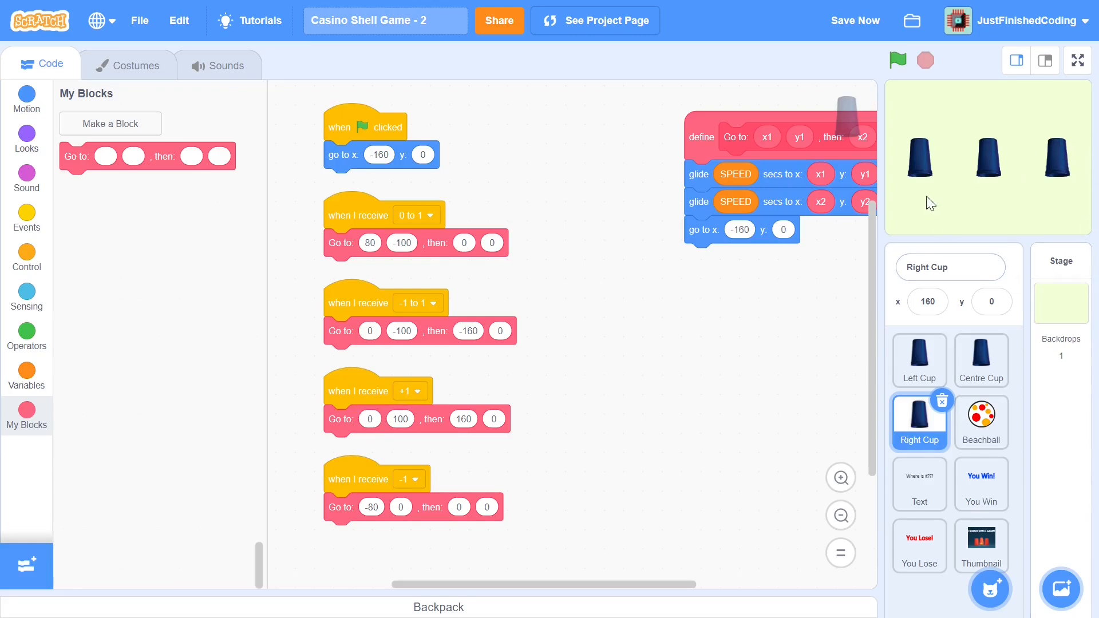
pyautogui.moveTo(373, 442)
pyautogui.write('-160')
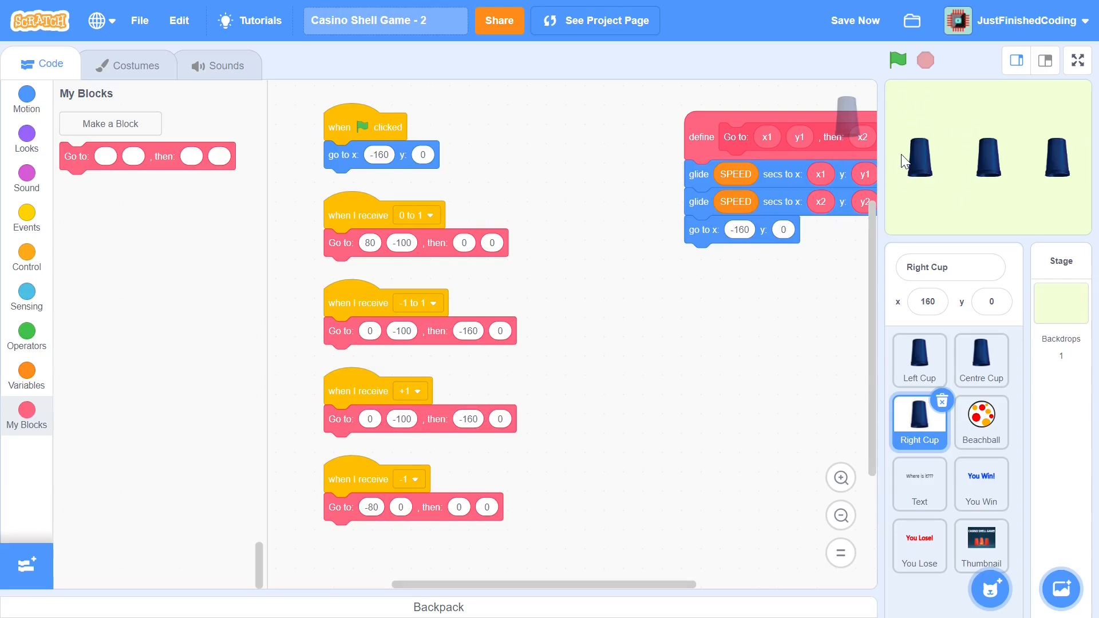
pyautogui.moveTo(419, 488)
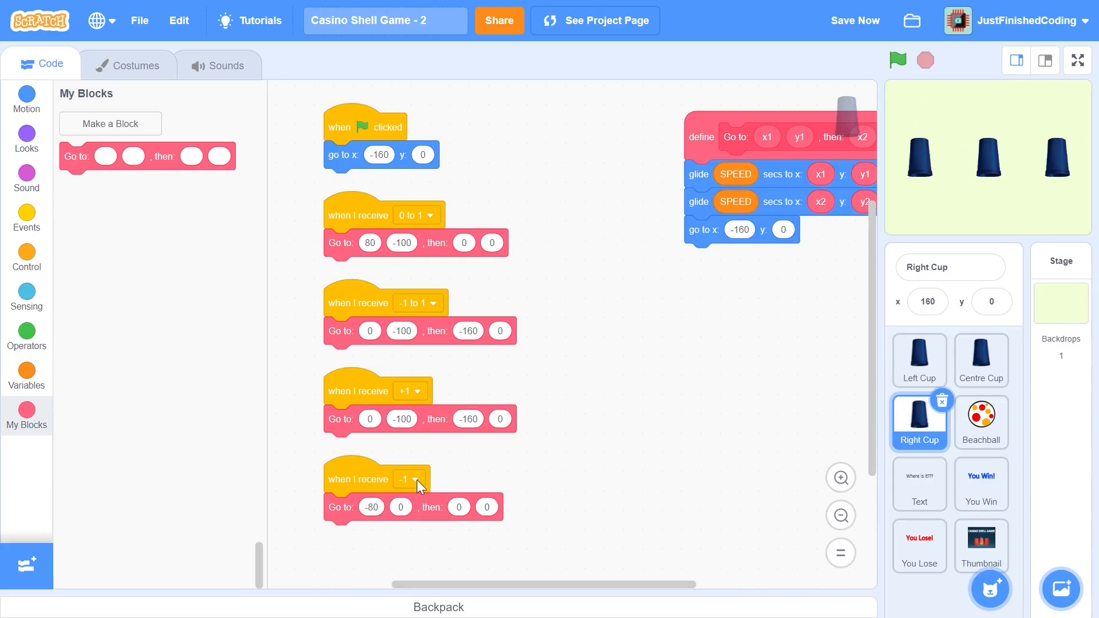
pyautogui.moveTo(1062, 159)
pyautogui.write('80')
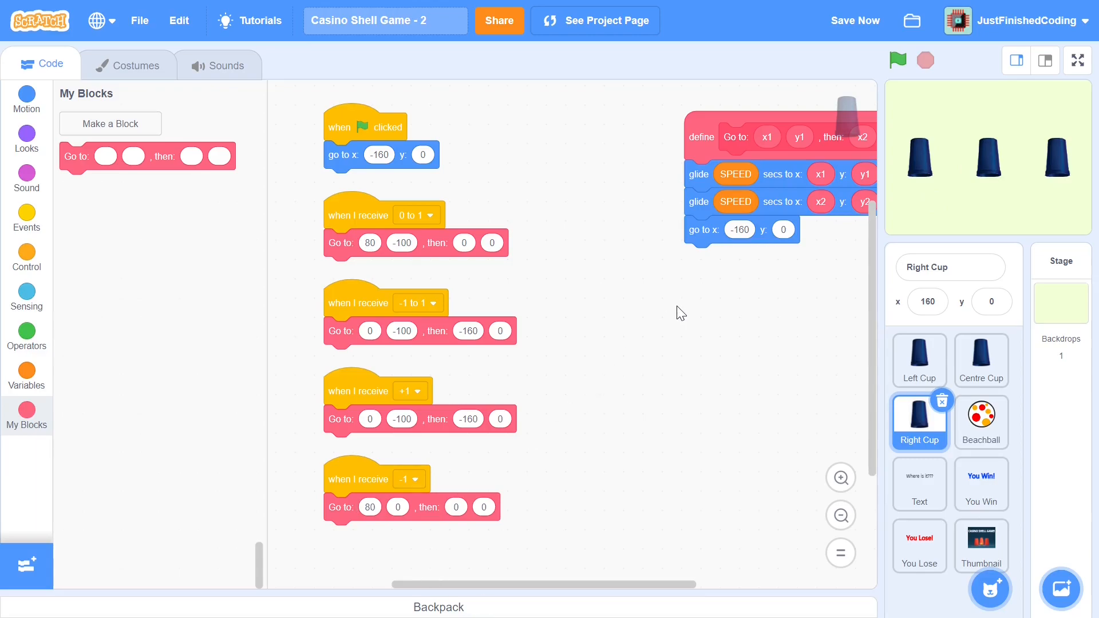
pyautogui.moveTo(693, 282)
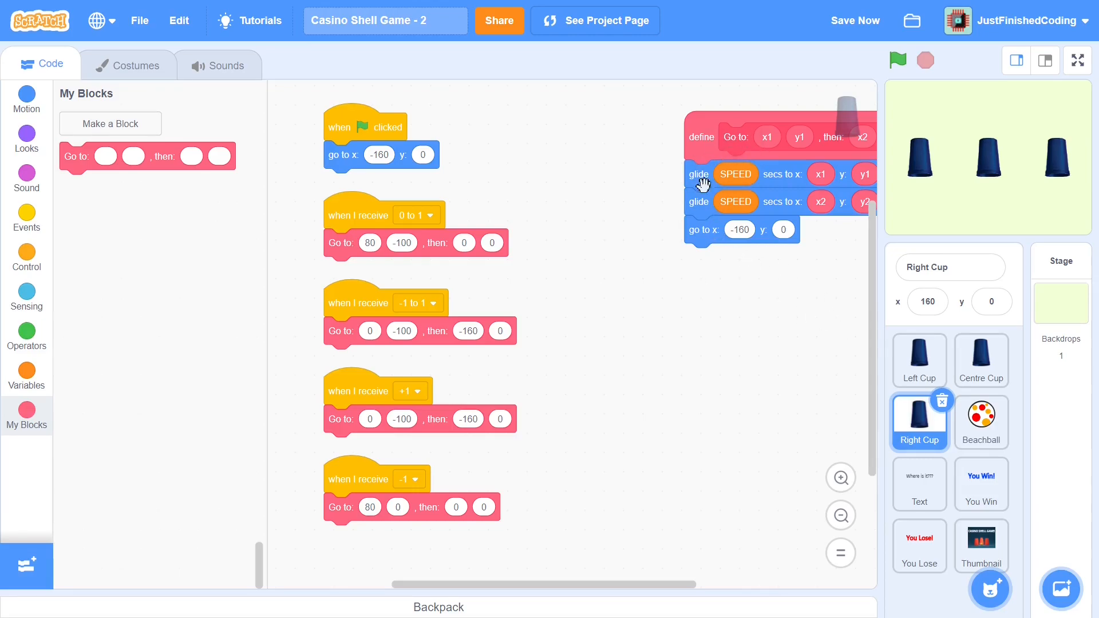
pyautogui.moveTo(937, 341)
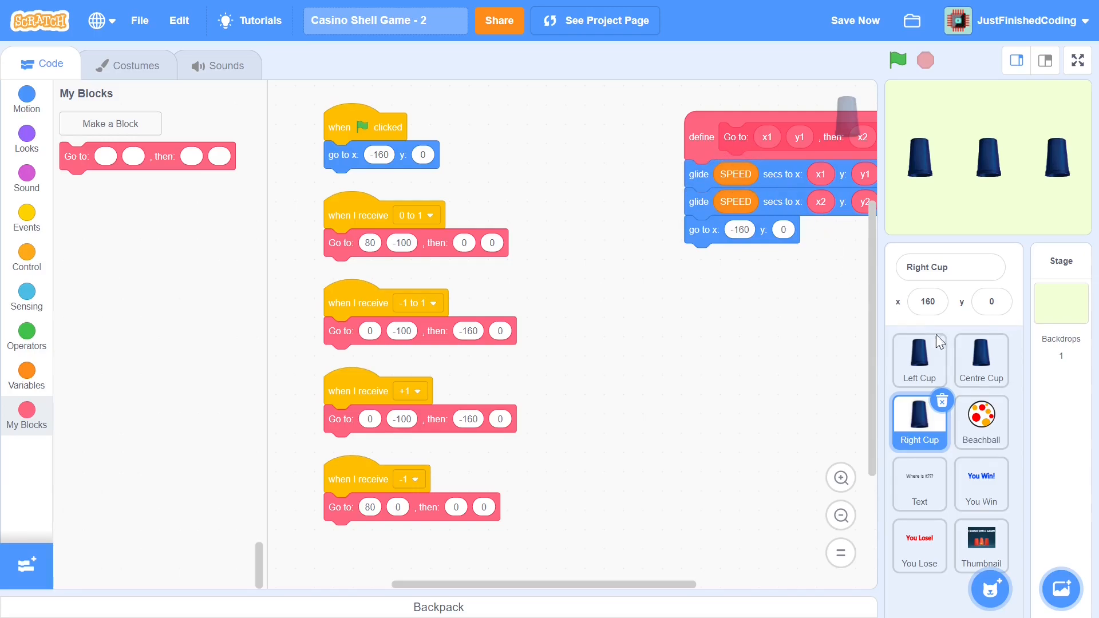
# - In the Beachball's green-flag script, set SPEED to 0.33 at the start
pyautogui.click(981, 421)
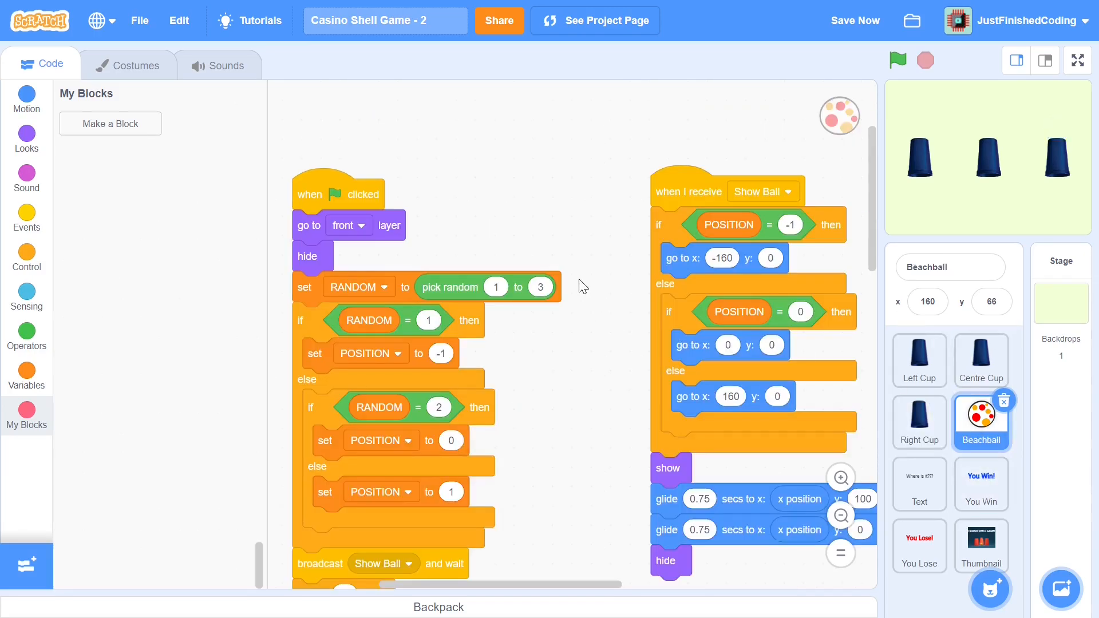
pyautogui.moveTo(21, 377)
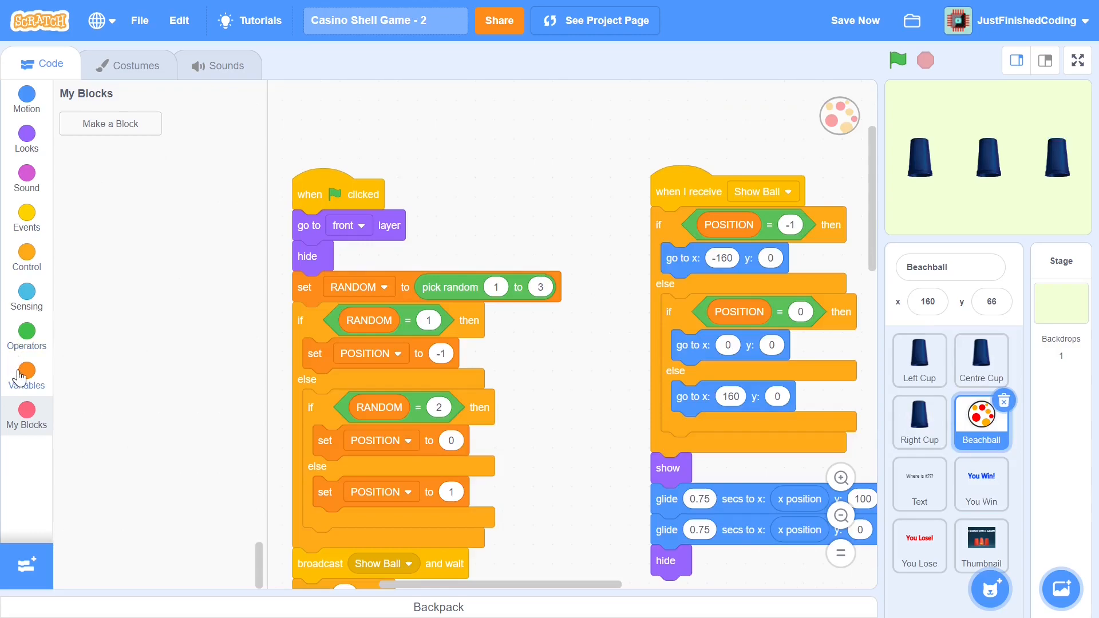
pyautogui.click(26, 371)
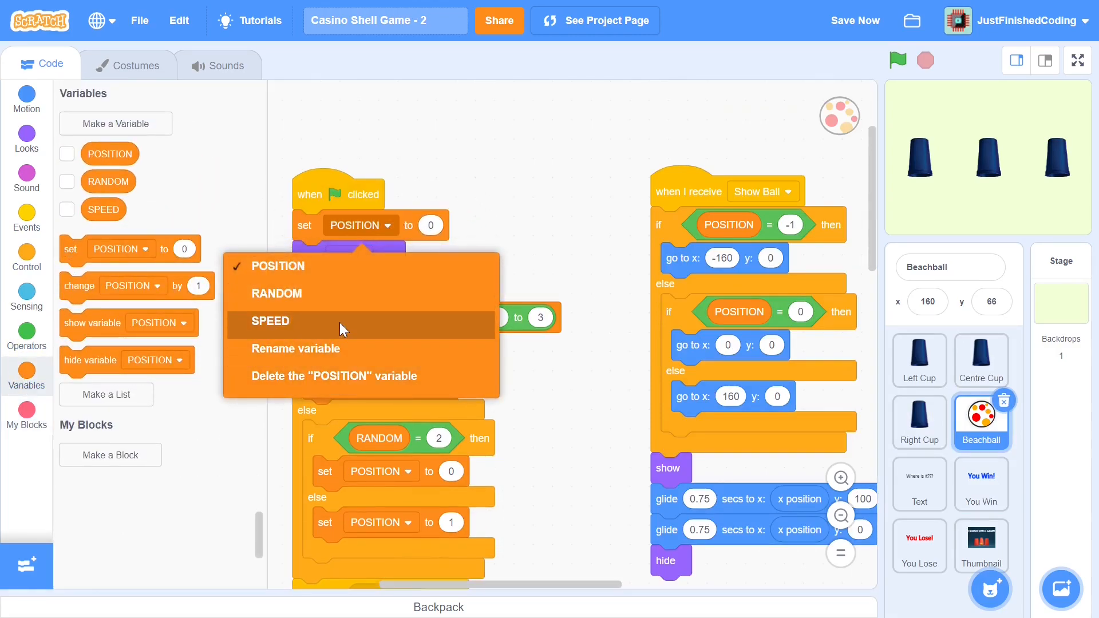
pyautogui.click(271, 320)
pyautogui.write('.33')
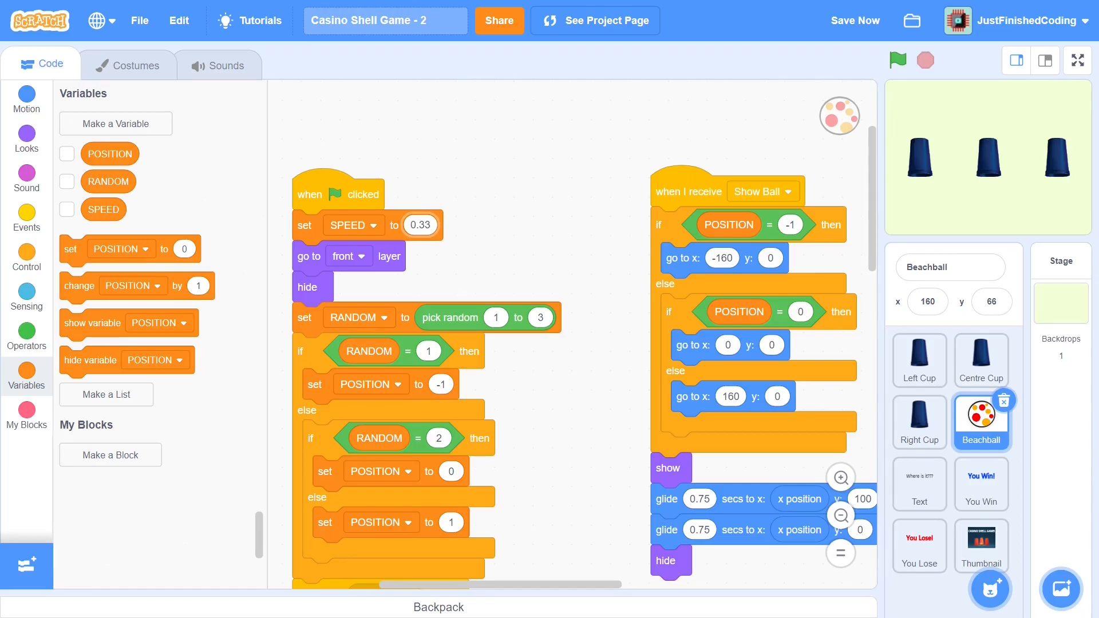
pyautogui.click(855, 20)
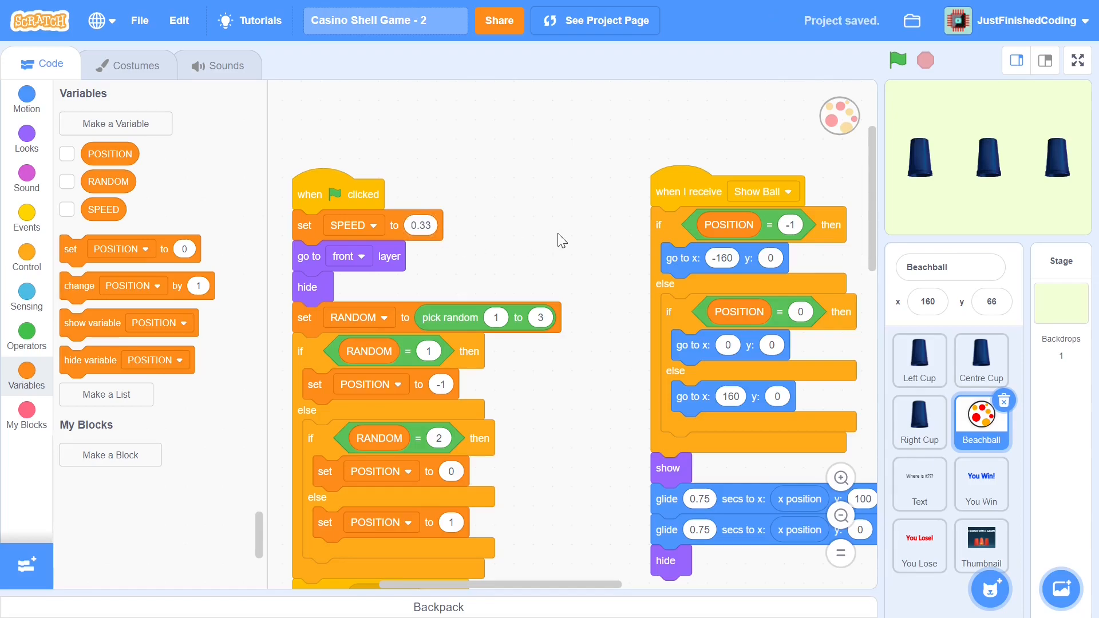
# - Inside the shuffle repeat loop, change SPEED by 0.01 each round
pyautogui.scroll(-3)
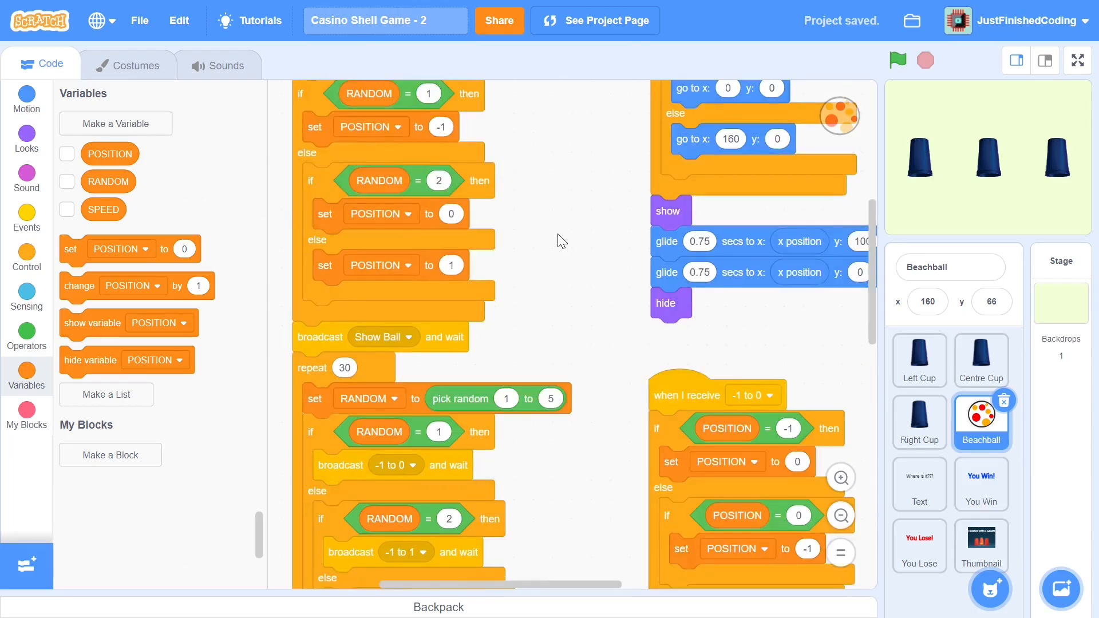
pyautogui.scroll(-3)
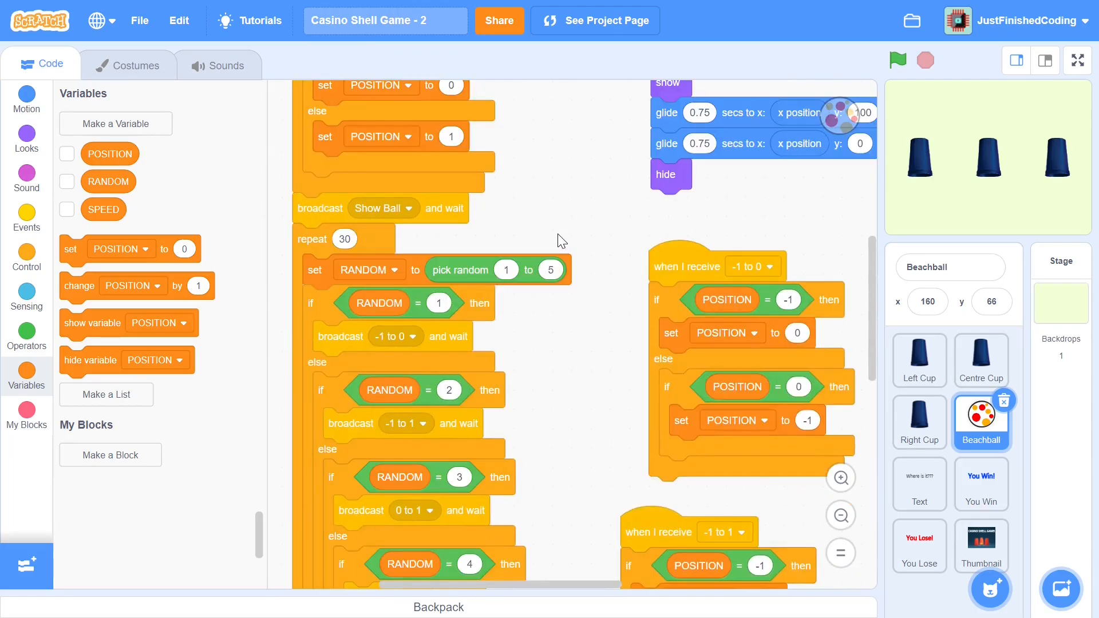
pyautogui.scroll(-3)
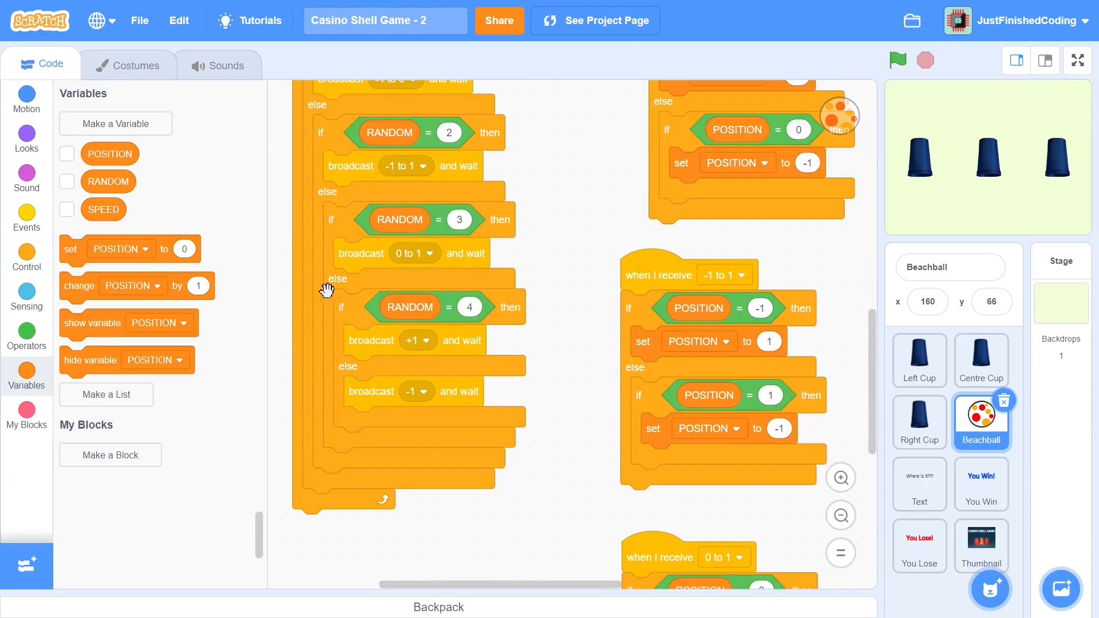
pyautogui.scroll(-3)
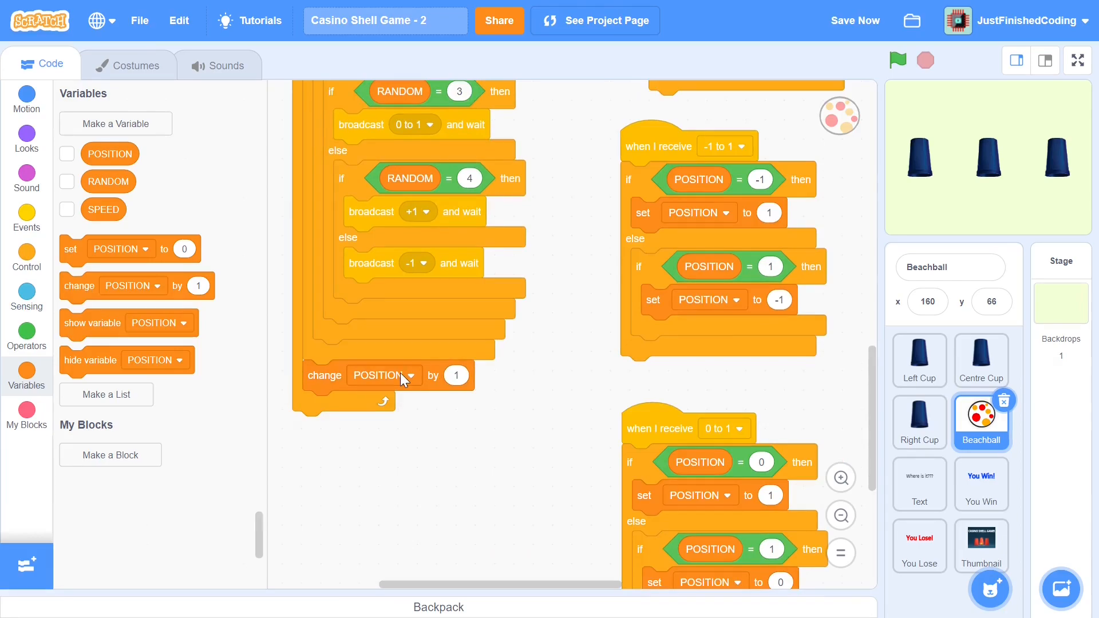
pyautogui.click(411, 376)
pyautogui.write('0.01')
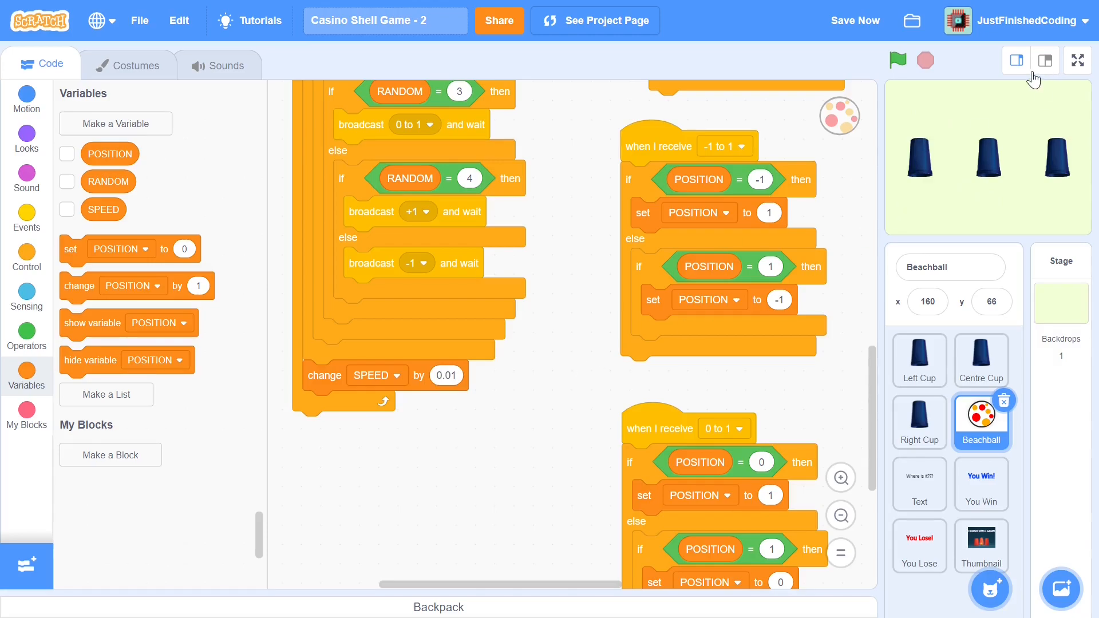
# - Enlarge the stage, test-run the game briefly, and return to the Left Cup's scripts
pyautogui.click(897, 59)
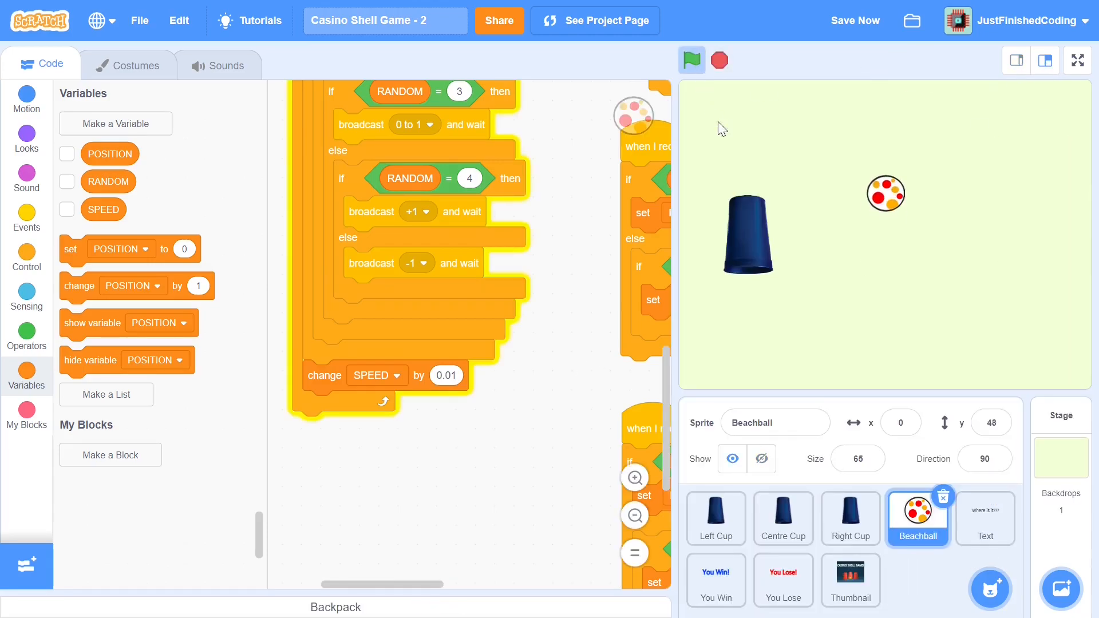
pyautogui.click(692, 60)
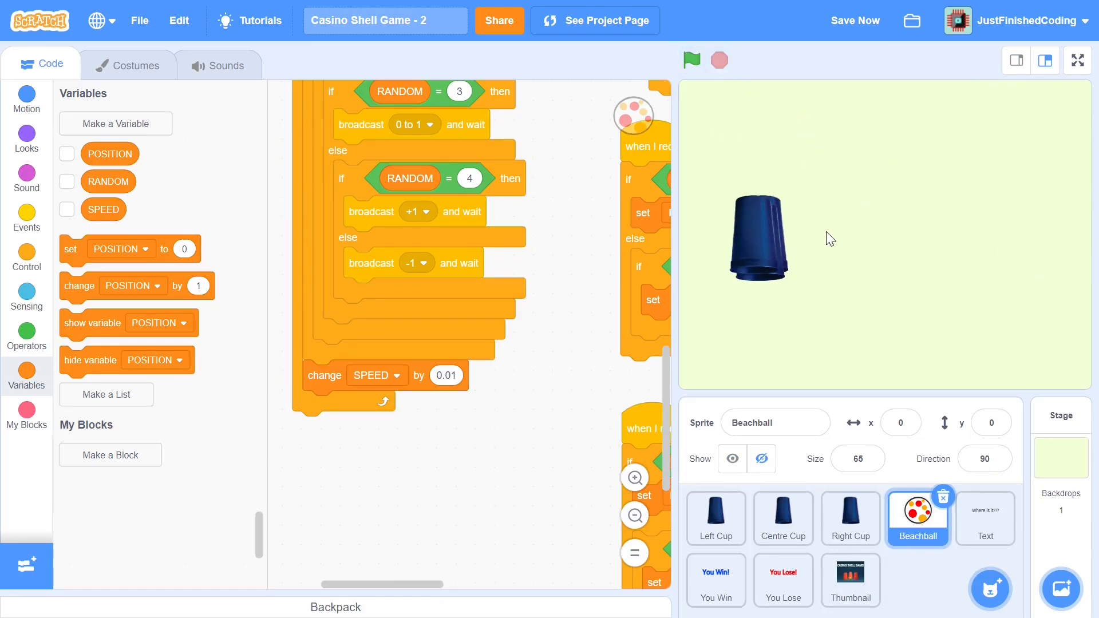
pyautogui.click(715, 518)
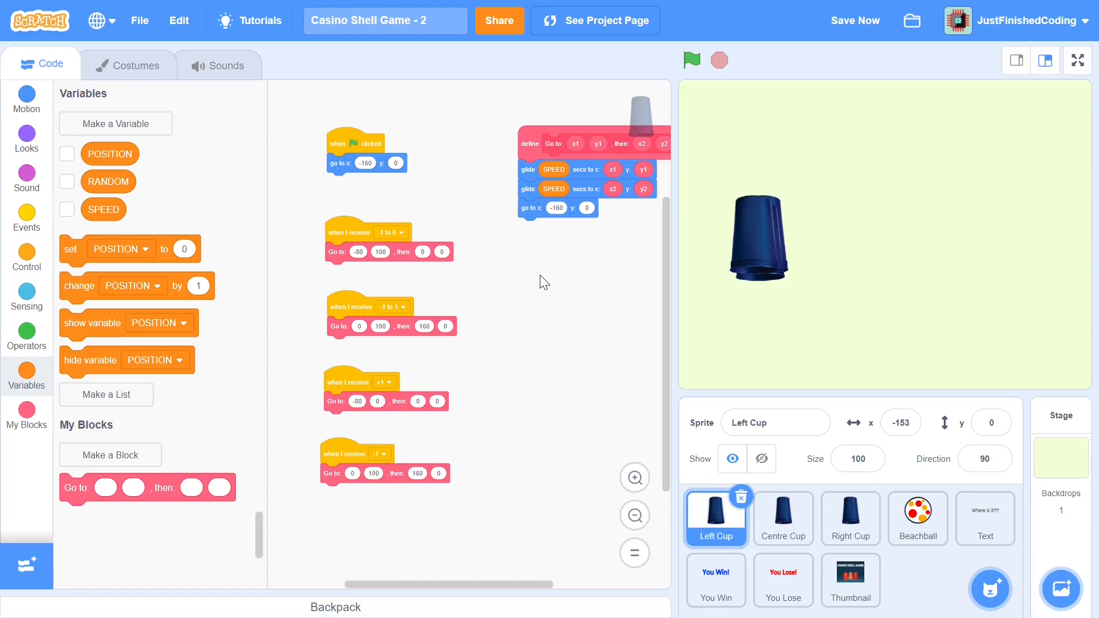
# - Test the game, check the Centre Cup, and set the Right Cup's Go to final x to 160
pyautogui.click(692, 59)
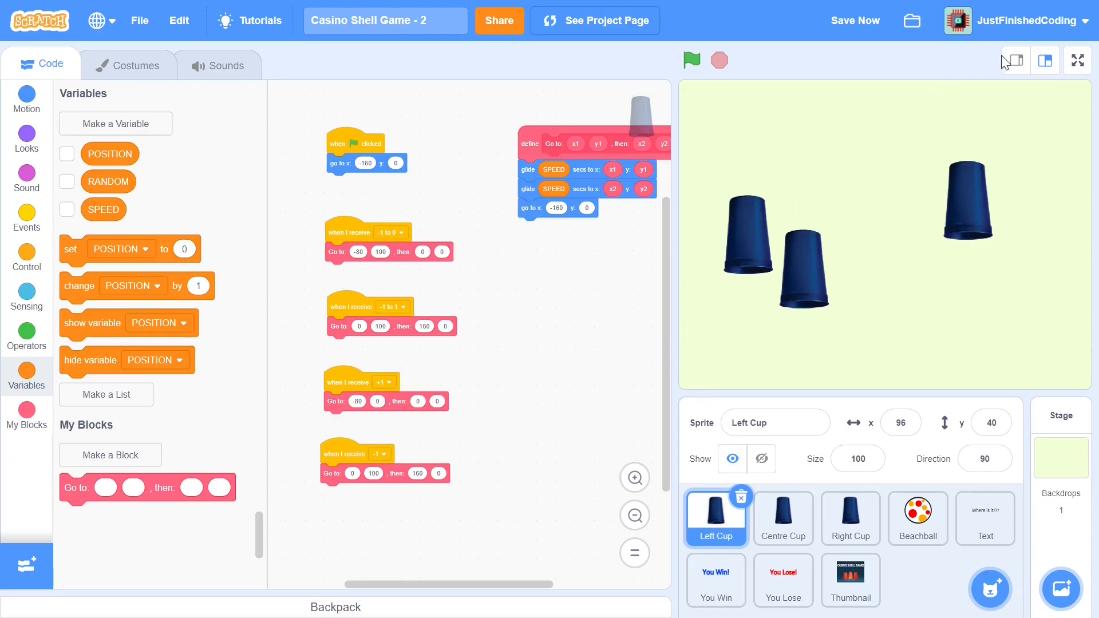
pyautogui.moveTo(789, 513)
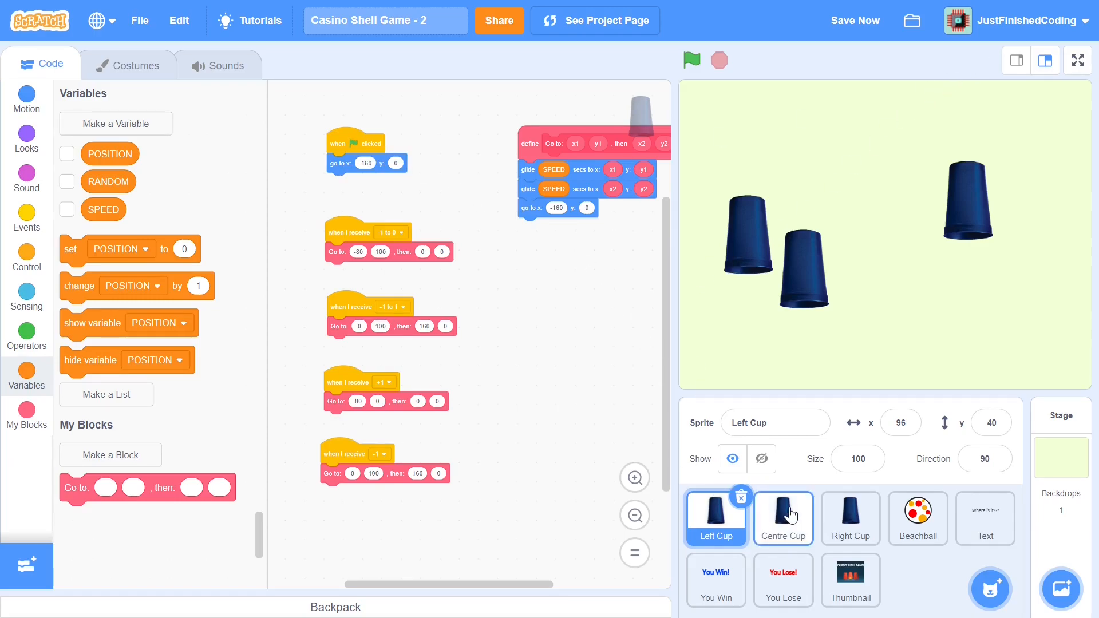
pyautogui.moveTo(461, 213)
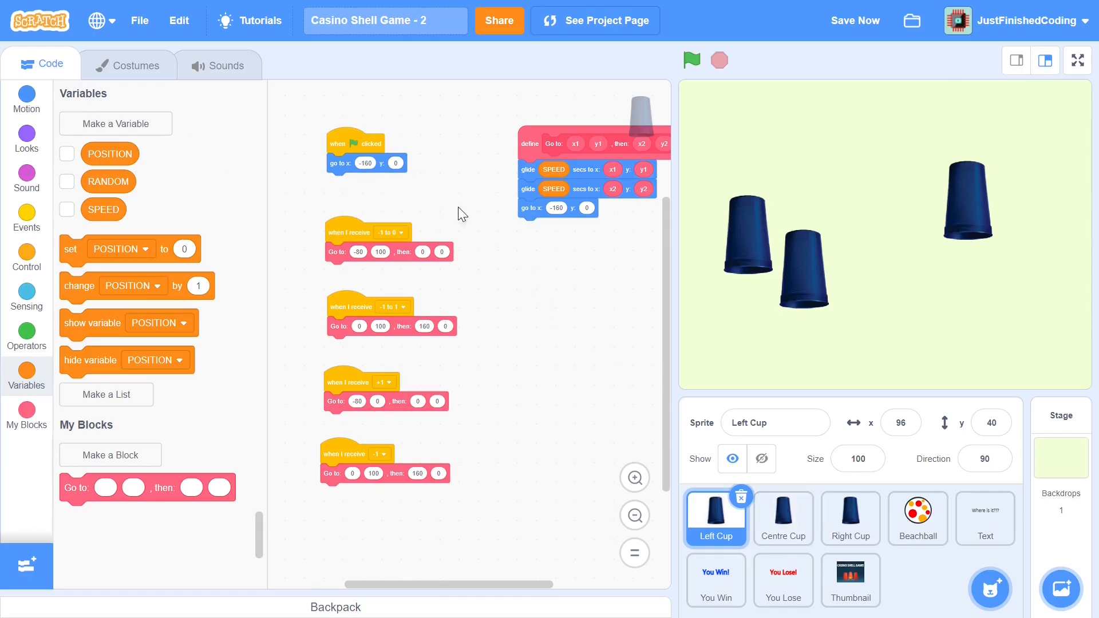
pyautogui.click(783, 519)
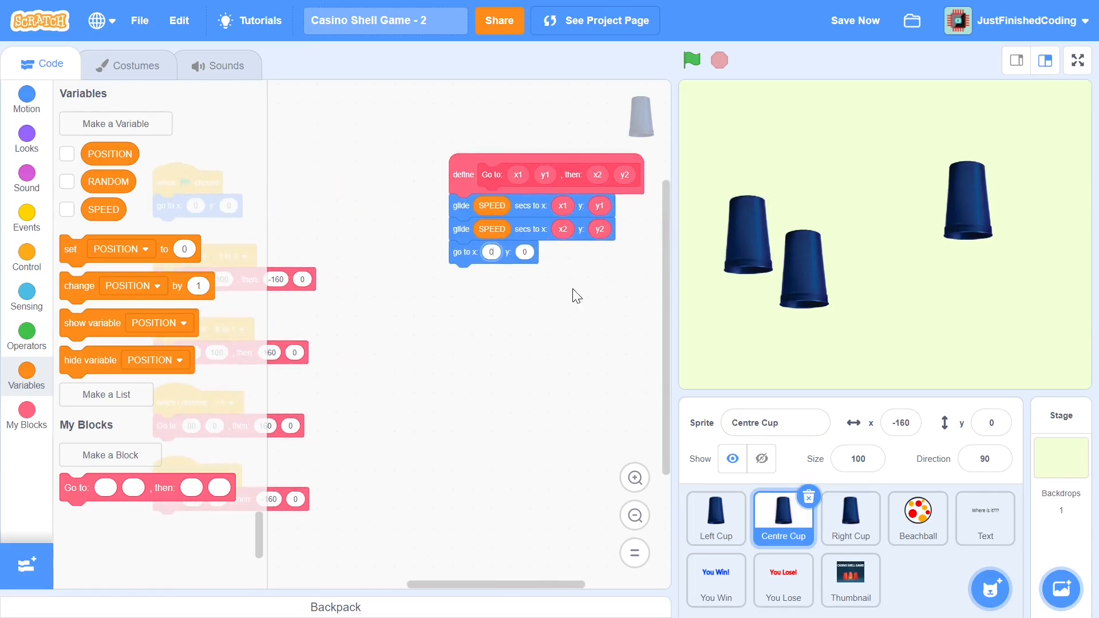
pyautogui.click(851, 519)
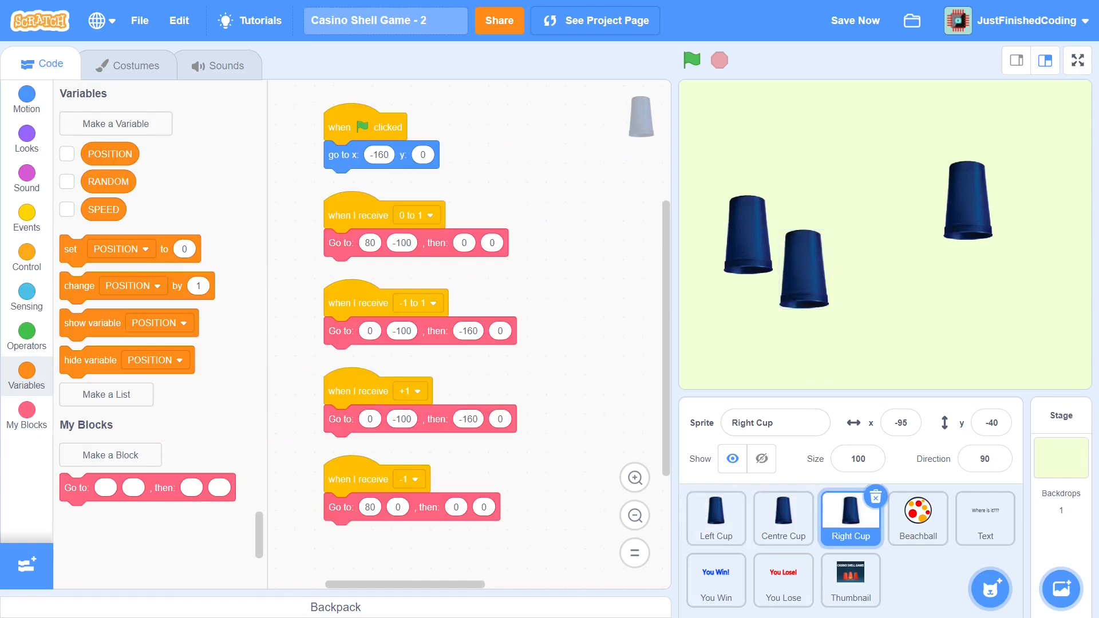
pyautogui.click(379, 154)
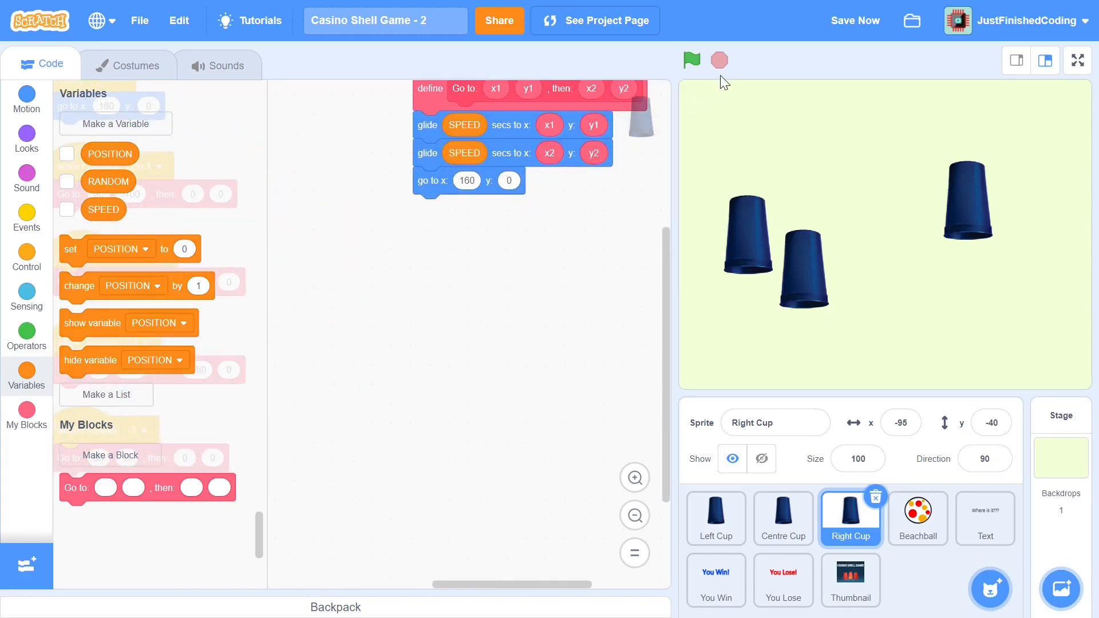
# - Run the shell game with the green flag and watch the three cups shuffle, stopping and restarting
pyautogui.click(691, 59)
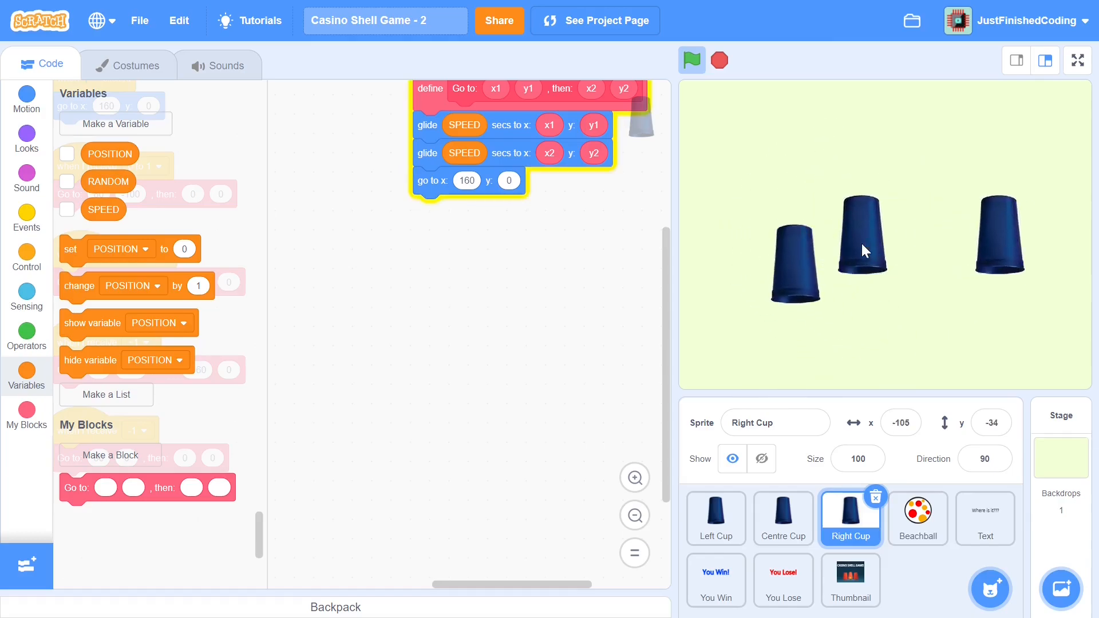
pyautogui.click(719, 59)
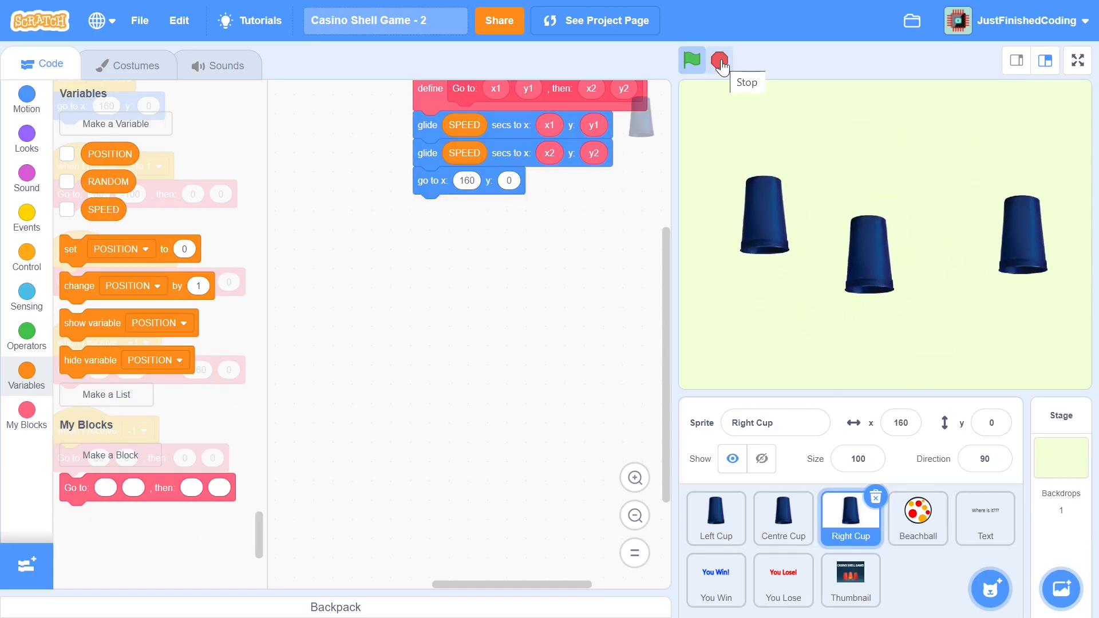
pyautogui.click(691, 59)
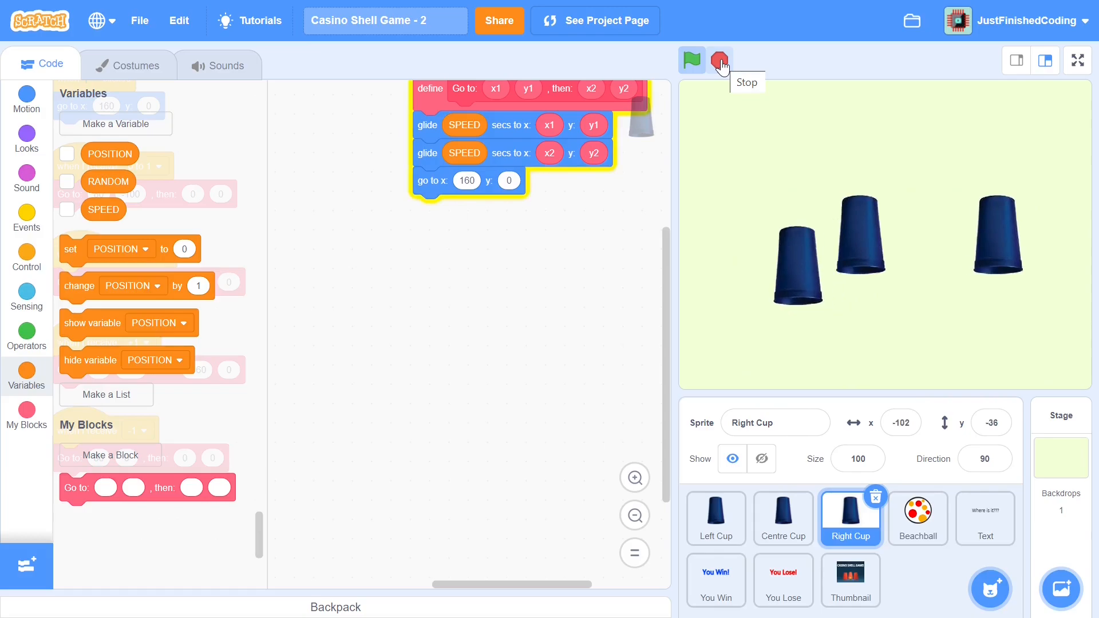
pyautogui.click(692, 59)
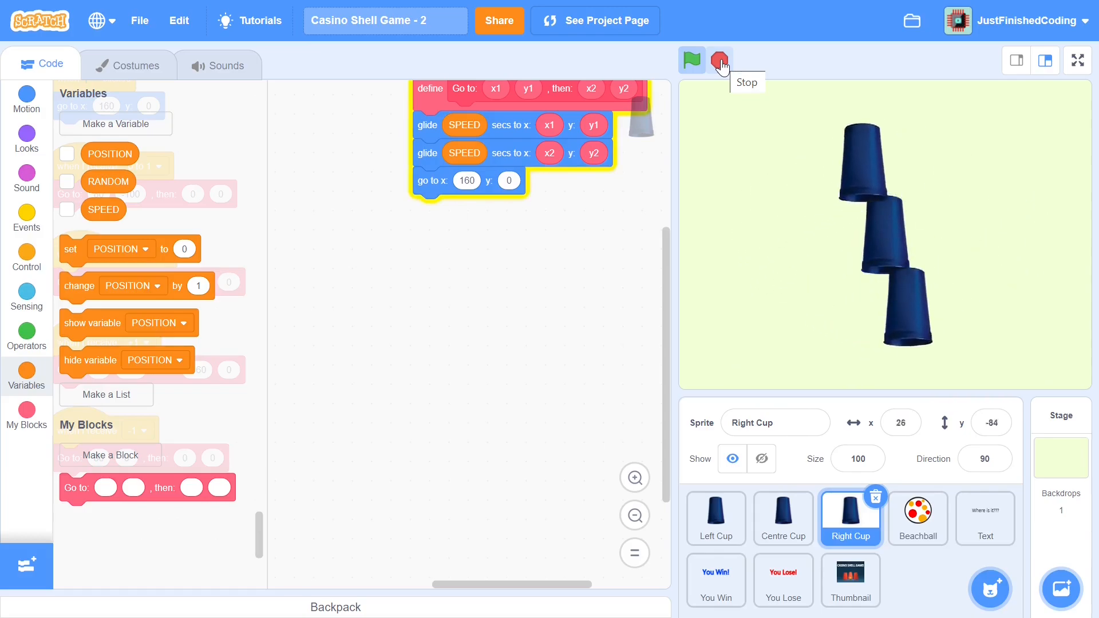
pyautogui.click(719, 59)
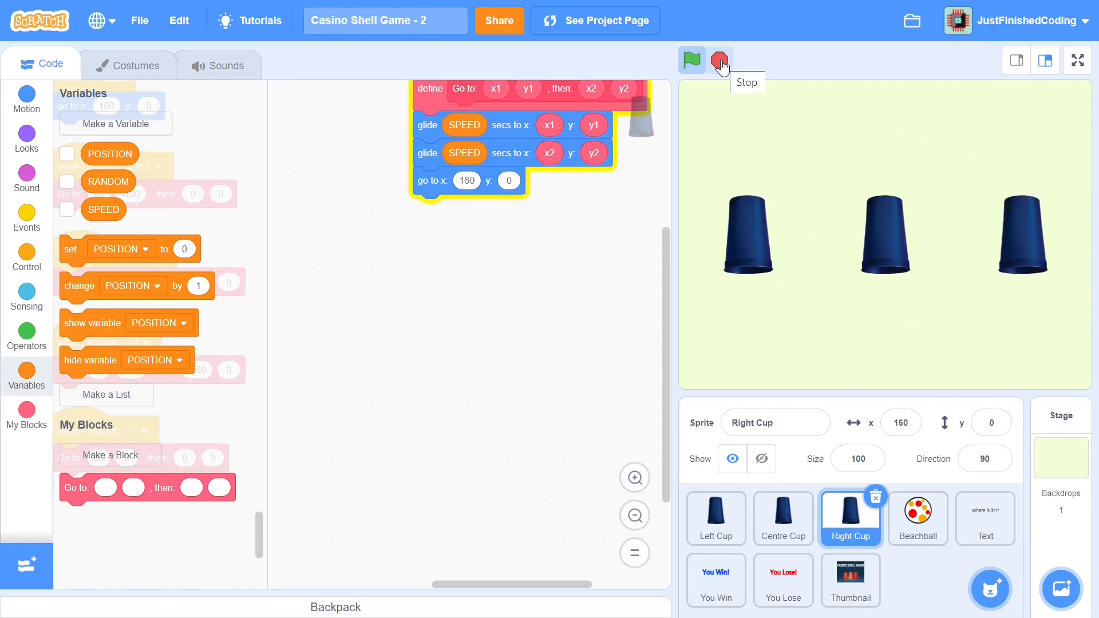
pyautogui.click(691, 60)
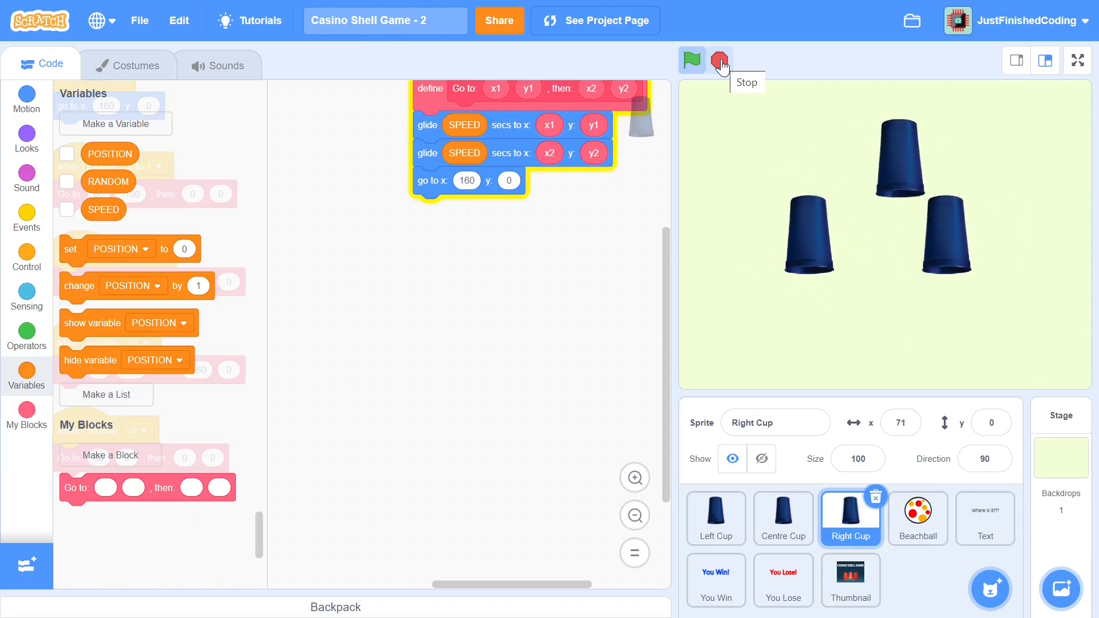